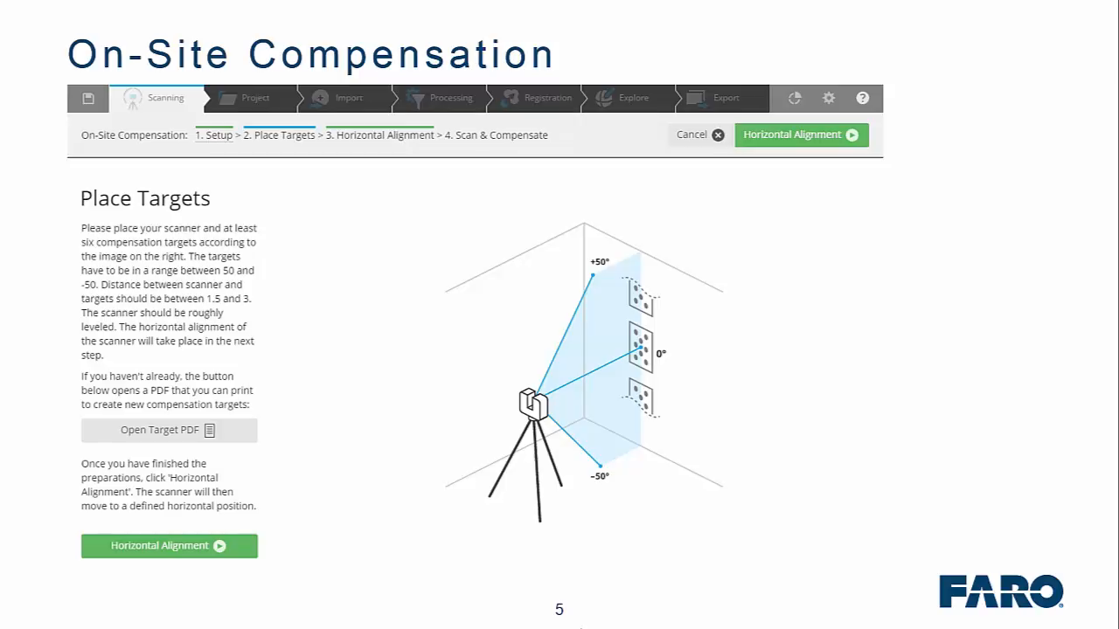
Step: Advance the slides on on-site compensation and scanner-display registration
{"action": "key", "text": "Right"}
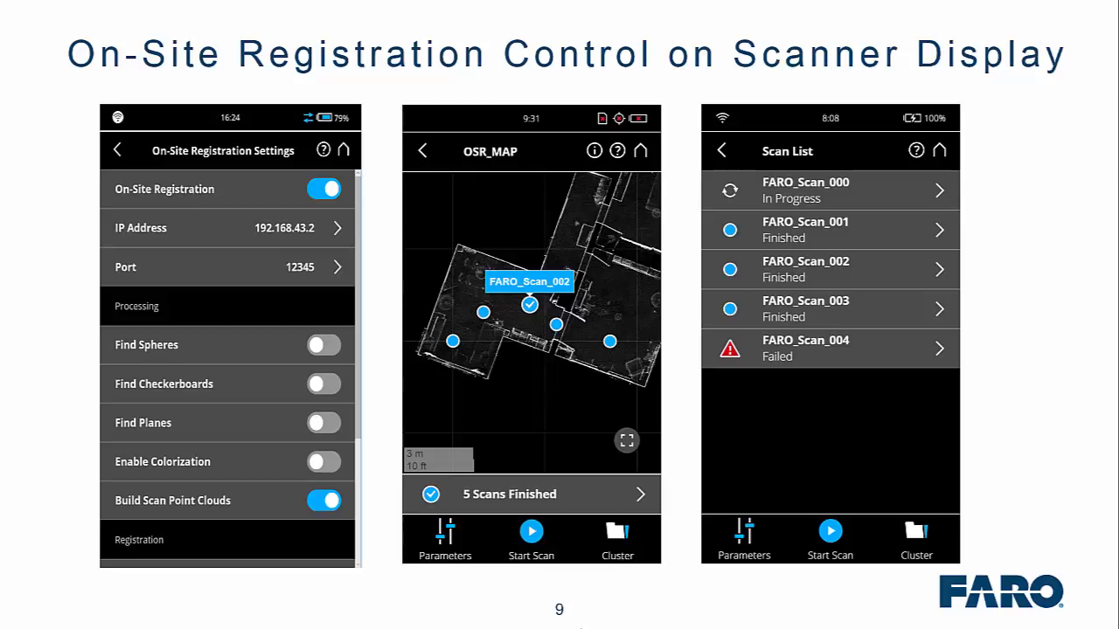
{"action": "key", "text": "Right"}
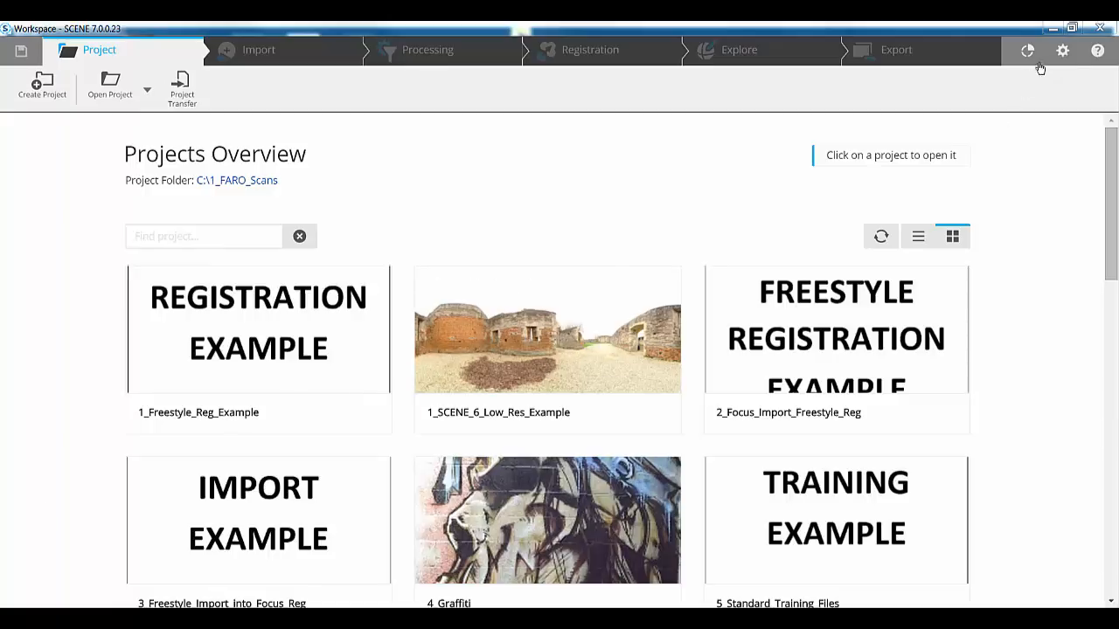
Step: Glance at Settings, switch to the Scanning workspace, and dismiss the wireless network list
{"action": "left_click", "coordinate": [1062, 50]}
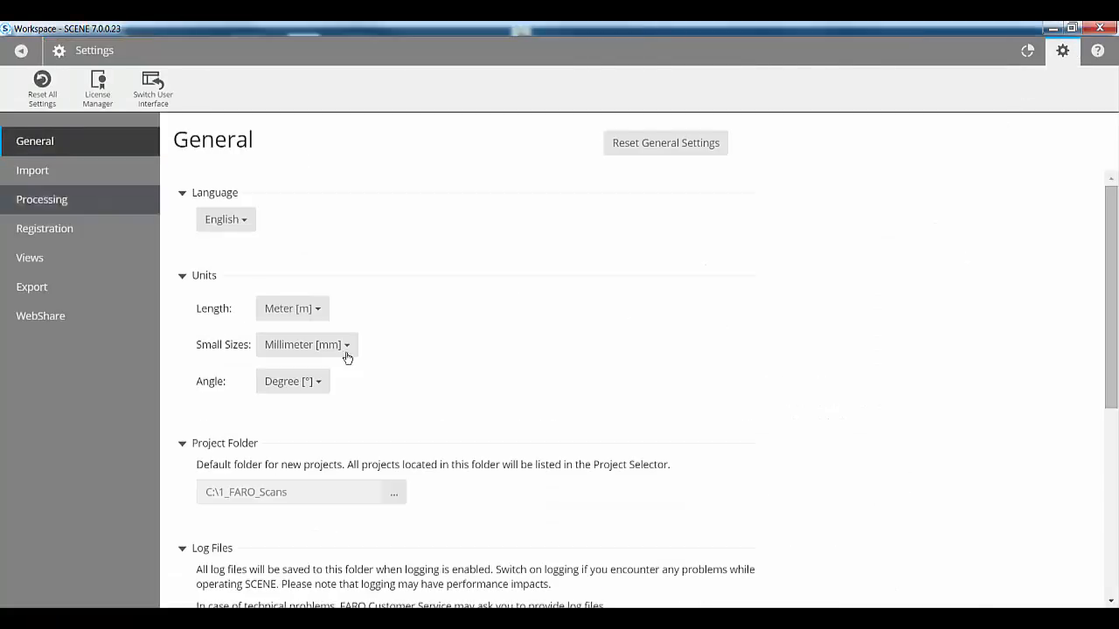
{"action": "scroll", "scroll_direction": "down", "scroll_amount": 3}
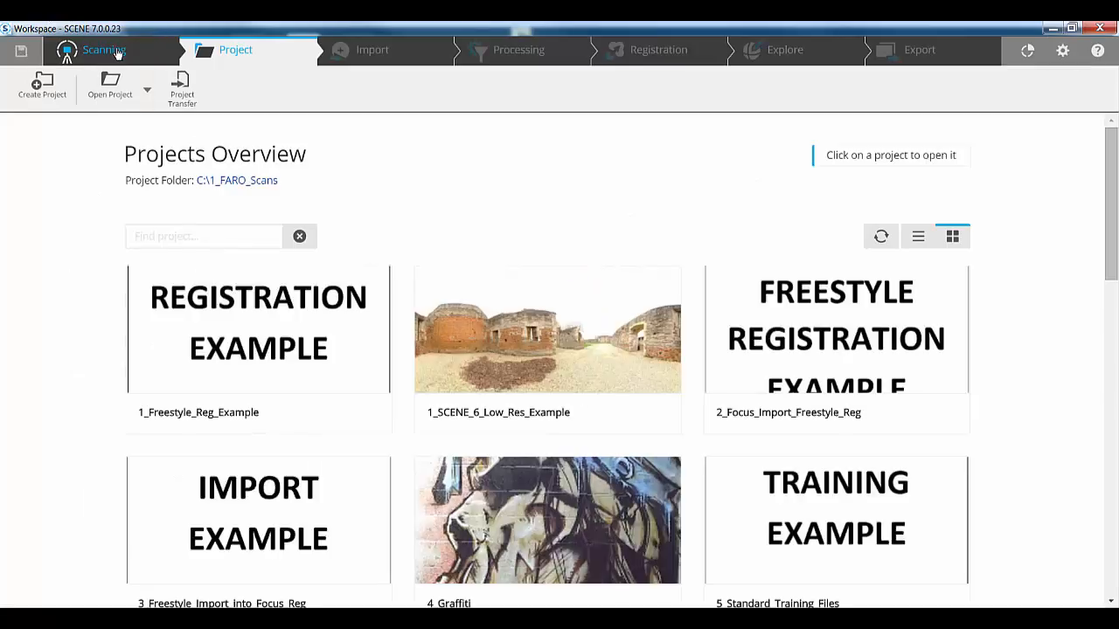
{"action": "left_click", "coordinate": [104, 50]}
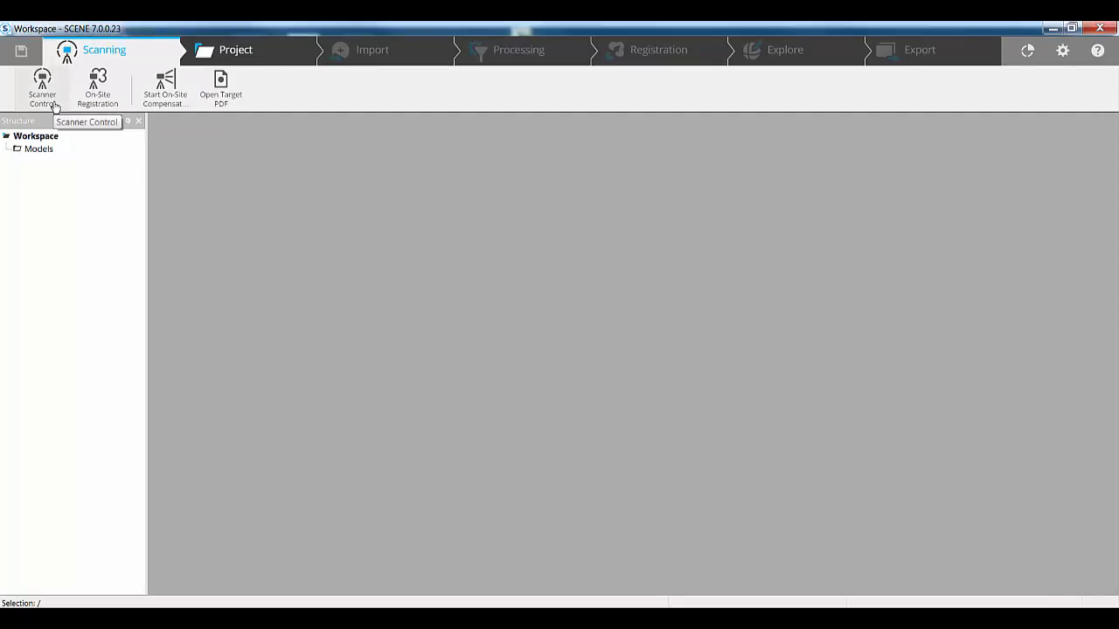
{"action": "mouse_move", "coordinate": [97, 87]}
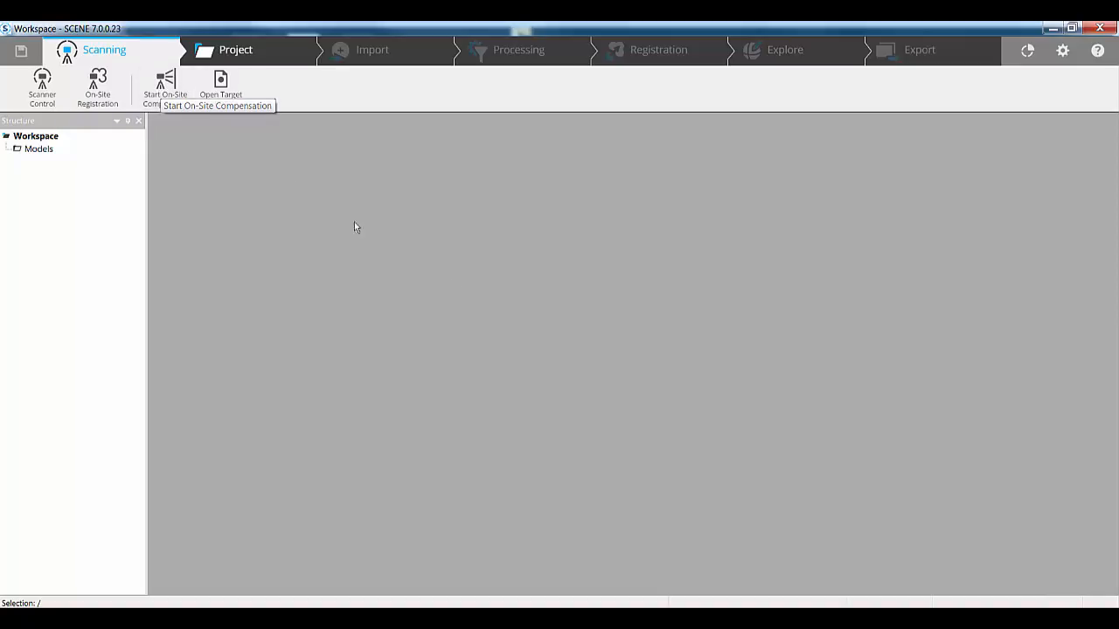
{"action": "mouse_move", "coordinate": [936, 596]}
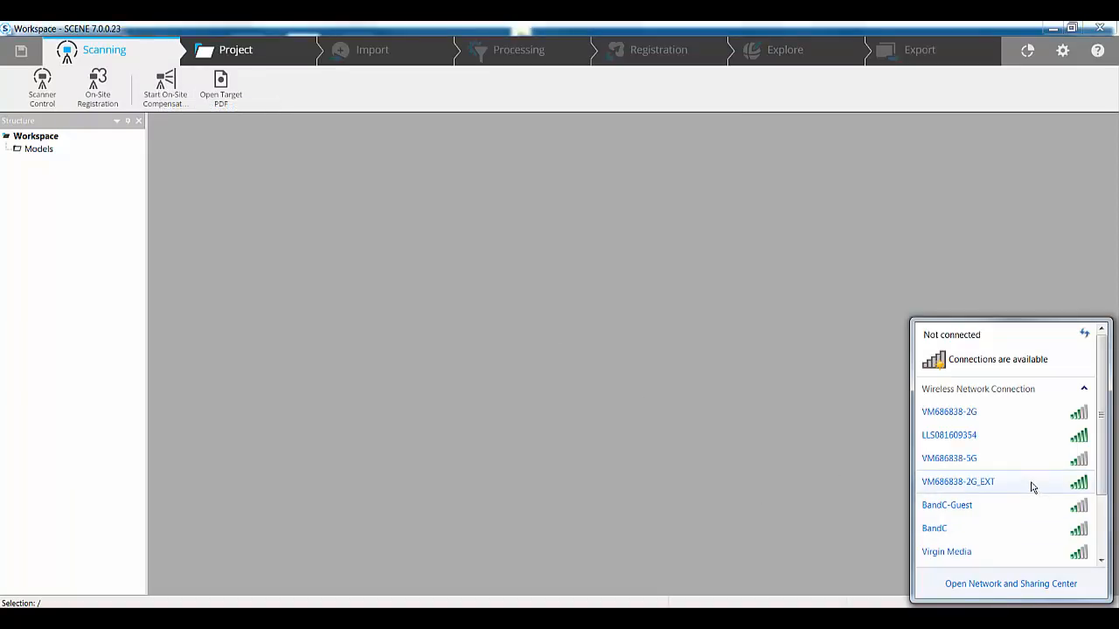
{"action": "mouse_move", "coordinate": [1001, 455]}
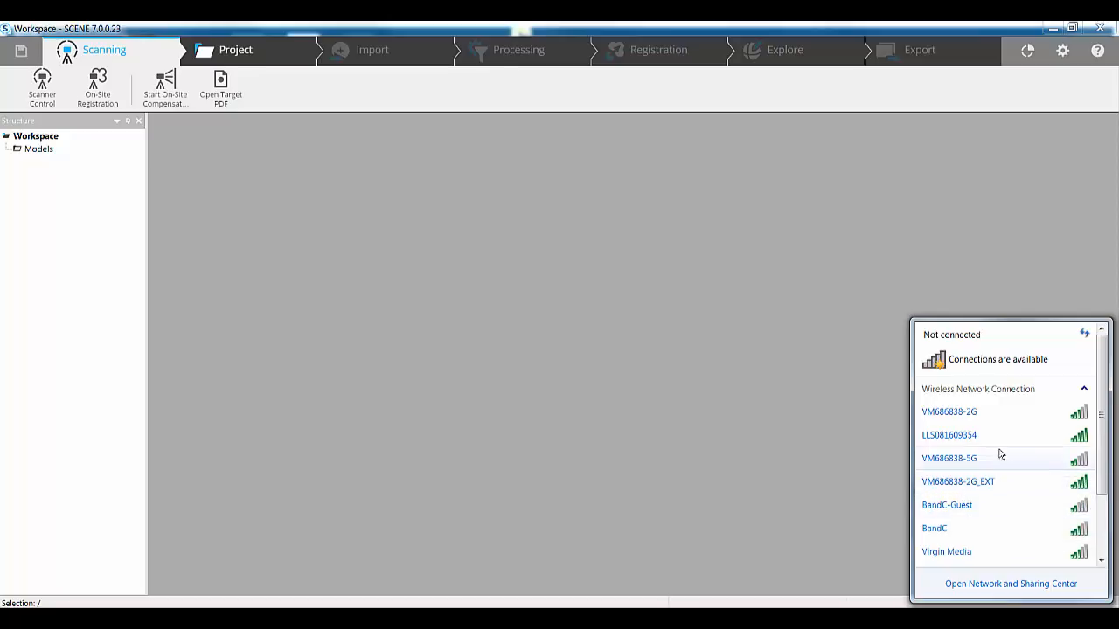
{"action": "left_click", "coordinate": [948, 435]}
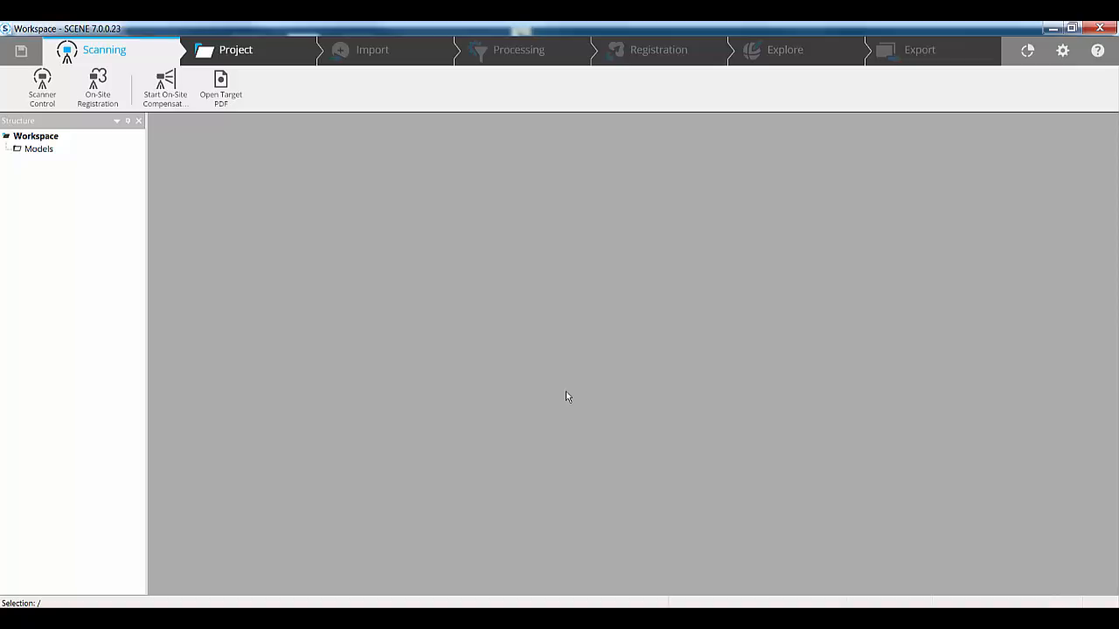
{"action": "mouse_move", "coordinate": [42, 79]}
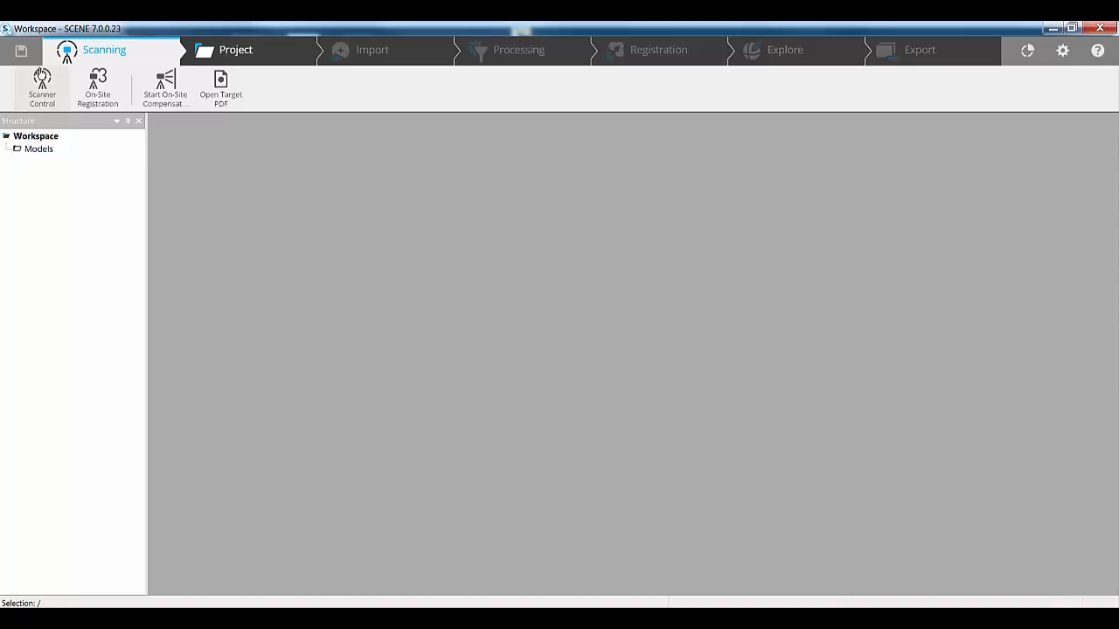
Step: Connect to the scanner at 192.168.43.1 and open its WLAN settings remotely
{"action": "left_click", "coordinate": [42, 87]}
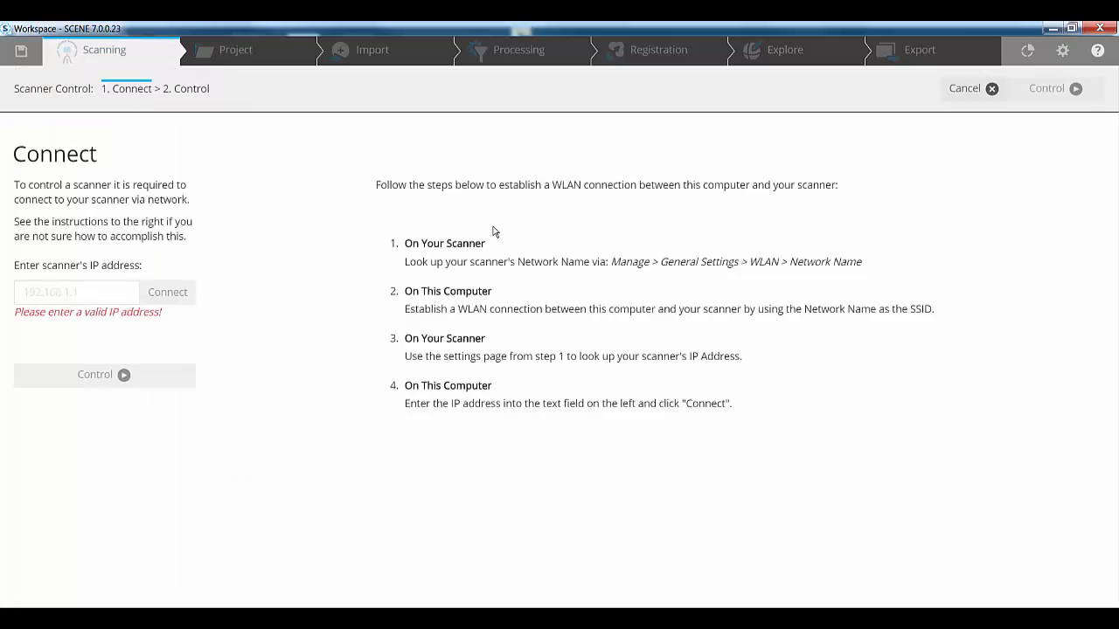
{"action": "left_click", "coordinate": [76, 292]}
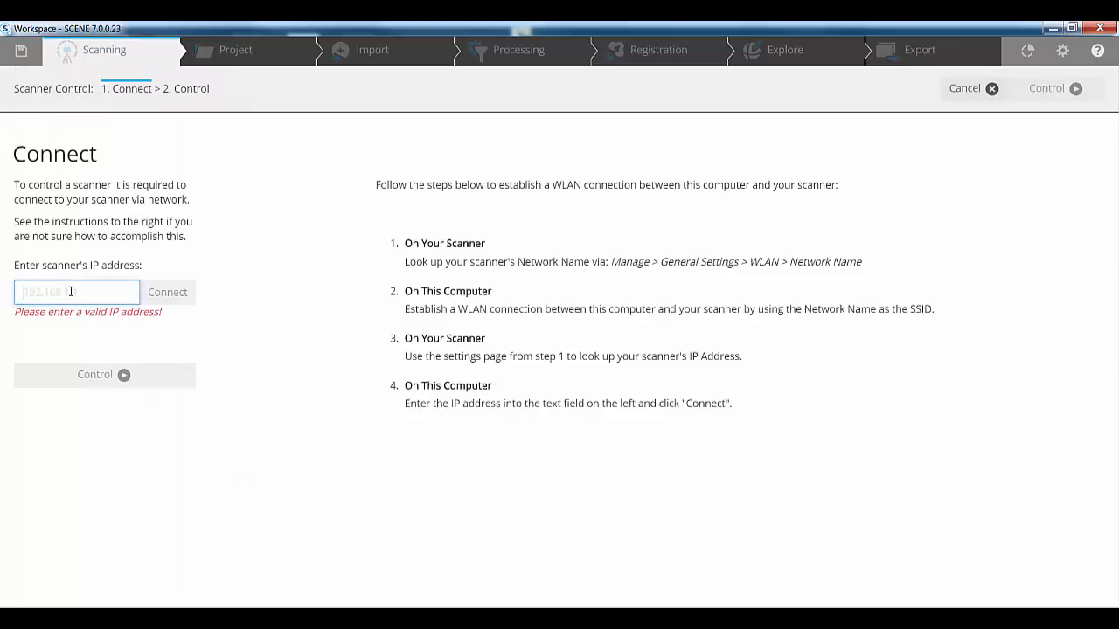
{"action": "type", "text": "192.168.43.1"}
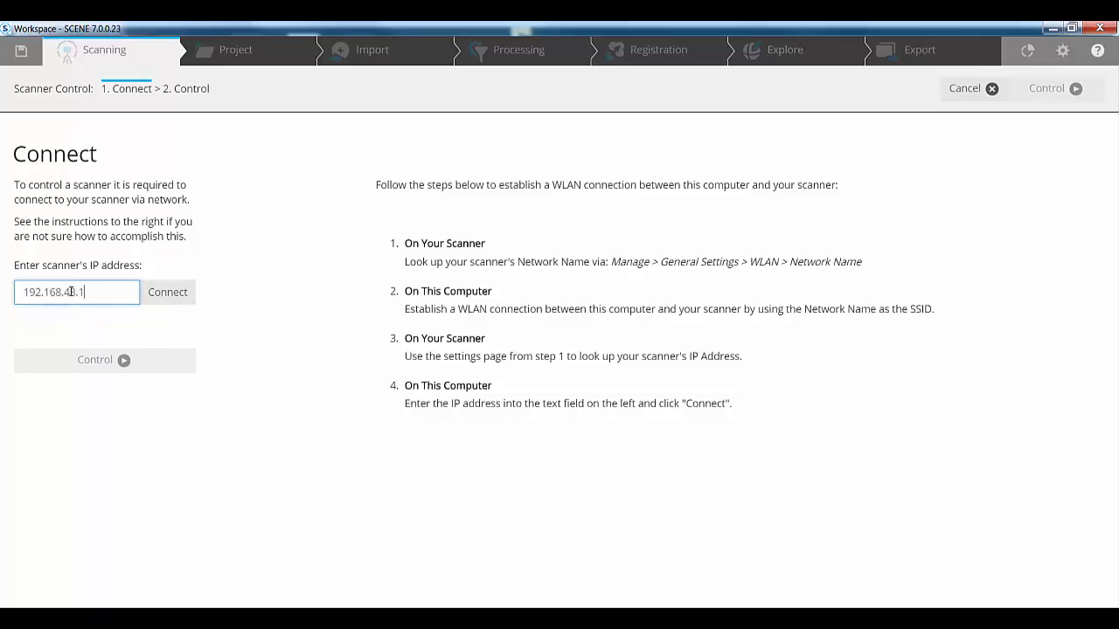
{"action": "left_click", "coordinate": [167, 292]}
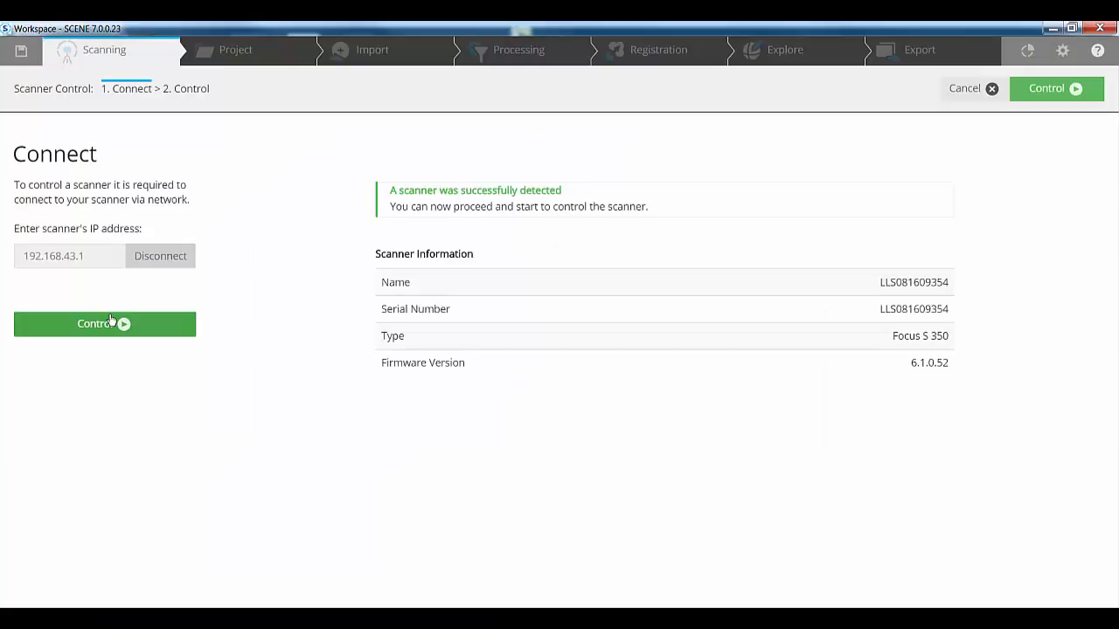
{"action": "left_click", "coordinate": [104, 323]}
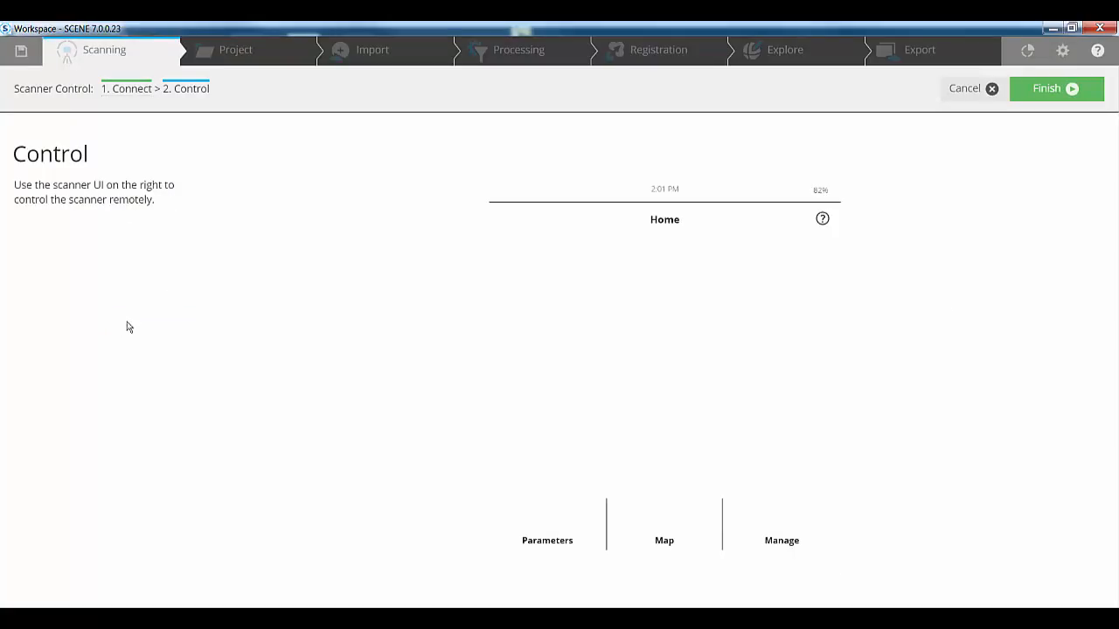
{"action": "left_click", "coordinate": [781, 540]}
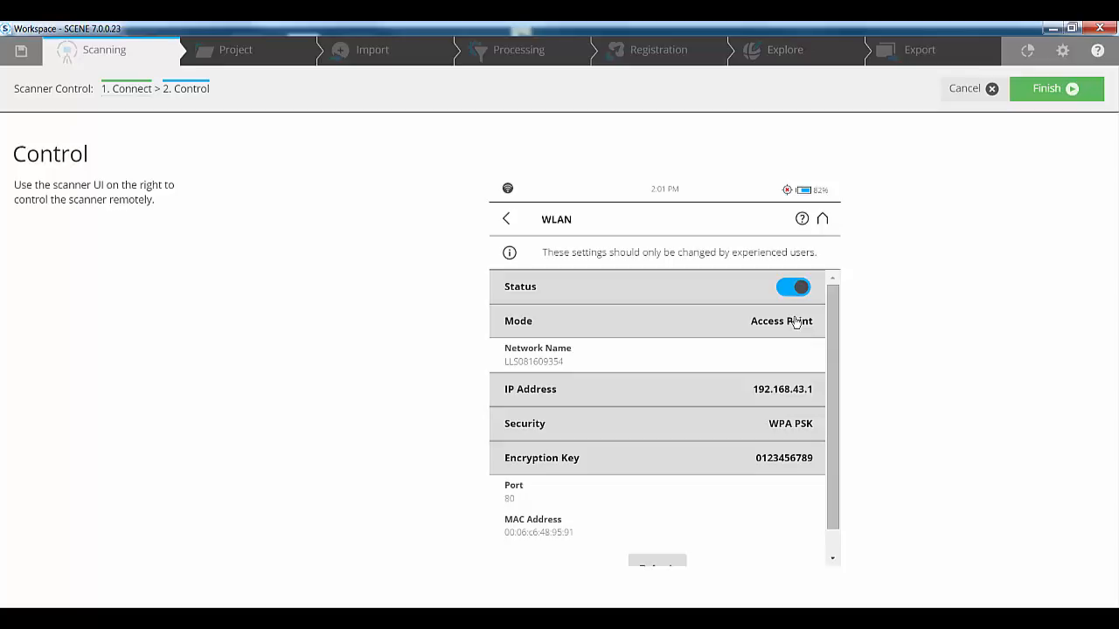
{"action": "mouse_move", "coordinate": [750, 401]}
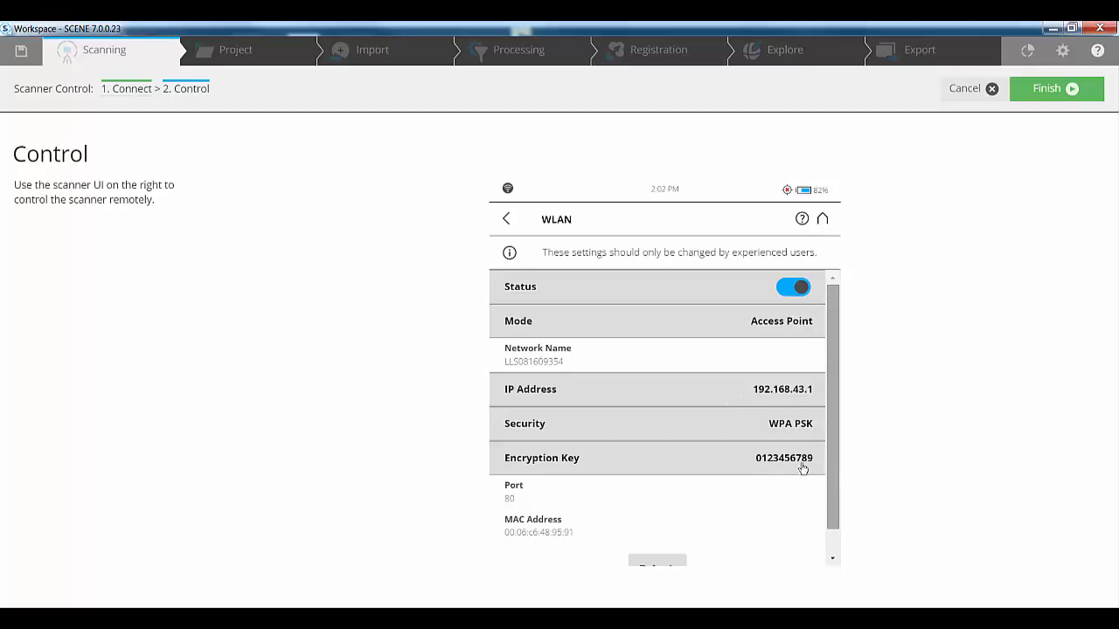
{"action": "mouse_move", "coordinate": [778, 465]}
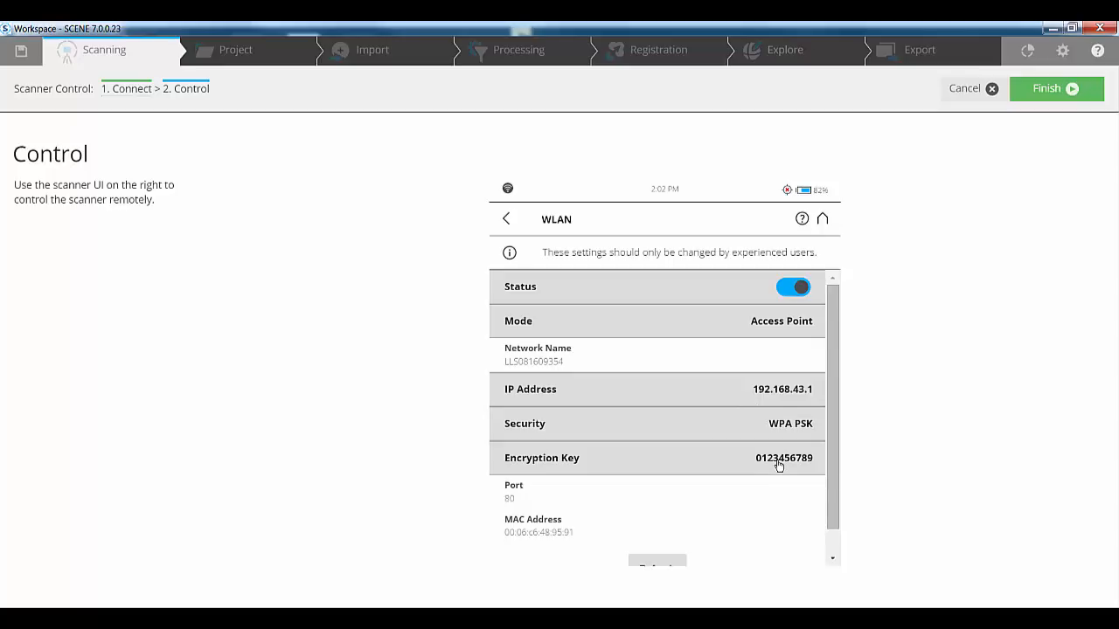
{"action": "mouse_move", "coordinate": [743, 393]}
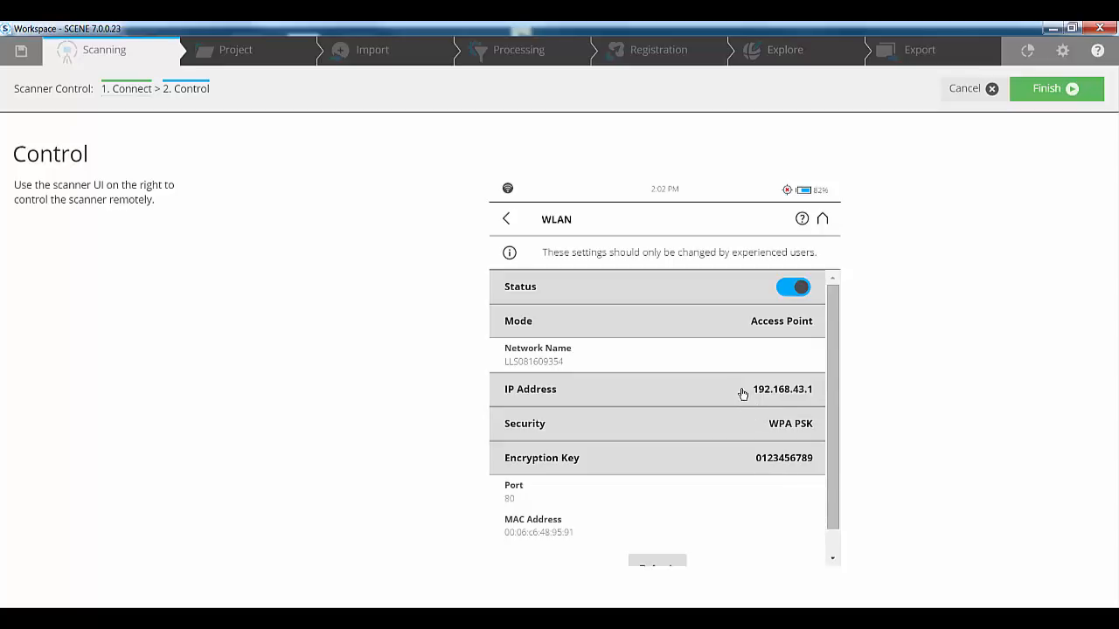
{"action": "mouse_move", "coordinate": [505, 509]}
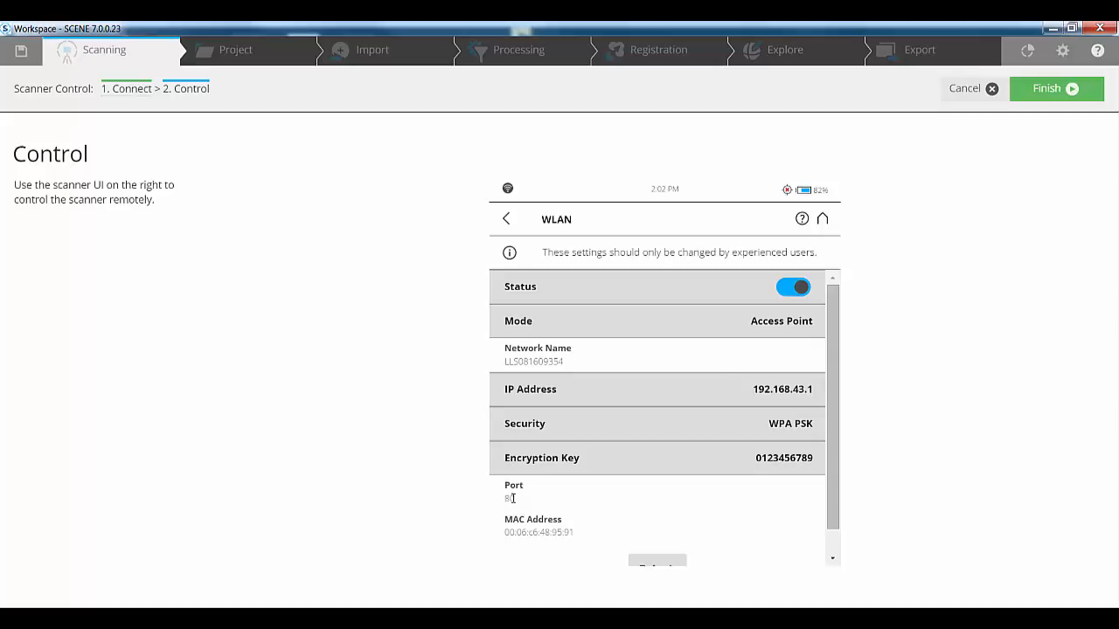
{"action": "mouse_move", "coordinate": [965, 88]}
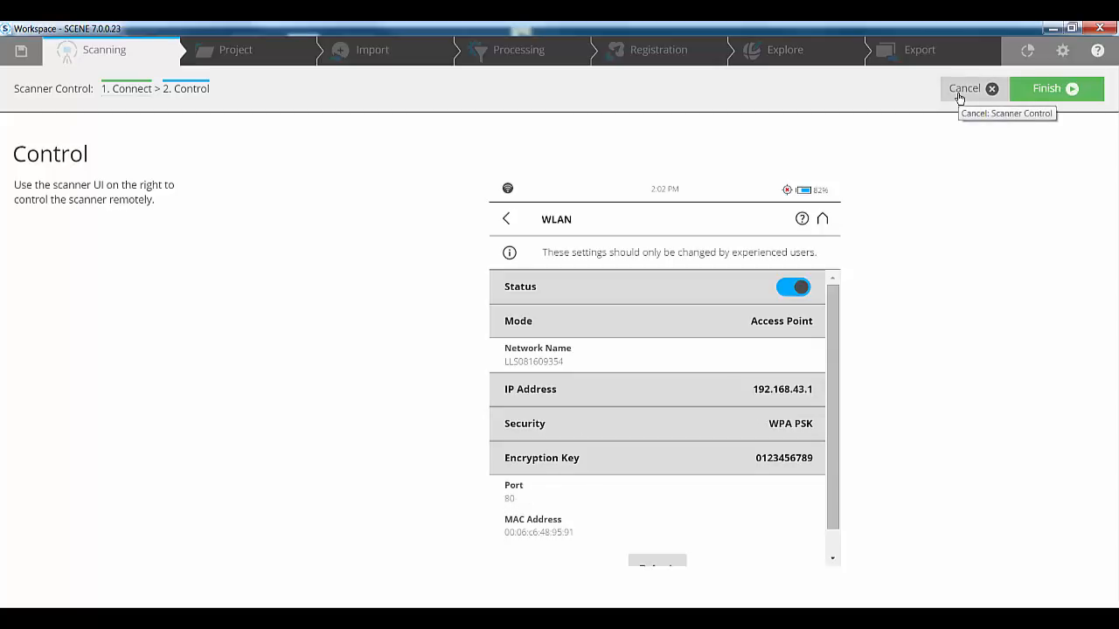
Step: Leave remote scanner control and view the printable Targets.pdf sheet in Adobe Reader
{"action": "left_click", "coordinate": [965, 88]}
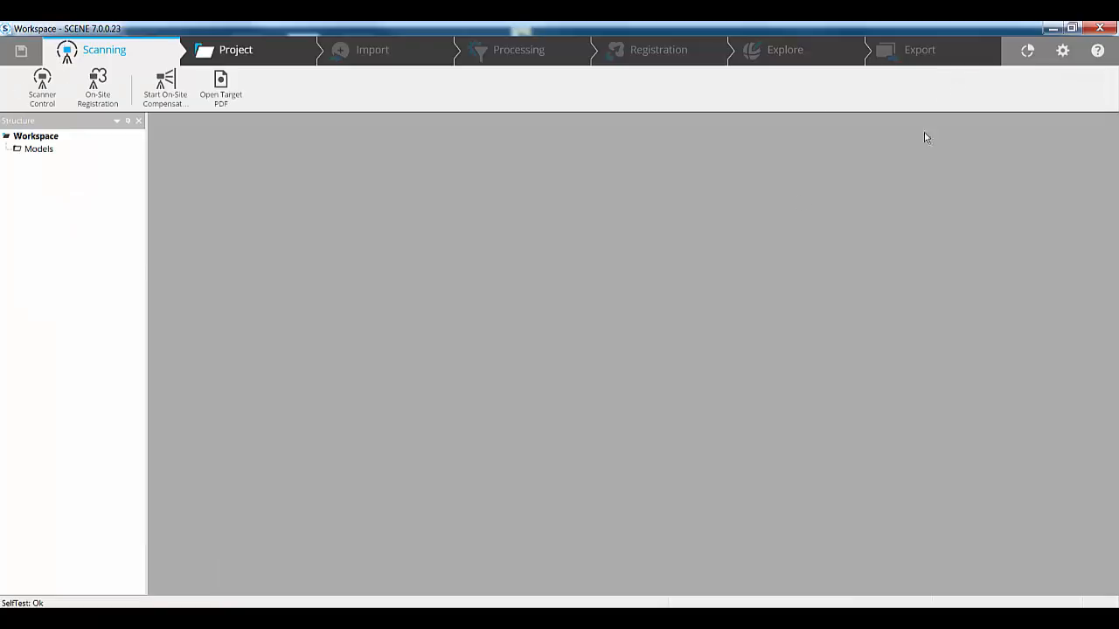
{"action": "mouse_move", "coordinate": [155, 158]}
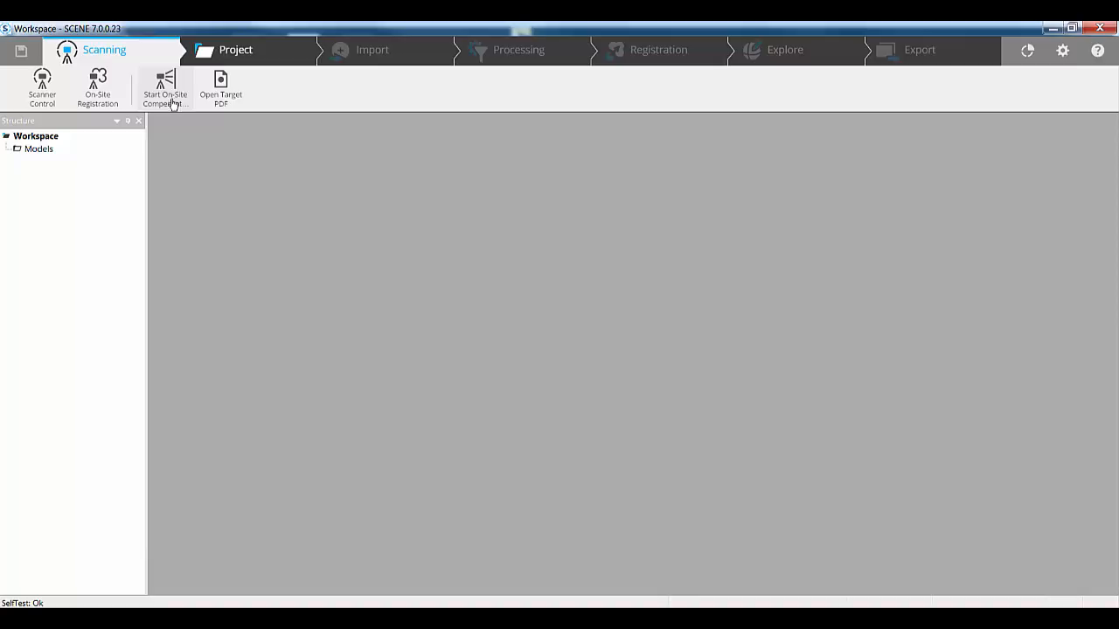
{"action": "mouse_move", "coordinate": [165, 88]}
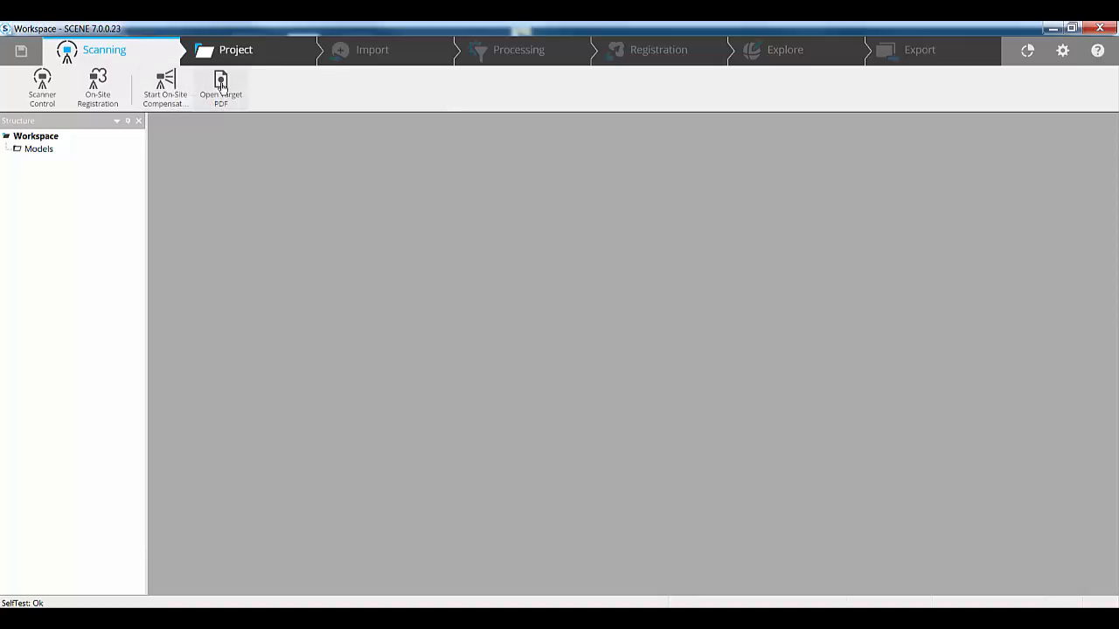
{"action": "left_click", "coordinate": [220, 87]}
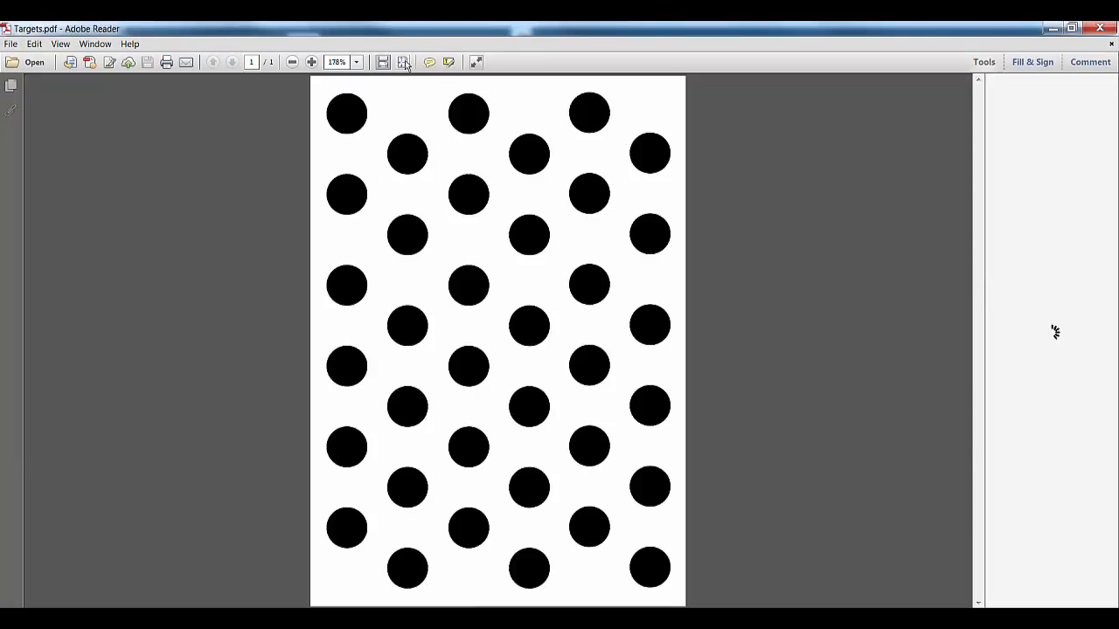
{"action": "left_click", "coordinate": [404, 62]}
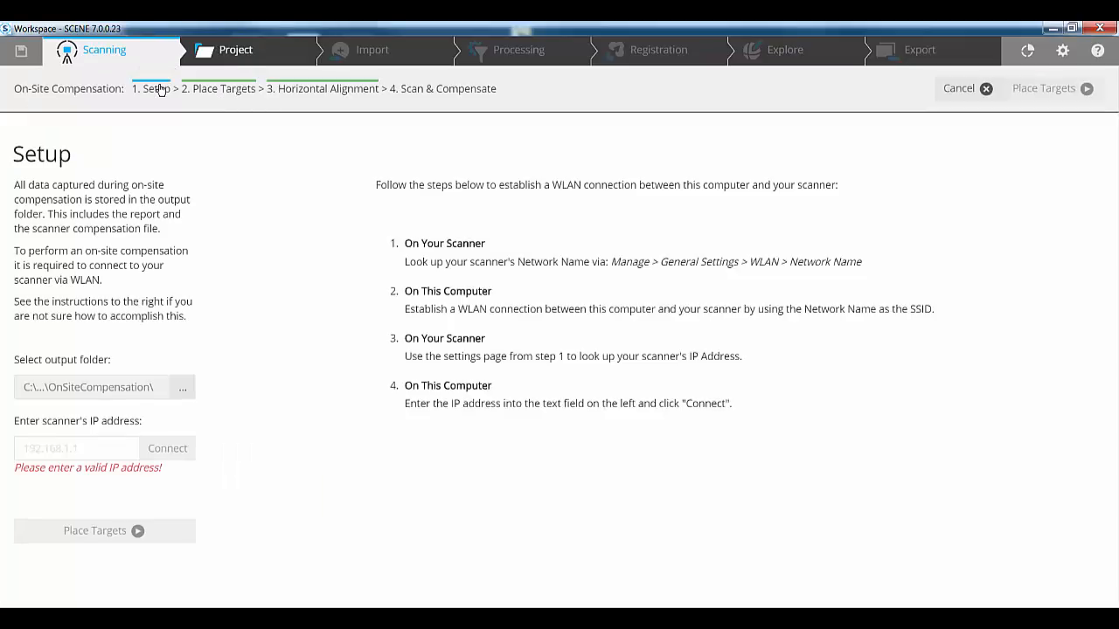
Step: Connect the compensation wizard to the Focus S 350 at 192.168.43.1
{"action": "left_click", "coordinate": [76, 447]}
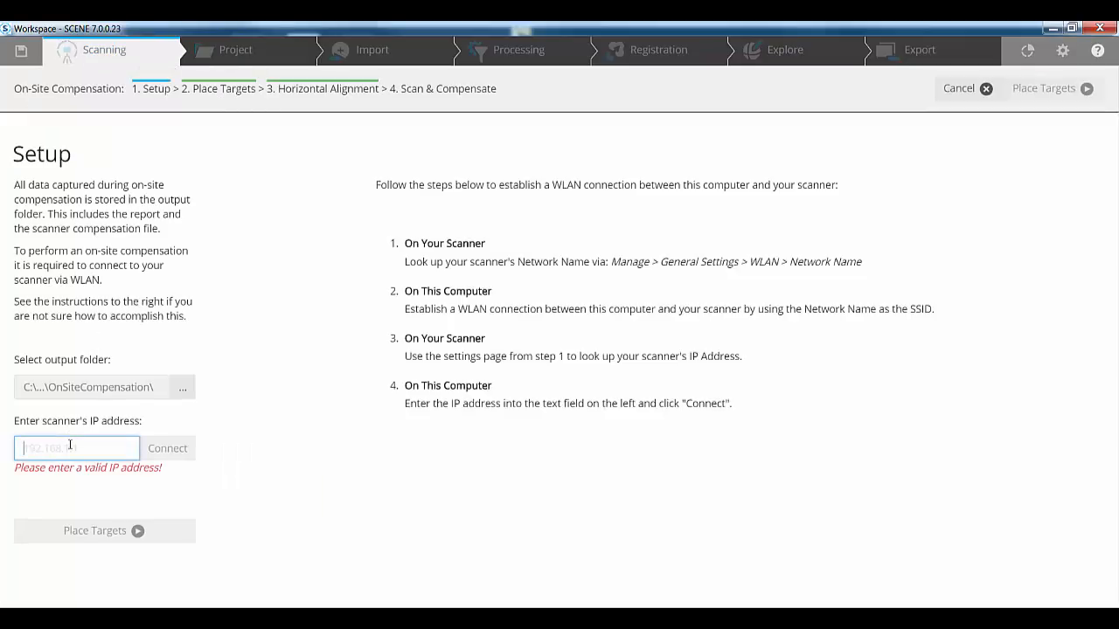
{"action": "type", "text": "1"}
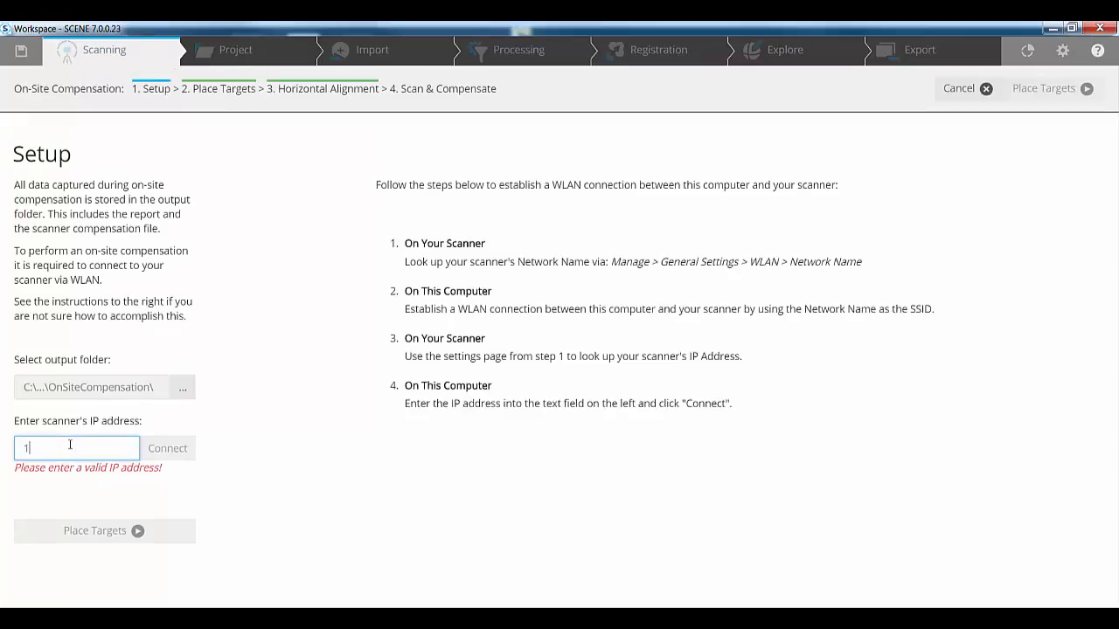
{"action": "left_click", "coordinate": [167, 447]}
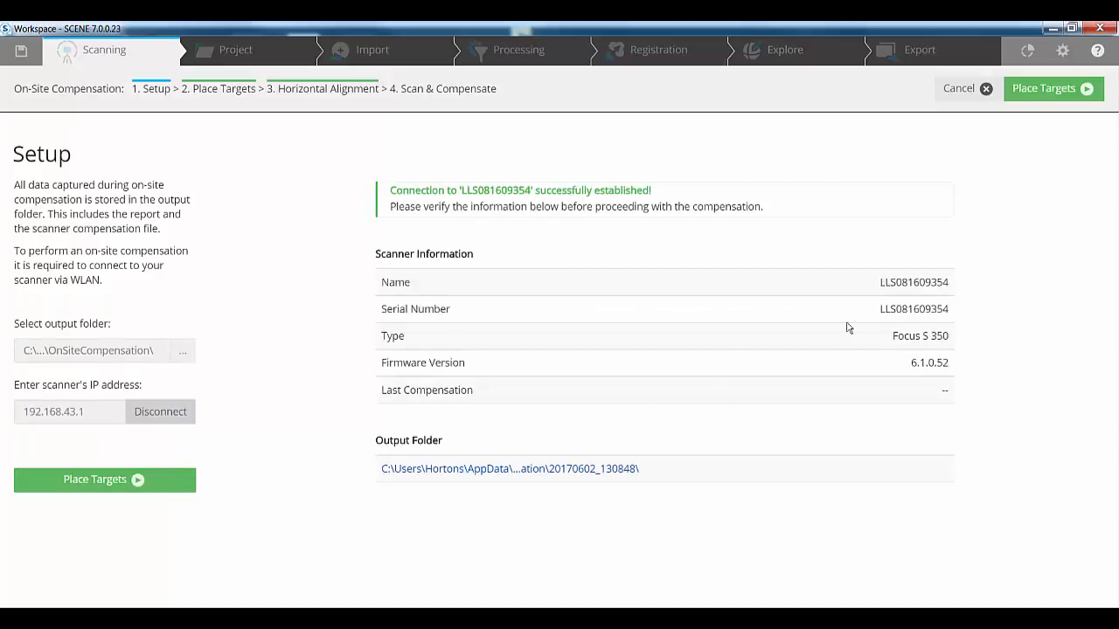
{"action": "mouse_move", "coordinate": [889, 370]}
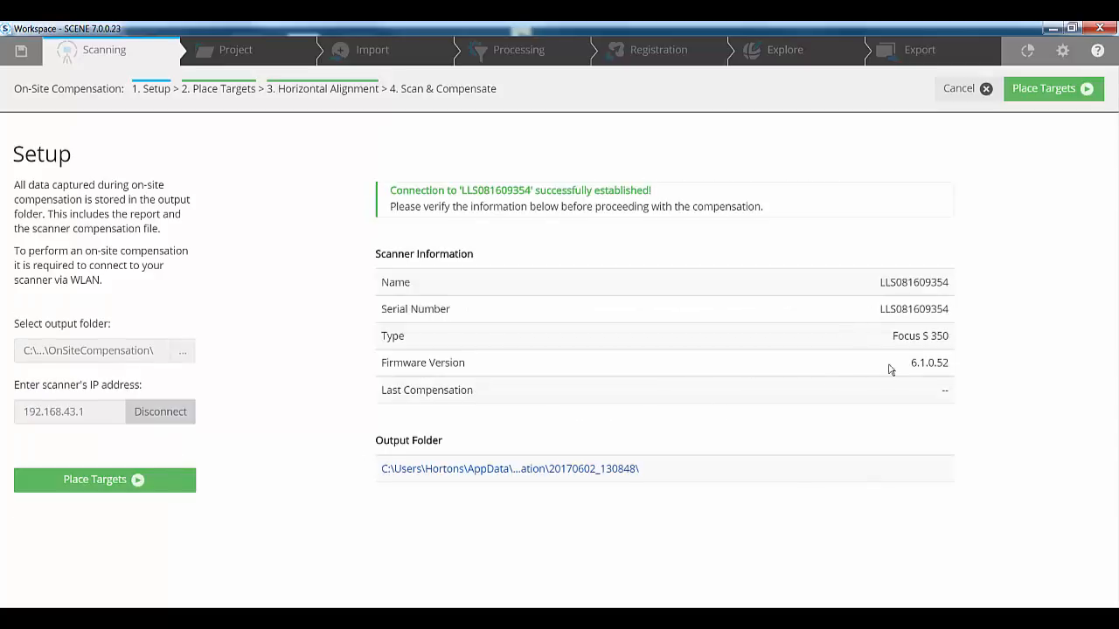
{"action": "mouse_move", "coordinate": [942, 374]}
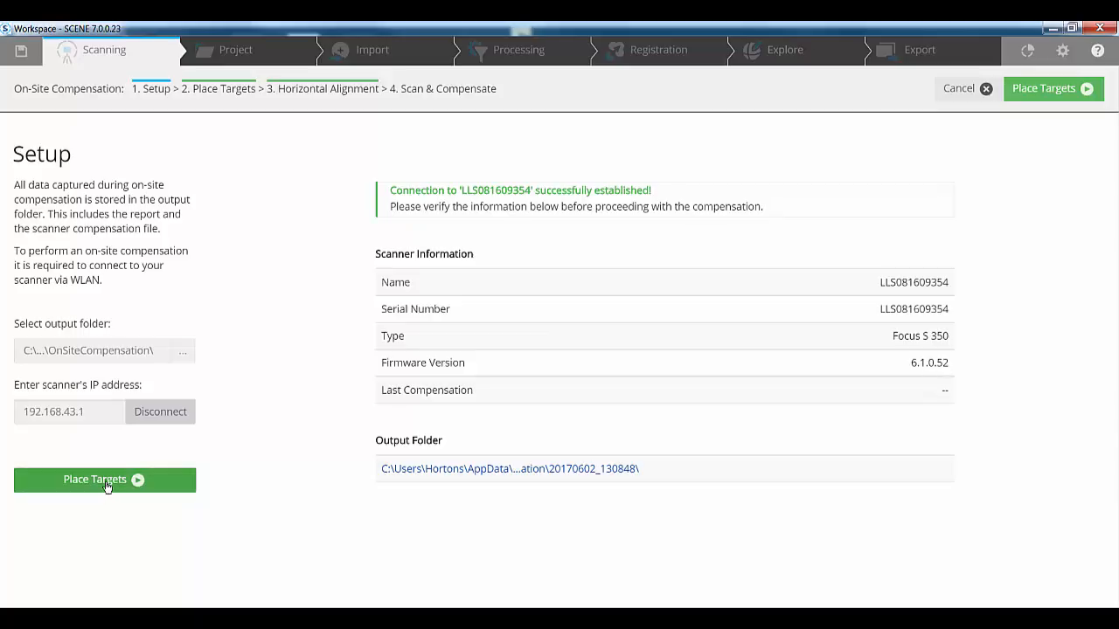
Step: Go through Place Targets and Horizontal Alignment, then start Scan & Compensate
{"action": "left_click", "coordinate": [104, 479]}
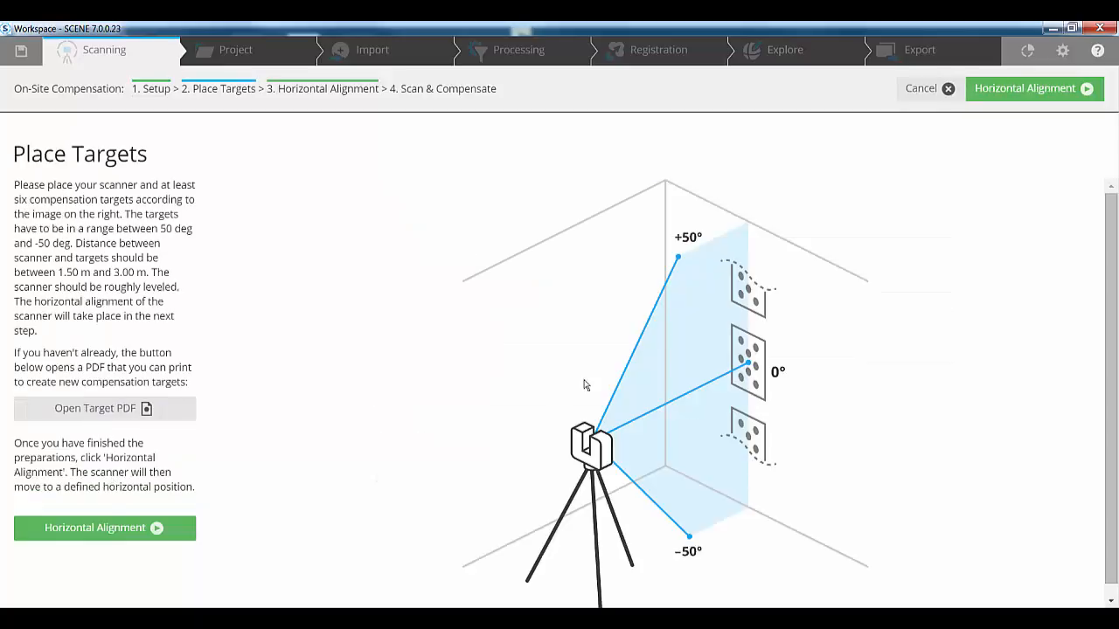
{"action": "mouse_move", "coordinate": [735, 230]}
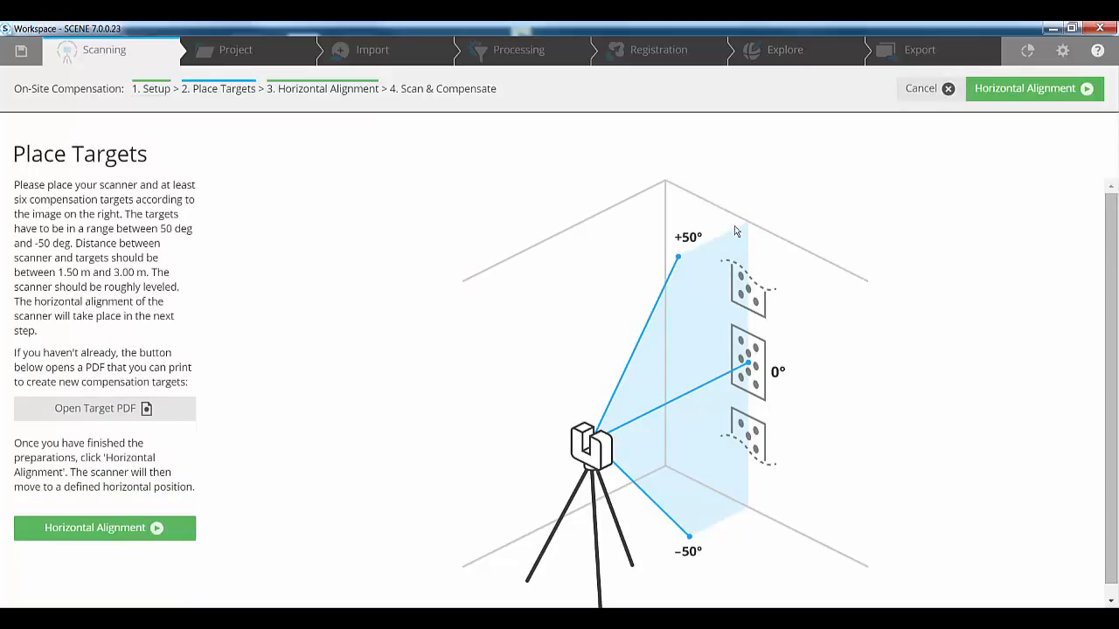
{"action": "mouse_move", "coordinate": [599, 446]}
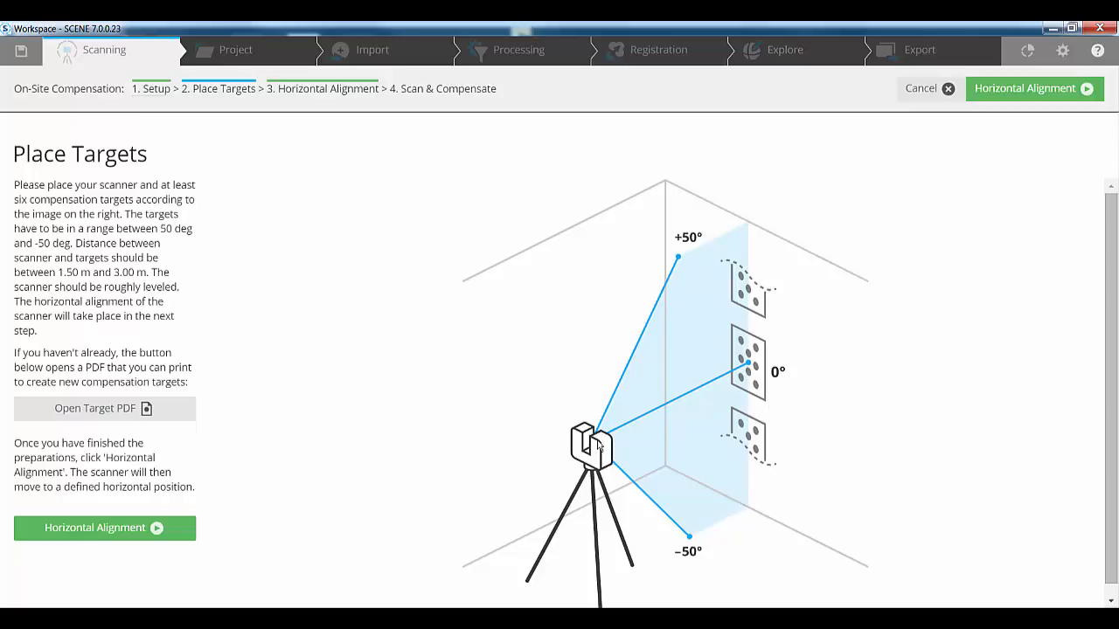
{"action": "mouse_move", "coordinate": [698, 551]}
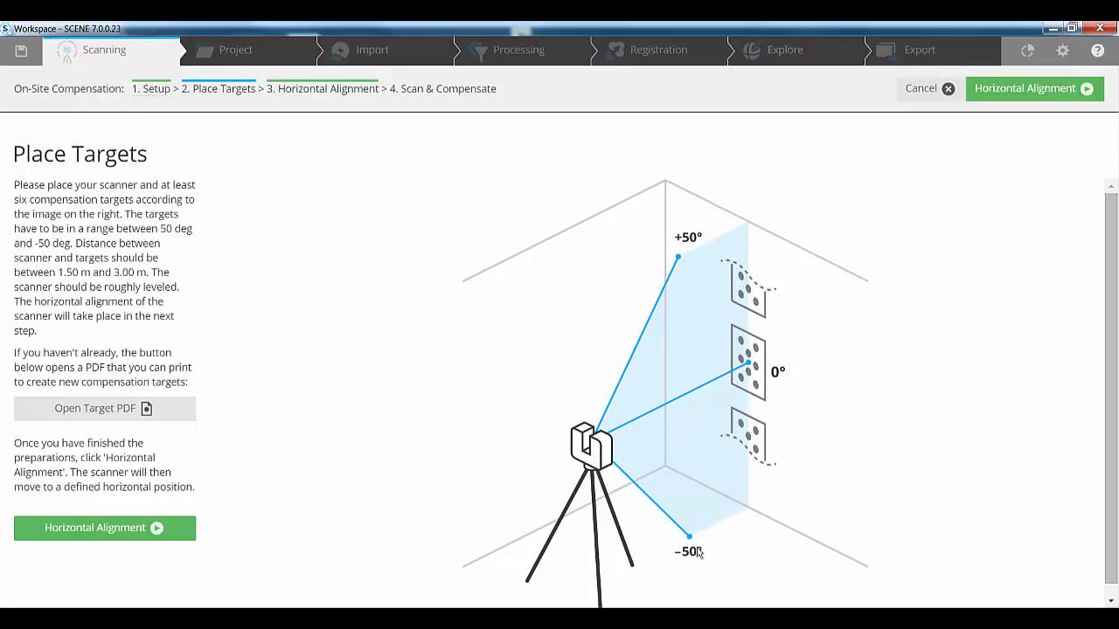
{"action": "mouse_move", "coordinate": [726, 201]}
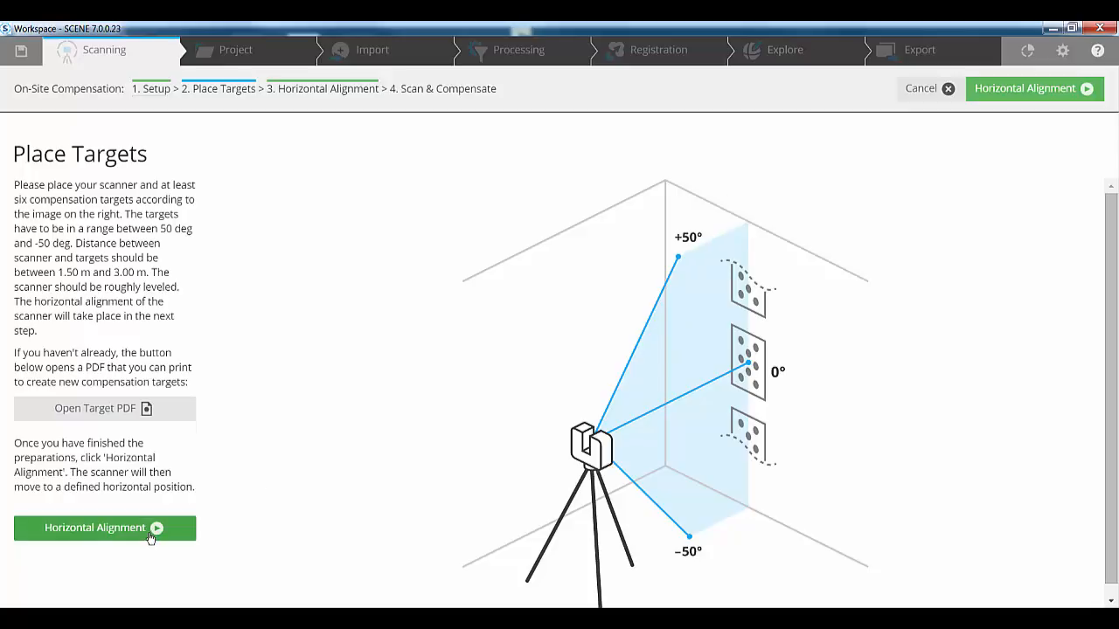
{"action": "left_click", "coordinate": [104, 528]}
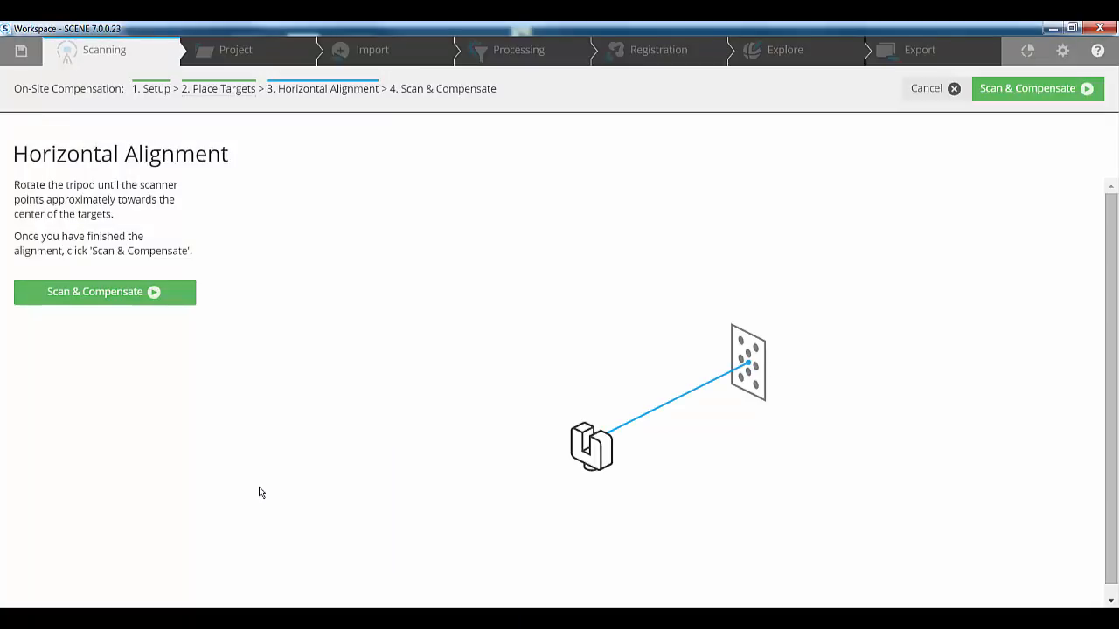
{"action": "mouse_move", "coordinate": [634, 477]}
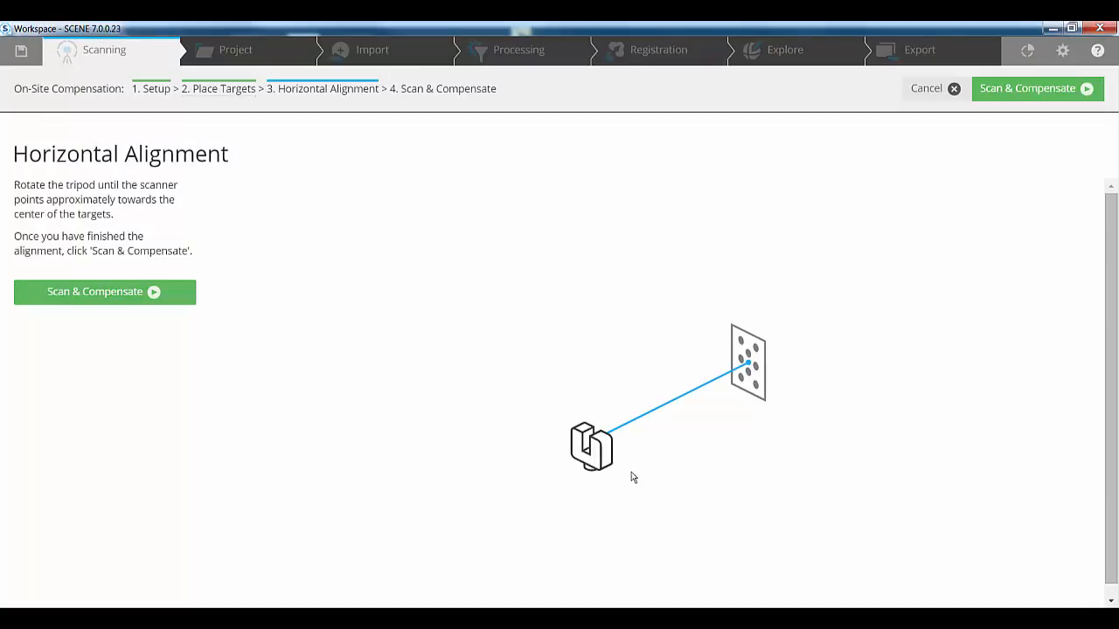
{"action": "mouse_move", "coordinate": [754, 363]}
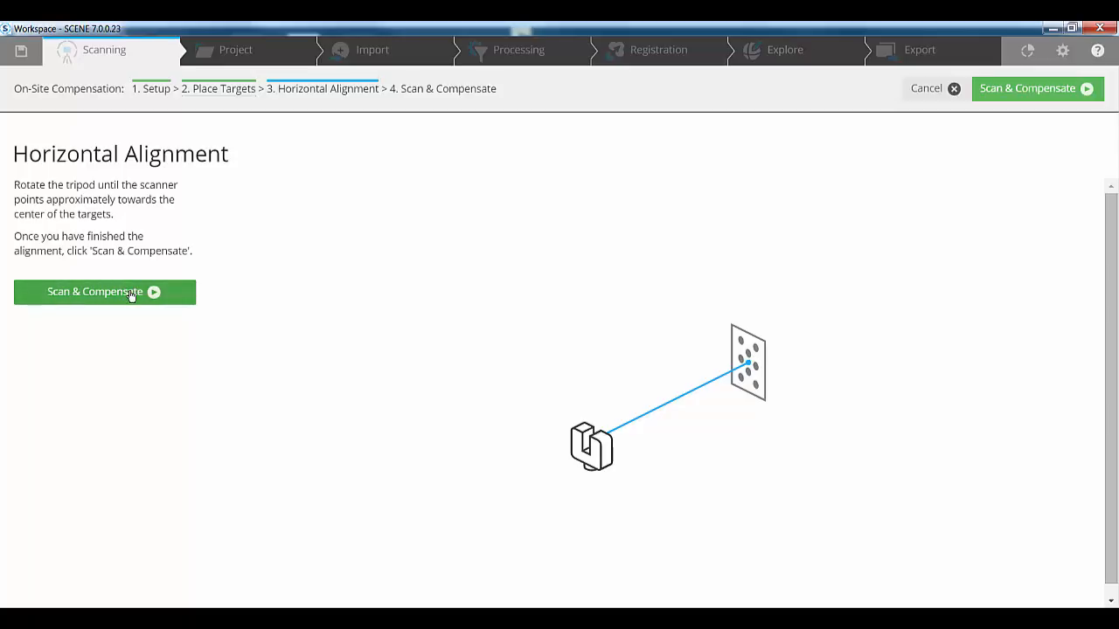
{"action": "left_click", "coordinate": [104, 291]}
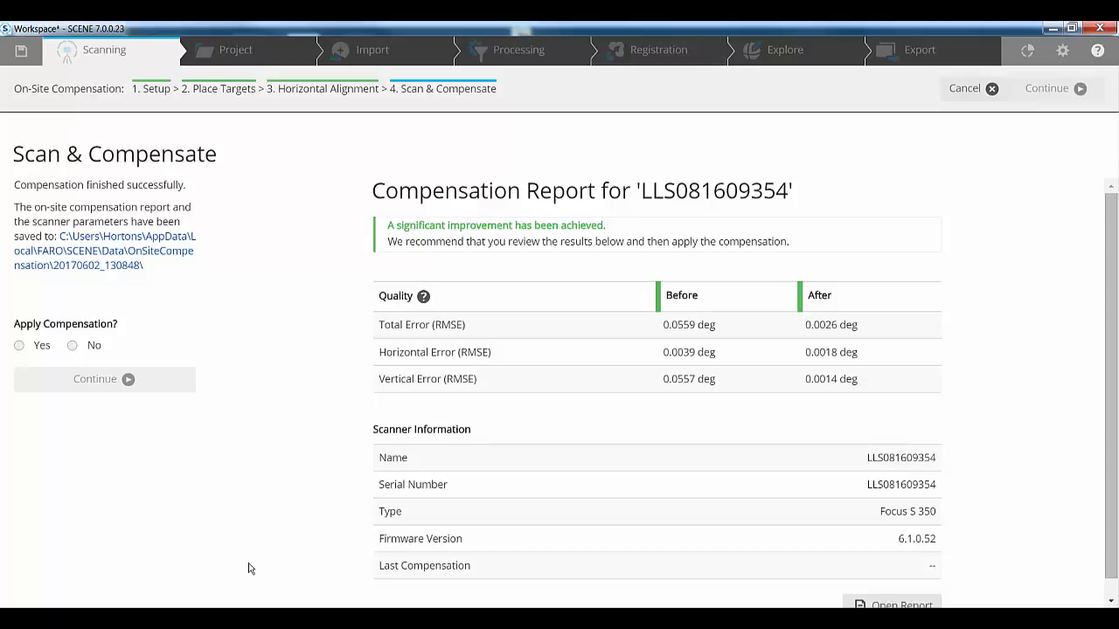
{"action": "mouse_move", "coordinate": [142, 294]}
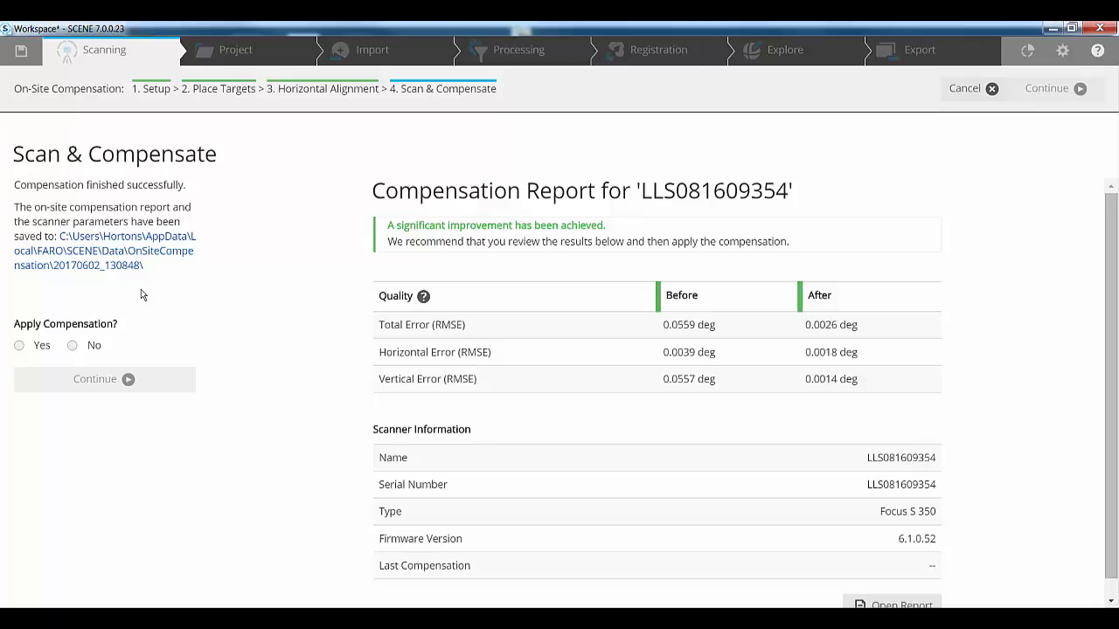
{"action": "mouse_move", "coordinate": [29, 230]}
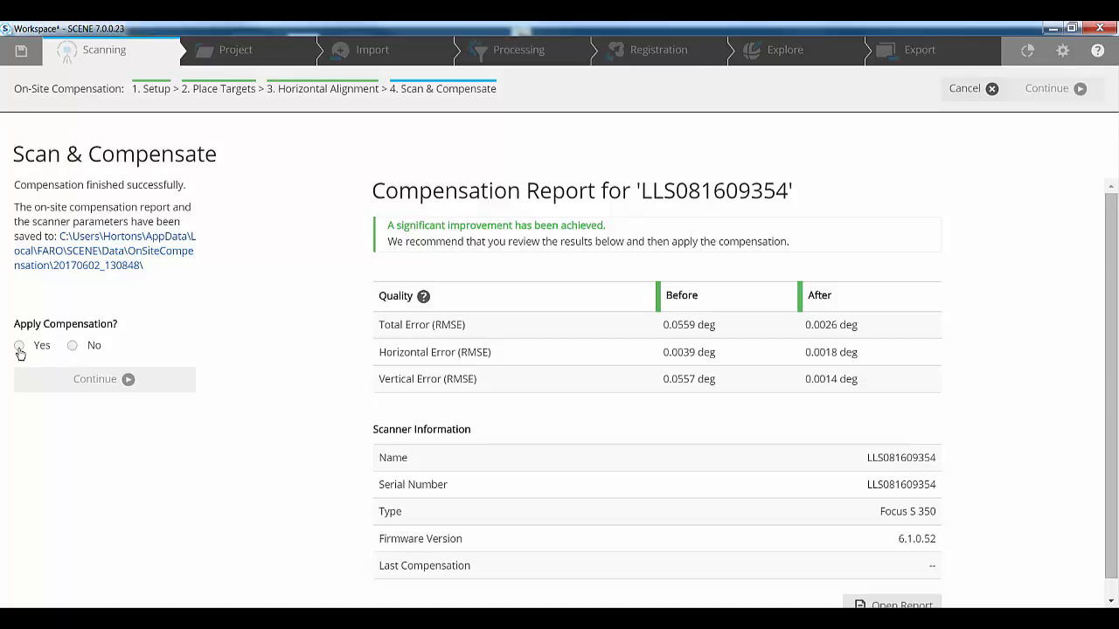
Step: Choose Yes to apply the compensation and open the PDF report
{"action": "left_click", "coordinate": [19, 345]}
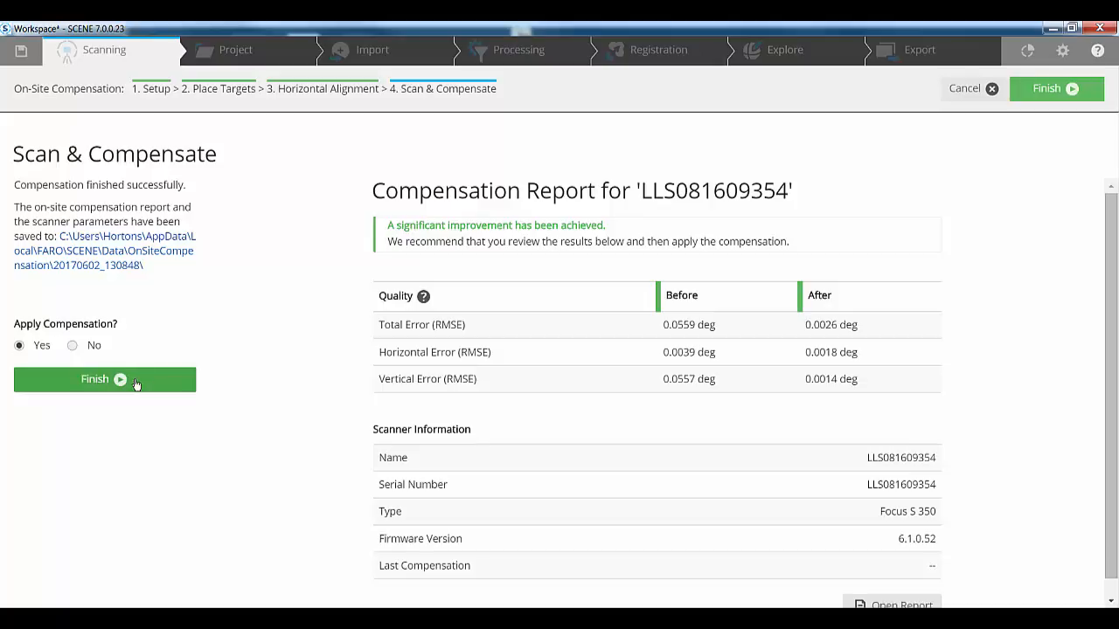
{"action": "mouse_move", "coordinate": [77, 335]}
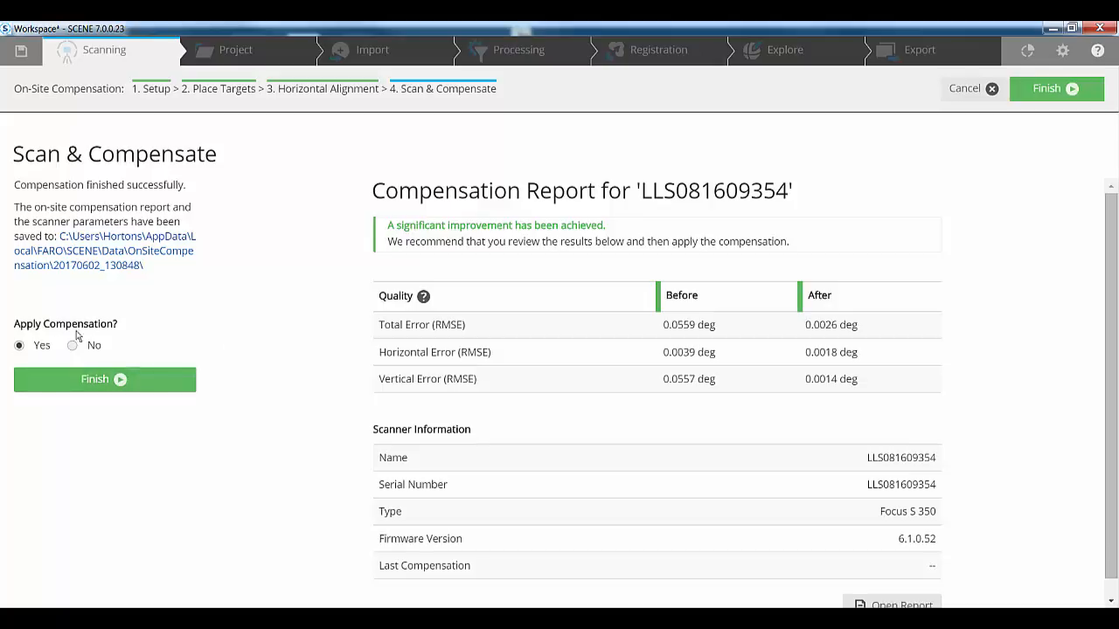
{"action": "scroll", "scroll_direction": "down", "scroll_amount": 3}
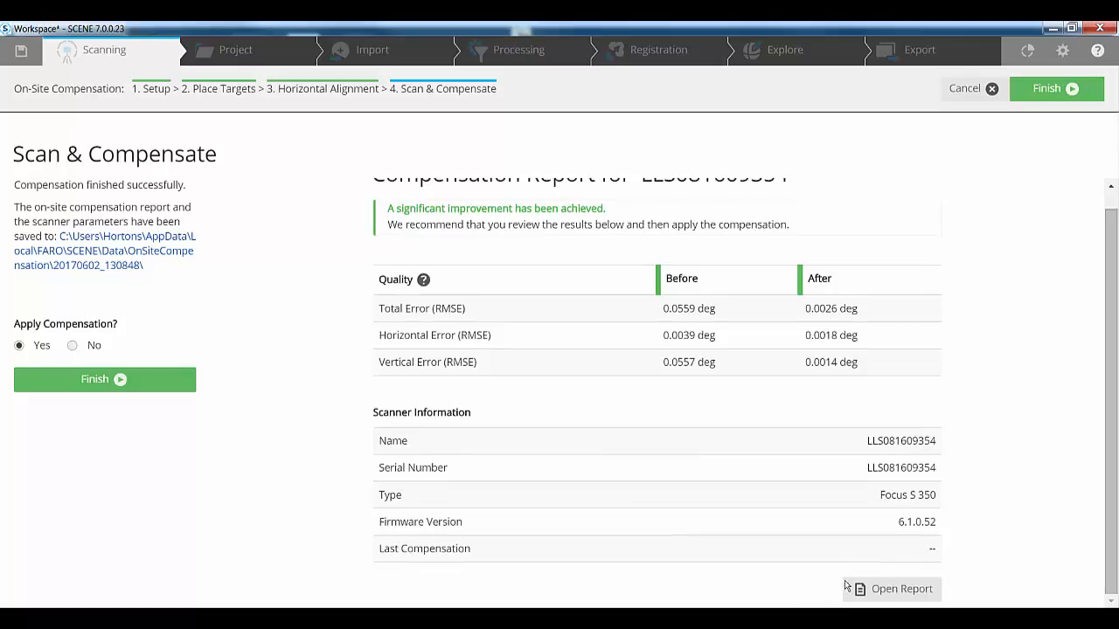
{"action": "left_click", "coordinate": [891, 588]}
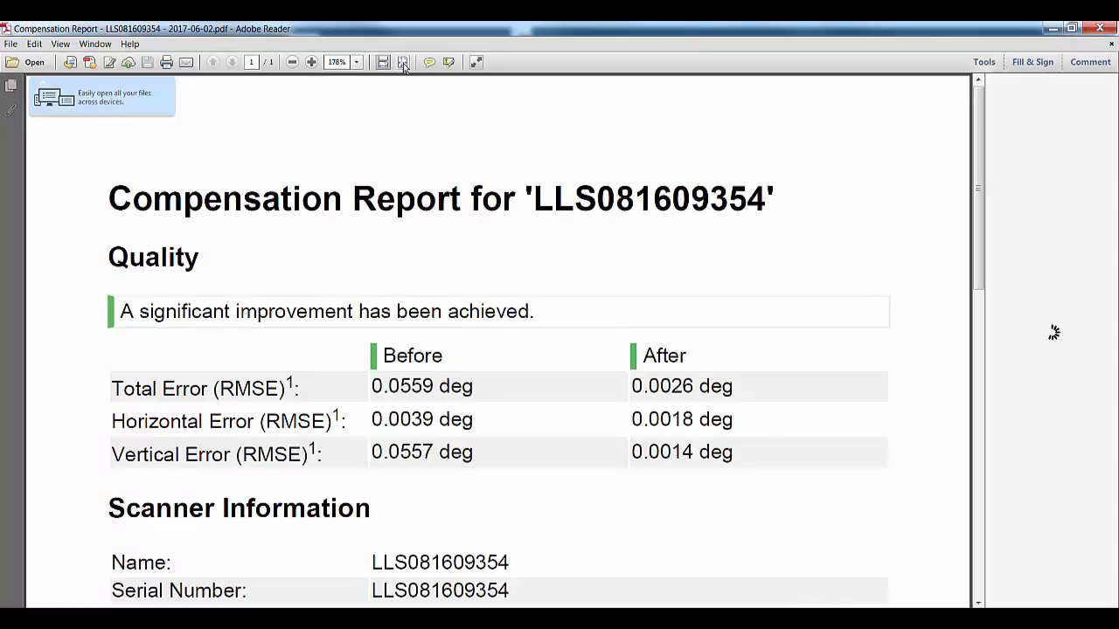
Step: Fit the whole compensation report page in the Reader window
{"action": "left_click", "coordinate": [292, 61]}
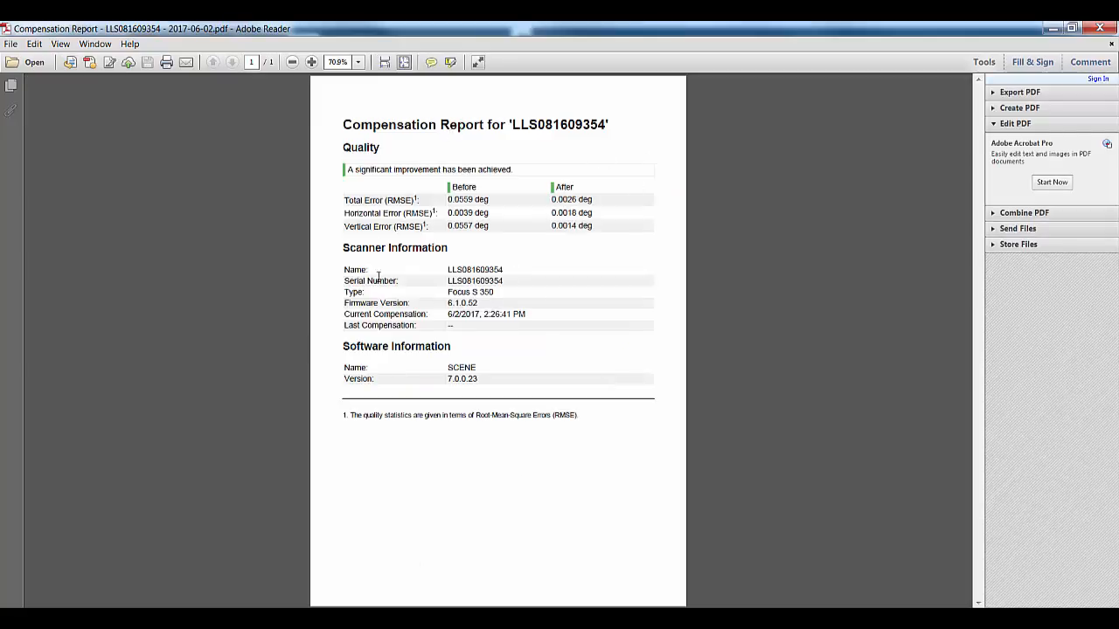
{"action": "mouse_move", "coordinate": [523, 193]}
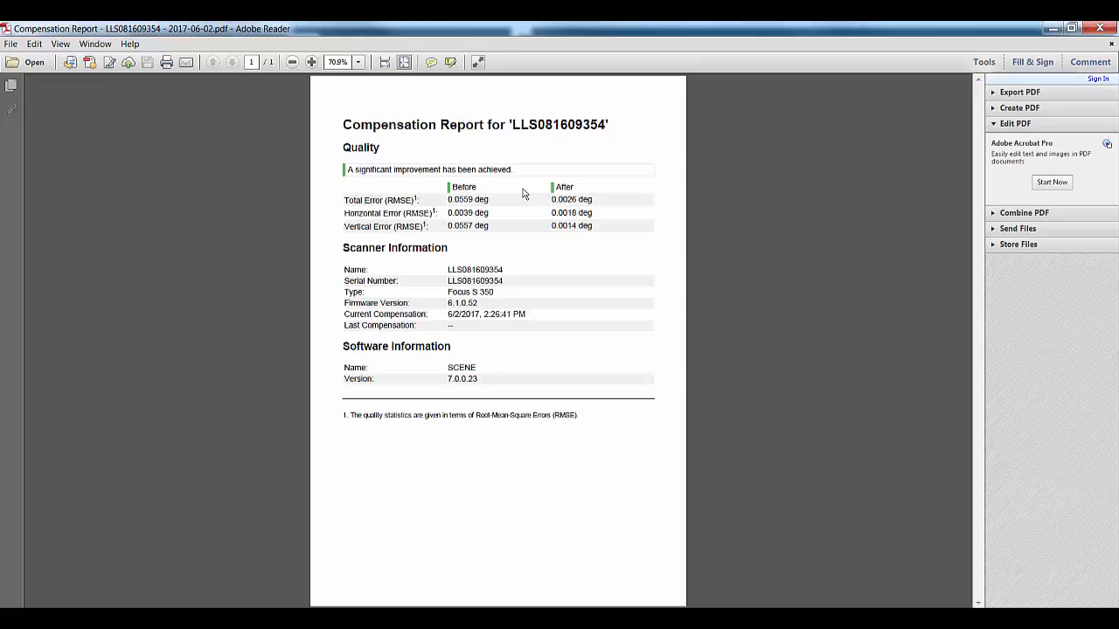
{"action": "mouse_move", "coordinate": [424, 391]}
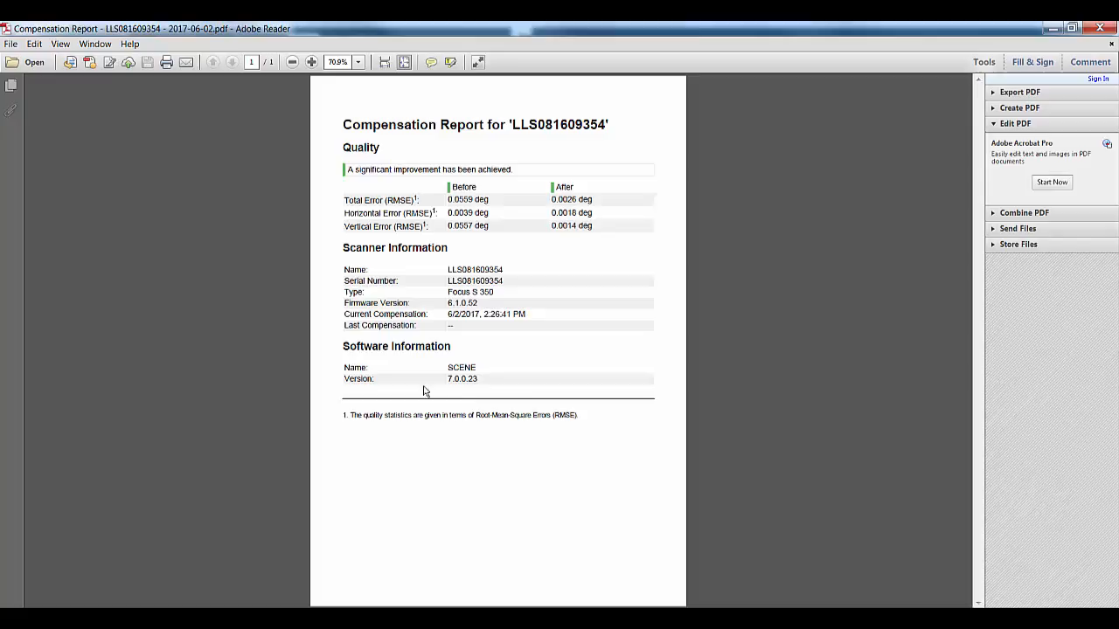
{"action": "mouse_move", "coordinate": [549, 350]}
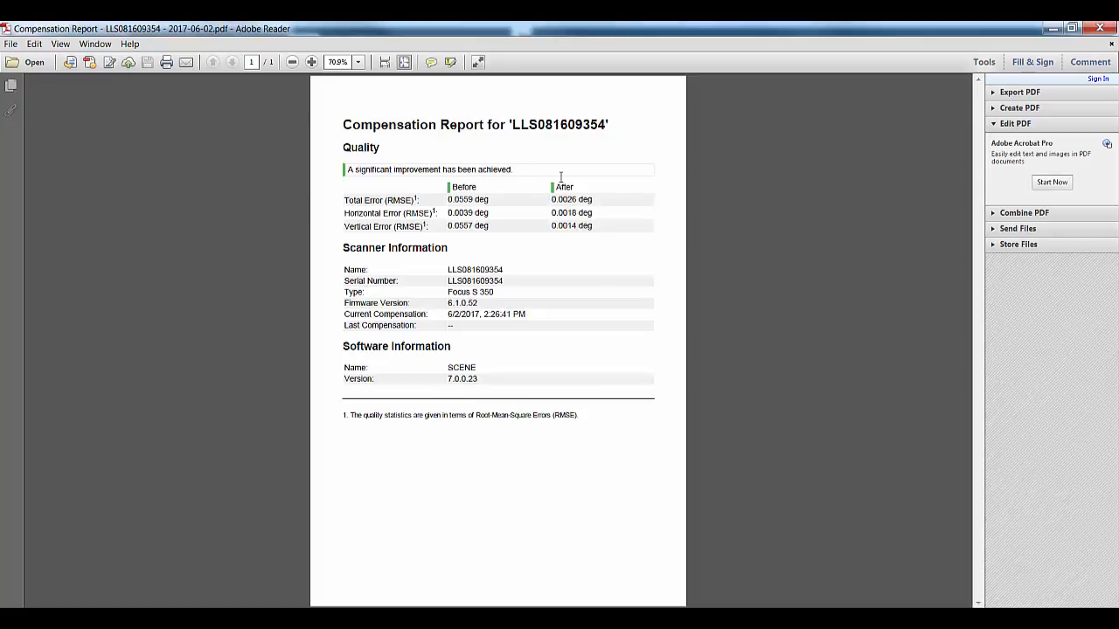
{"action": "mouse_move", "coordinate": [550, 211]}
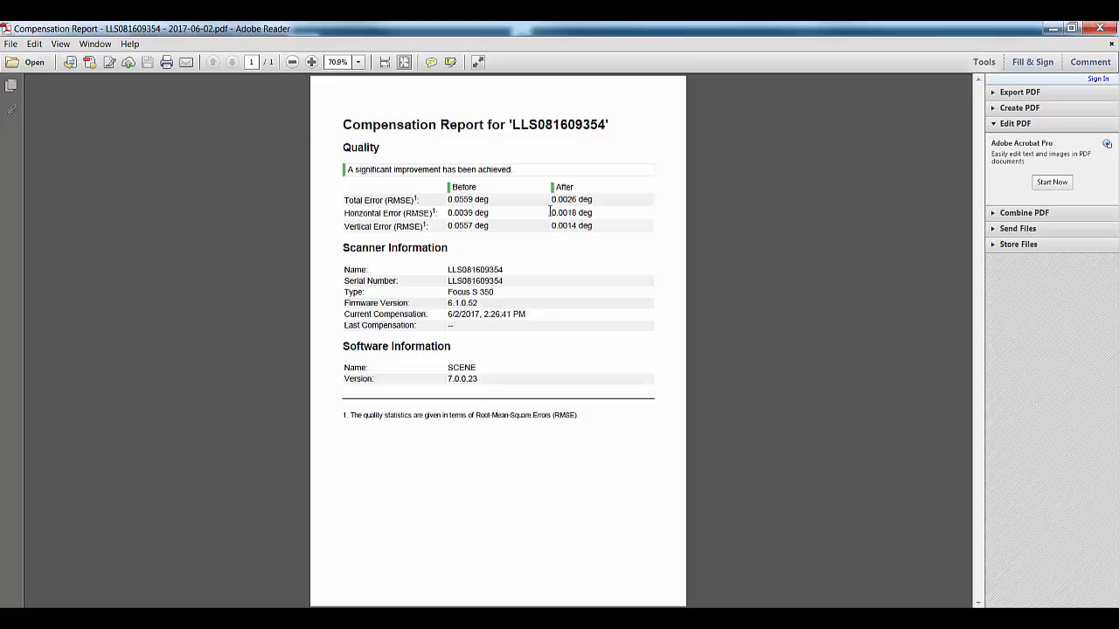
{"action": "mouse_move", "coordinate": [495, 187]}
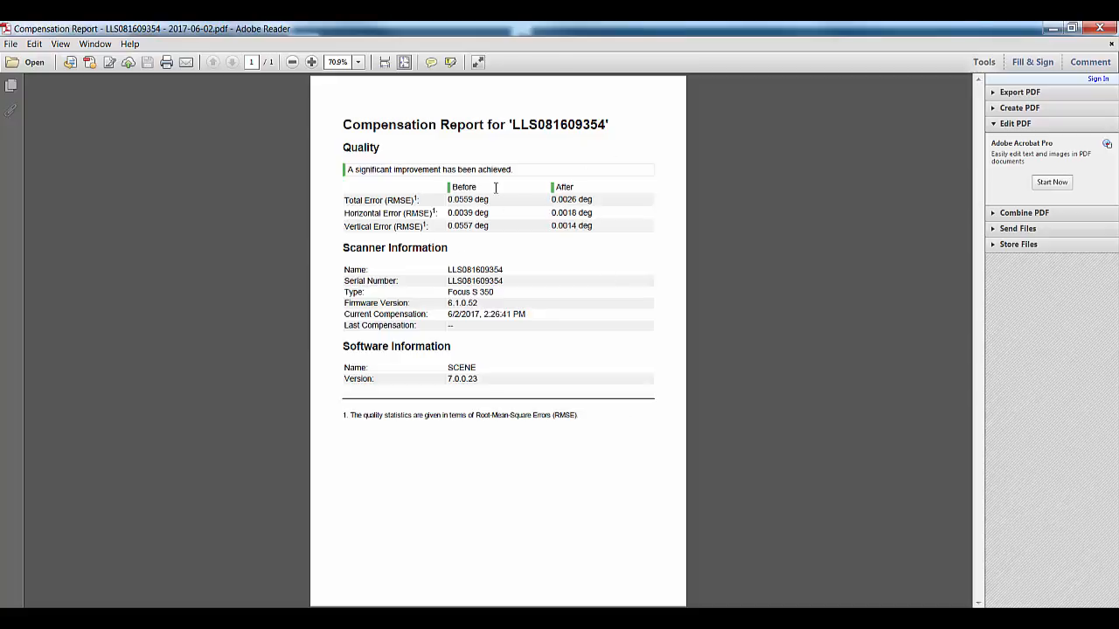
{"action": "mouse_move", "coordinate": [447, 316]}
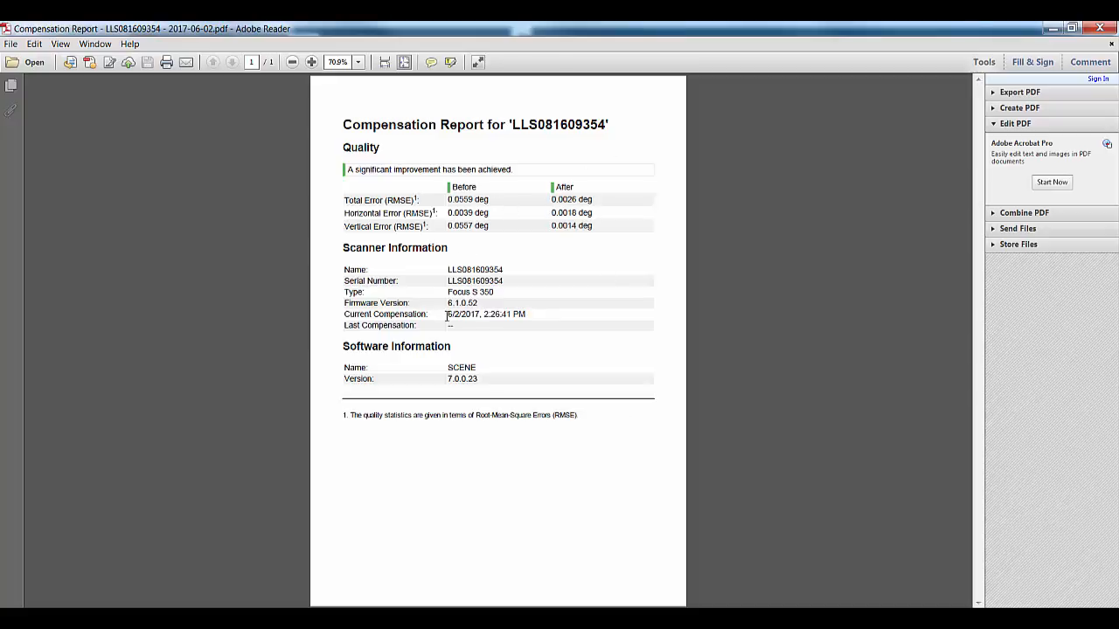
{"action": "mouse_move", "coordinate": [761, 133]}
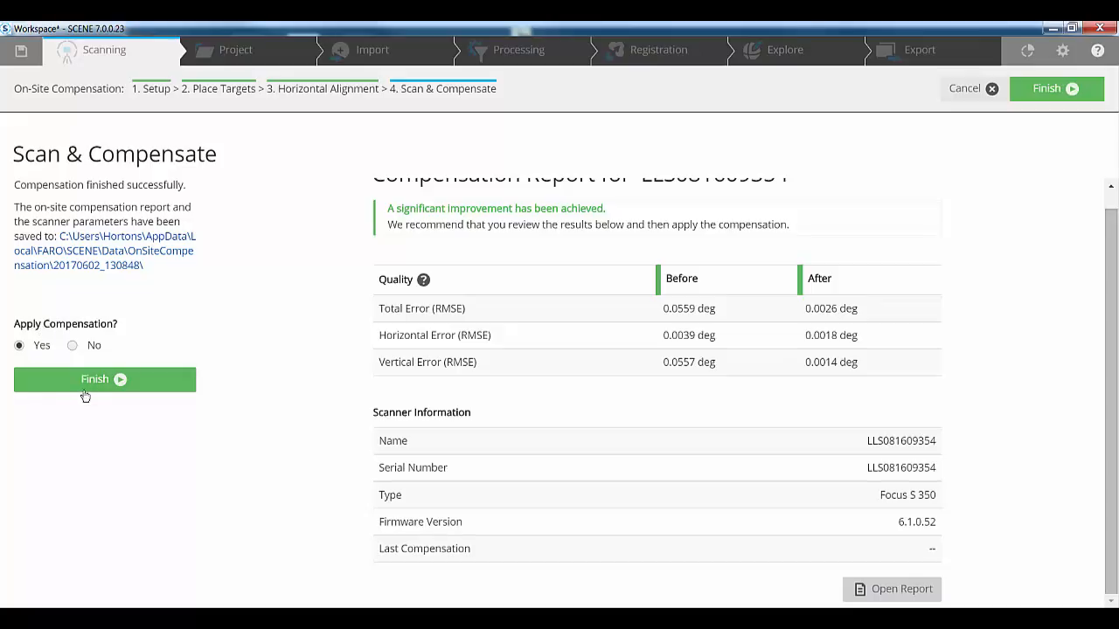
Step: Apply the compensation to the scanner and close the workspace structure tree
{"action": "left_click", "coordinate": [104, 378]}
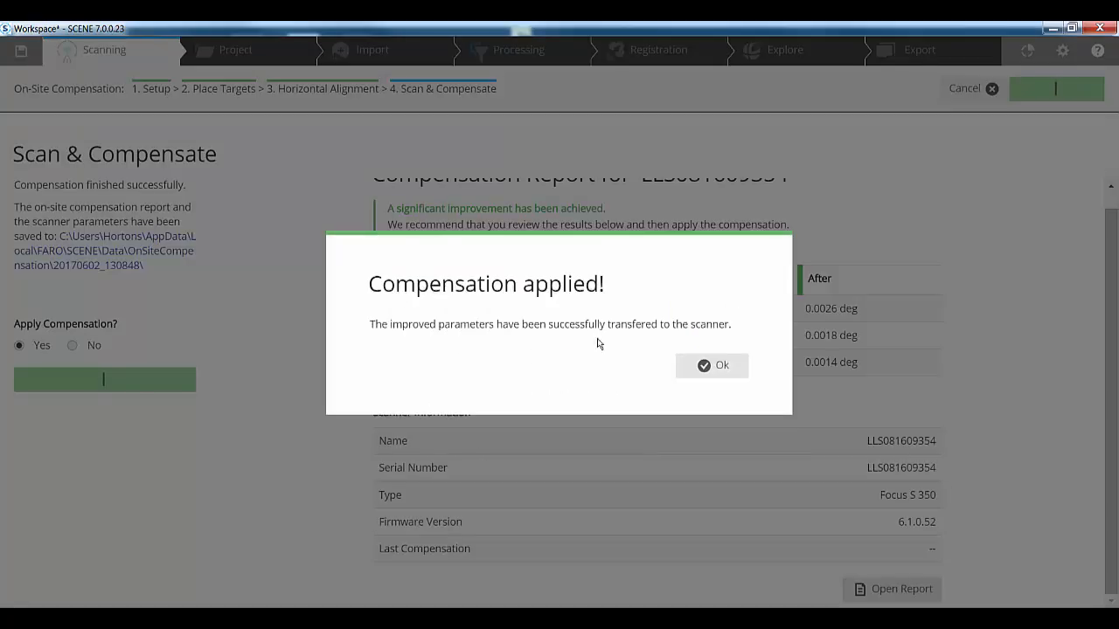
{"action": "left_click", "coordinate": [712, 366]}
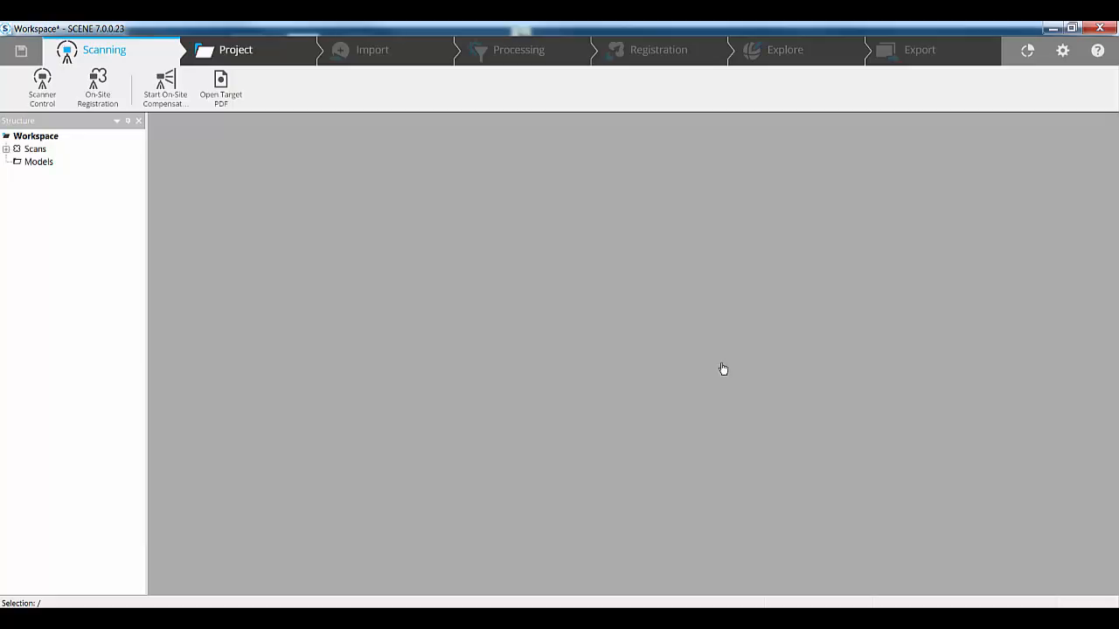
{"action": "mouse_move", "coordinate": [181, 137]}
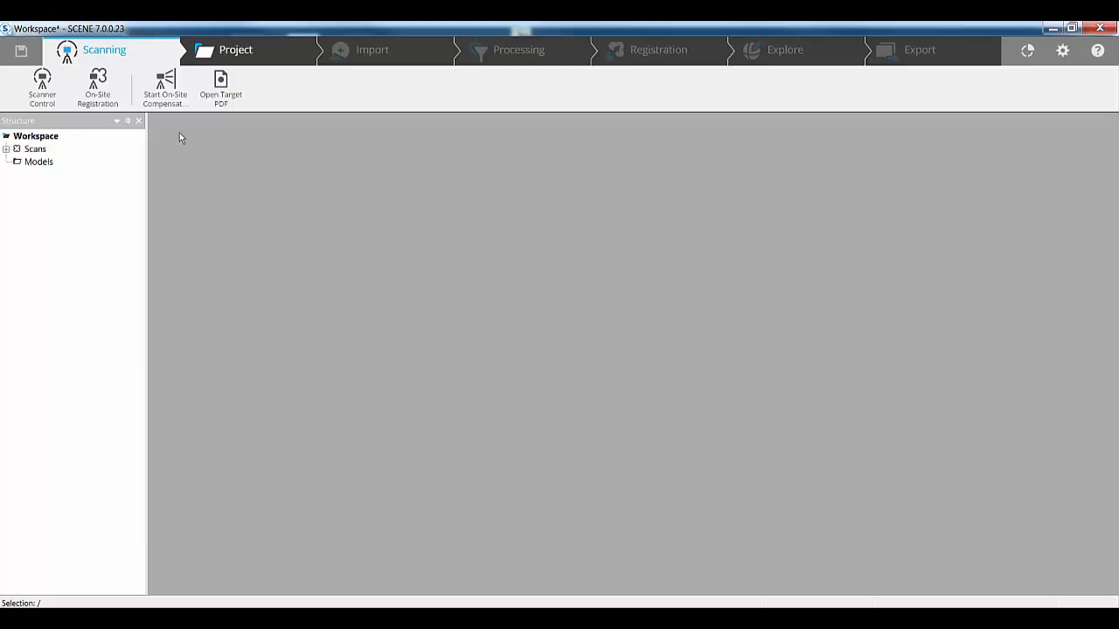
{"action": "left_click", "coordinate": [138, 121]}
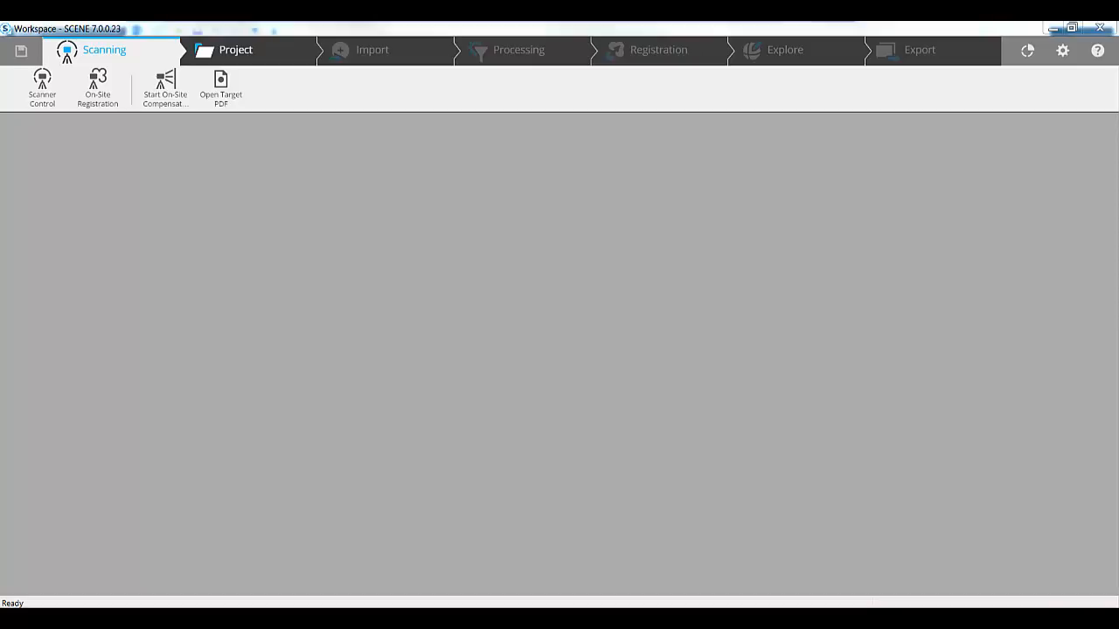
{"action": "mouse_move", "coordinate": [146, 159]}
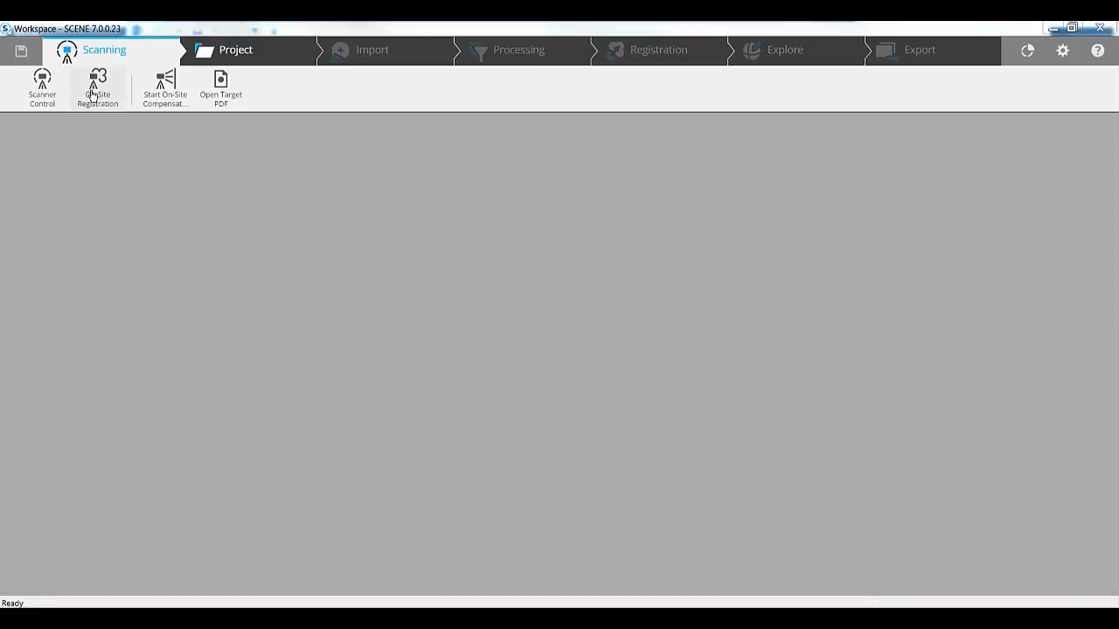
Step: Start On-Site Registration and connect to the Focus S 350 at 192.168.43.1
{"action": "left_click", "coordinate": [97, 87]}
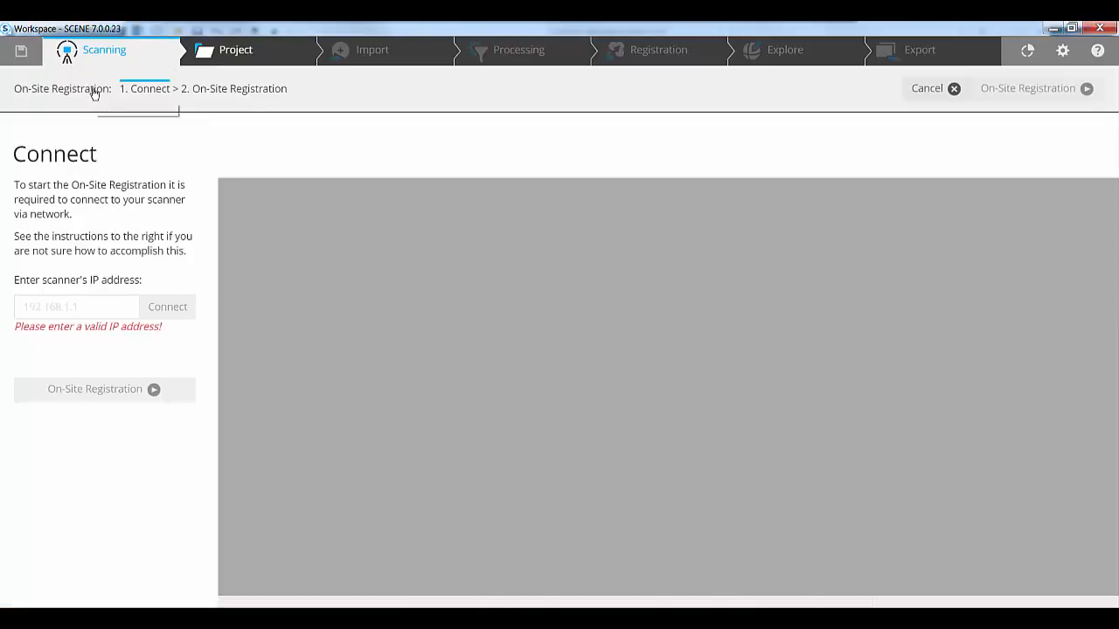
{"action": "left_click", "coordinate": [76, 307]}
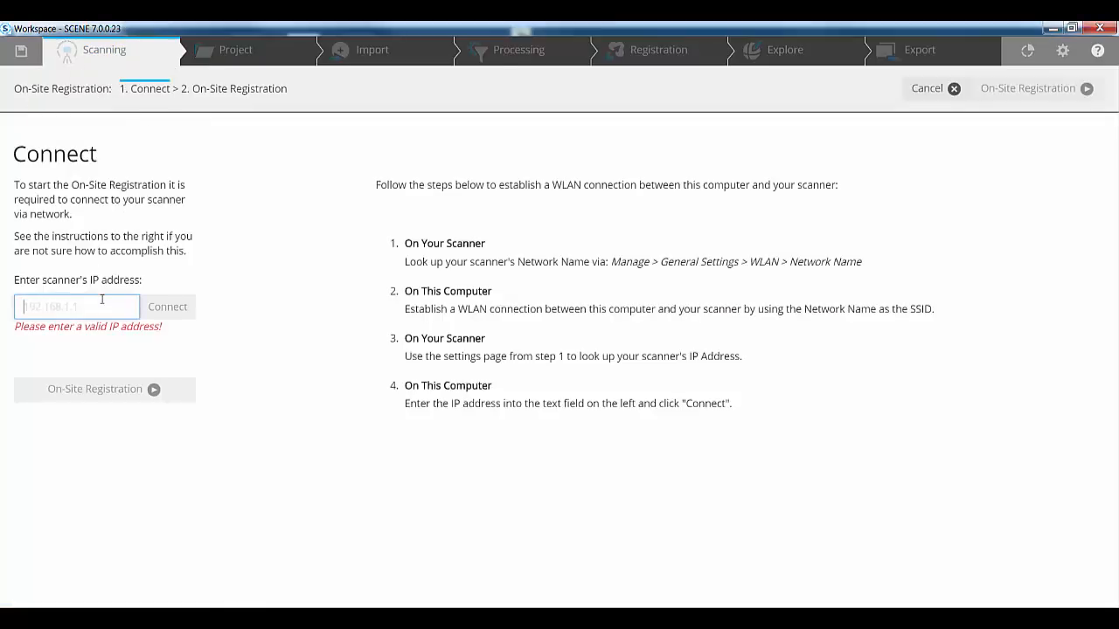
{"action": "type", "text": "1"}
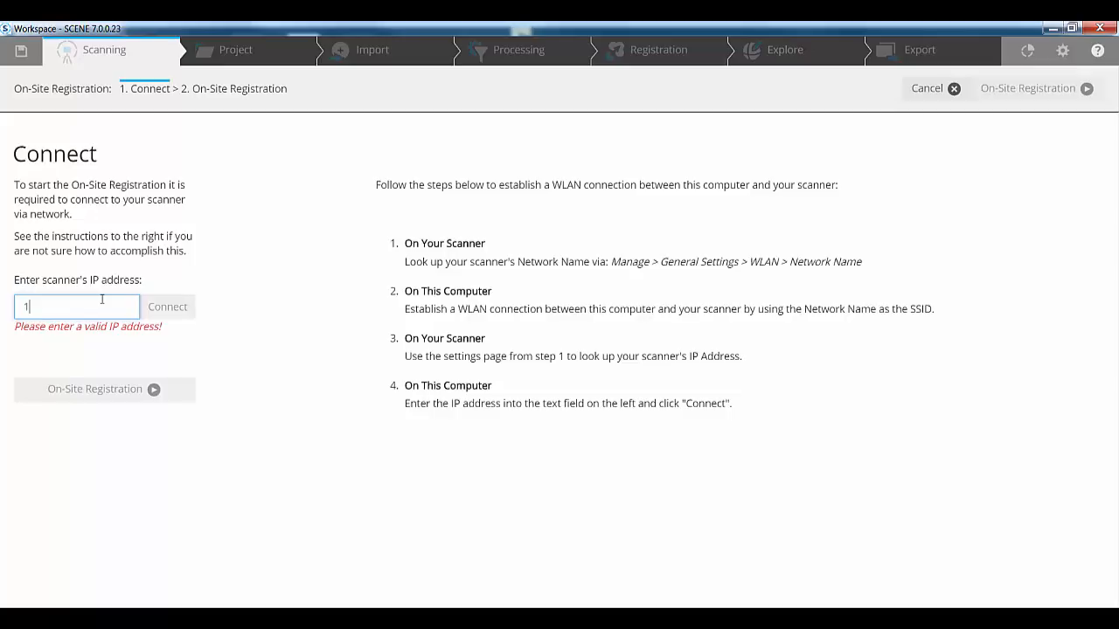
{"action": "type", "text": "92.168."}
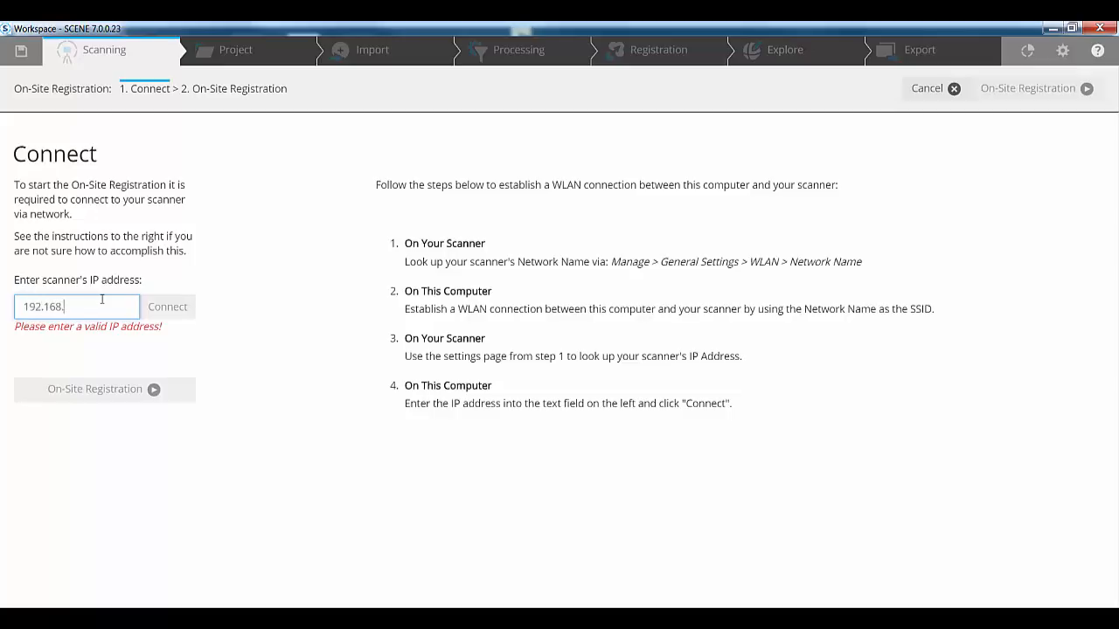
{"action": "type", "text": "43.1"}
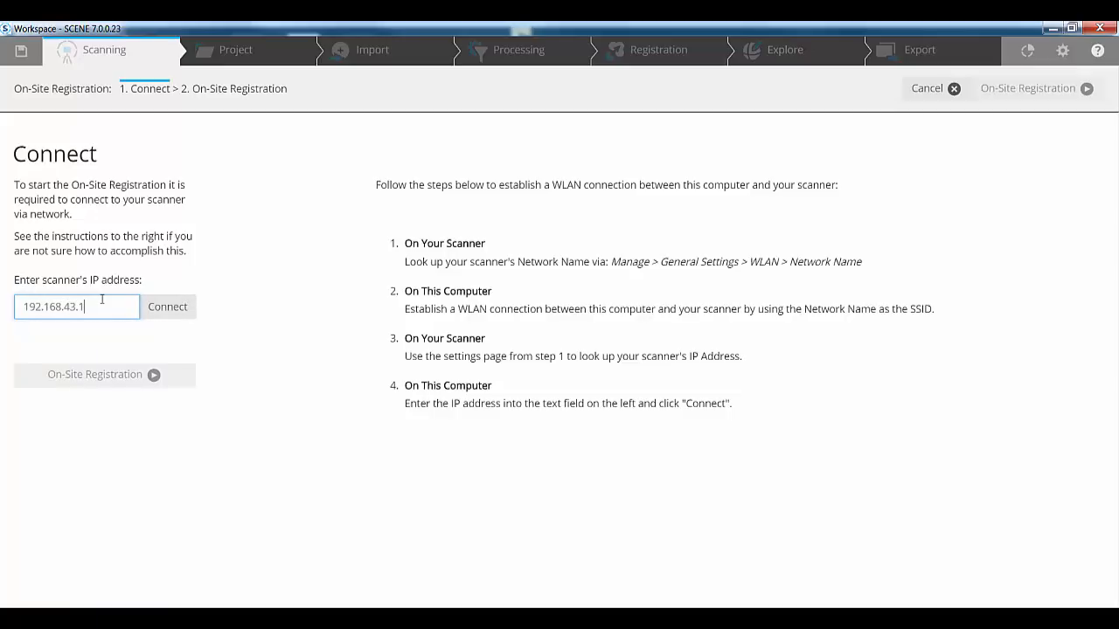
{"action": "left_click", "coordinate": [167, 306]}
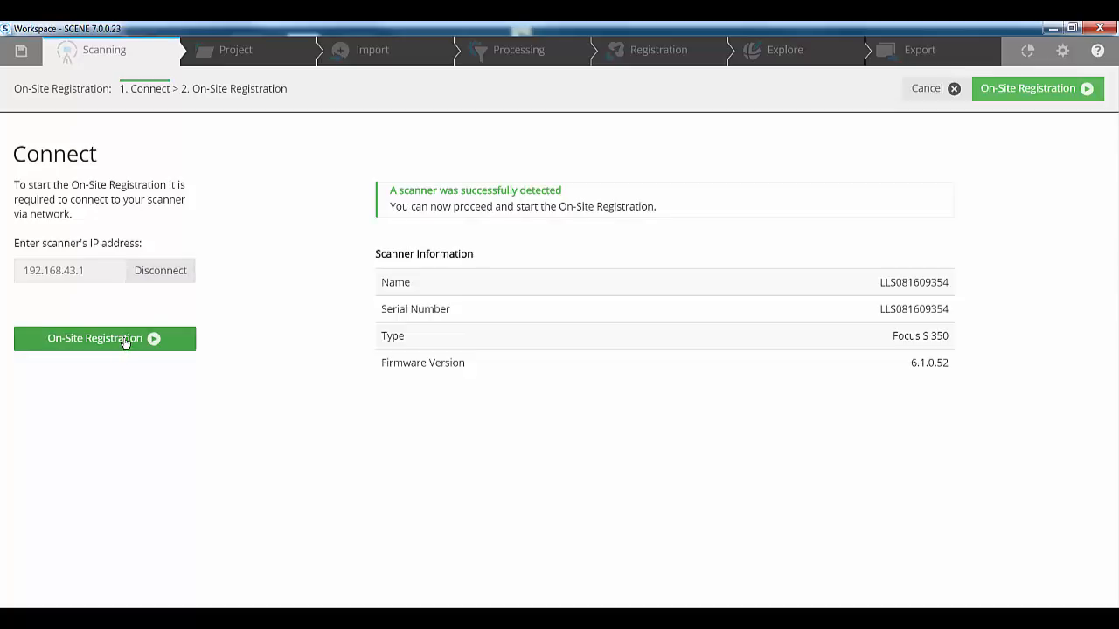
Step: Advance to step 2, On-Site Registration, showing the scanner's live home screen
{"action": "left_click", "coordinate": [104, 338]}
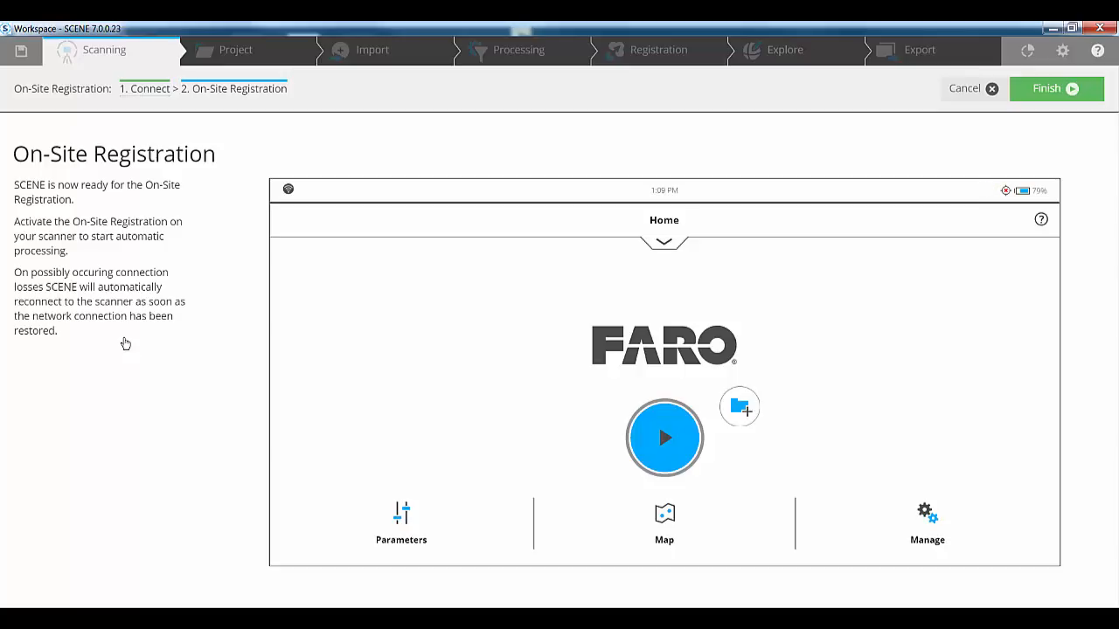
{"action": "mouse_move", "coordinate": [936, 500]}
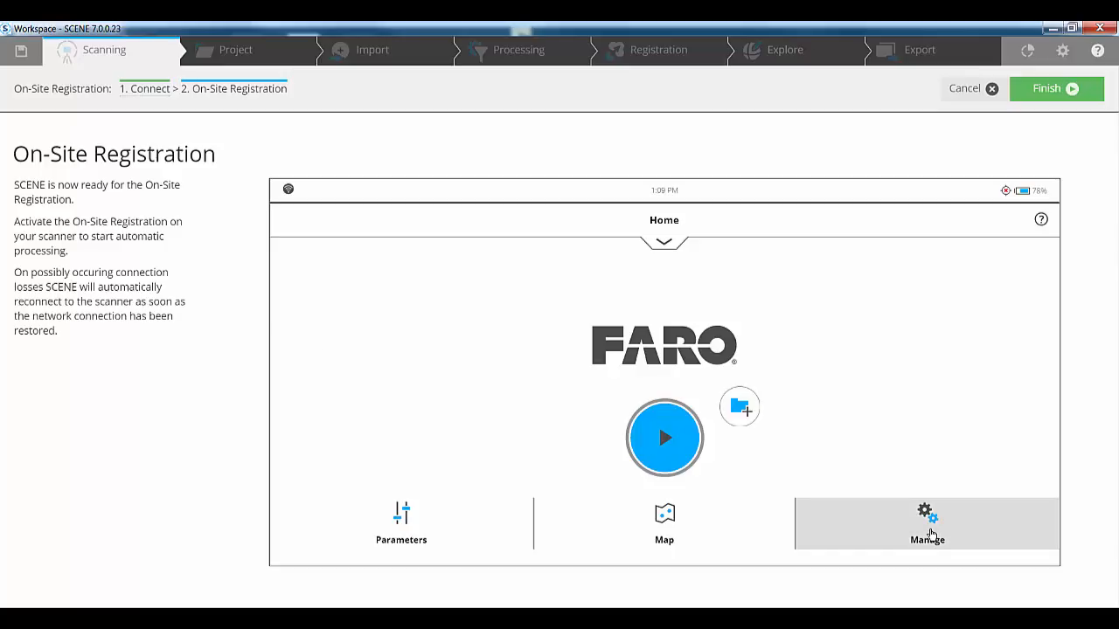
Step: Duplicate the scanner's Default_Project as 'Registration' with file base name 'Registration'
{"action": "left_click", "coordinate": [926, 524]}
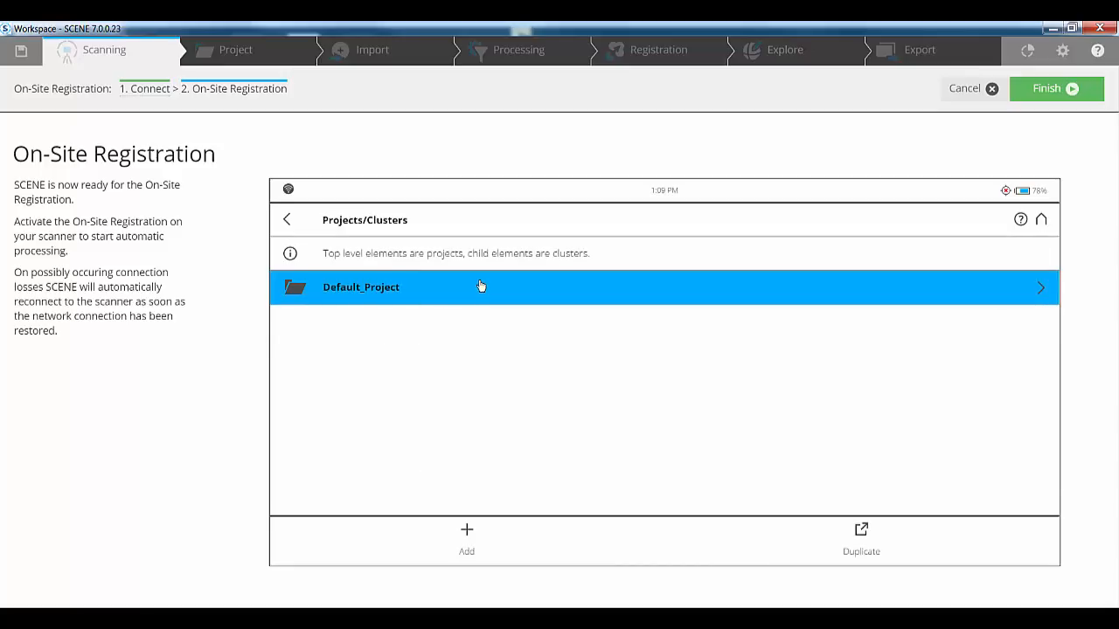
{"action": "left_click", "coordinate": [861, 538]}
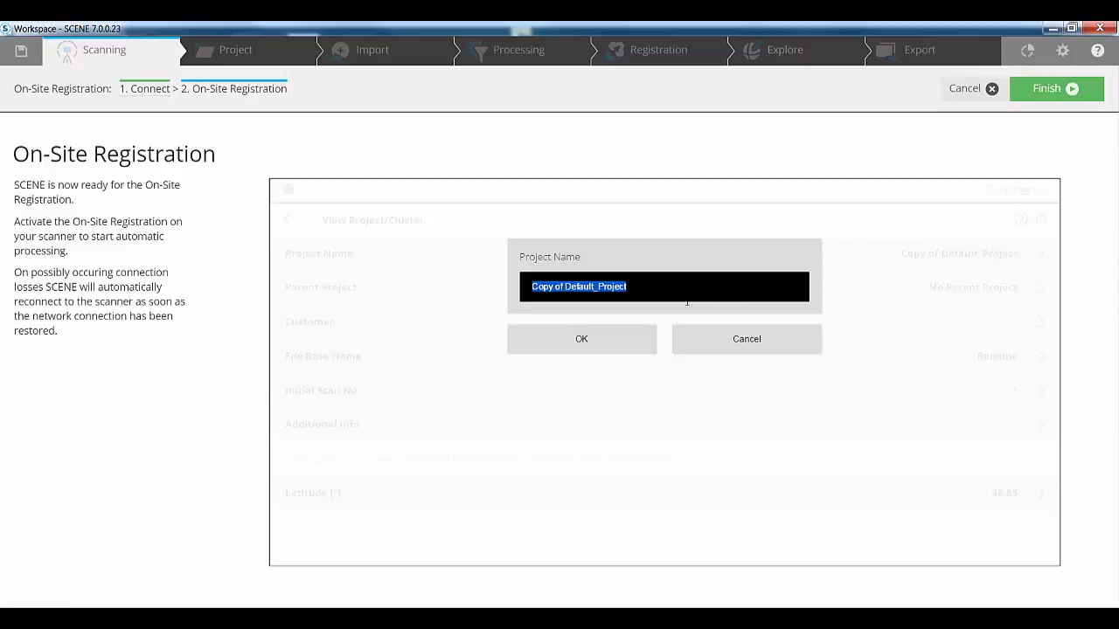
{"action": "type", "text": "Registration"}
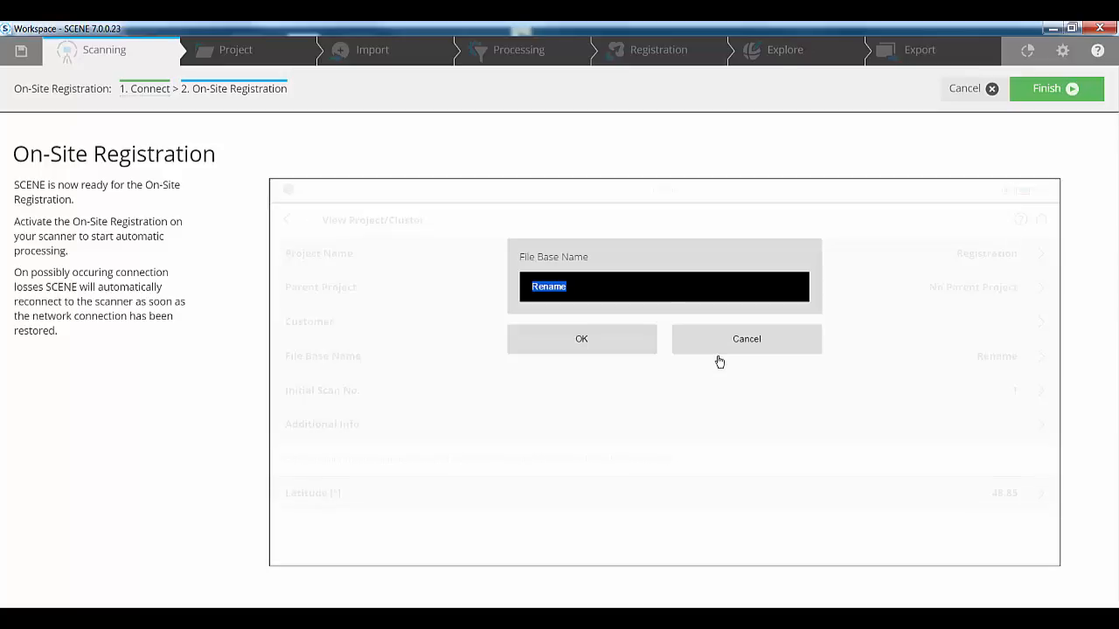
{"action": "type", "text": "Regi"}
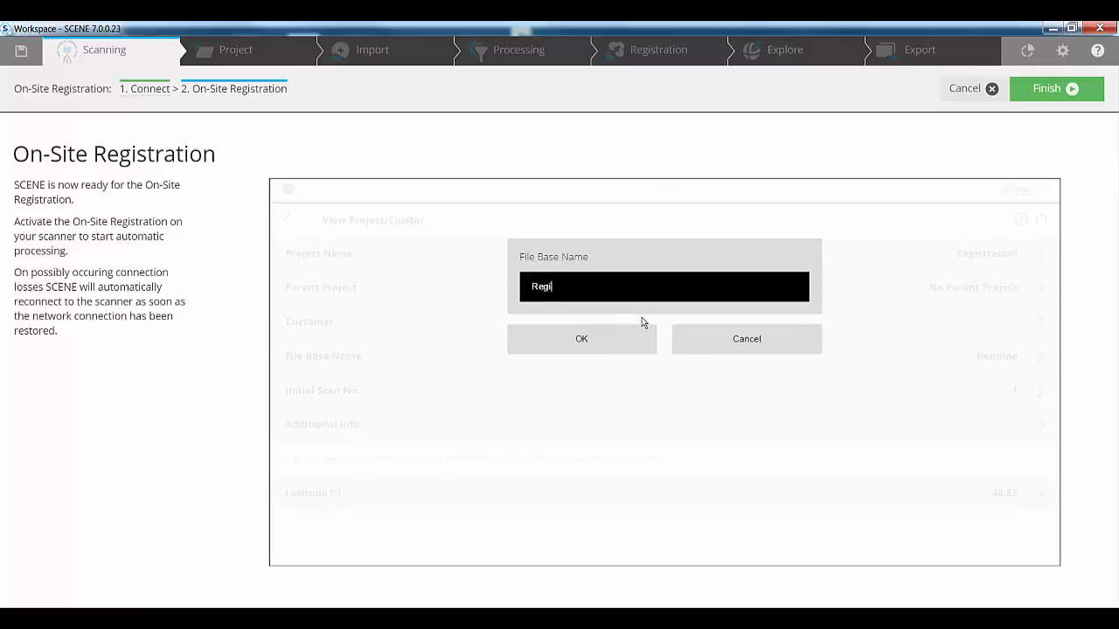
{"action": "left_click", "coordinate": [581, 339]}
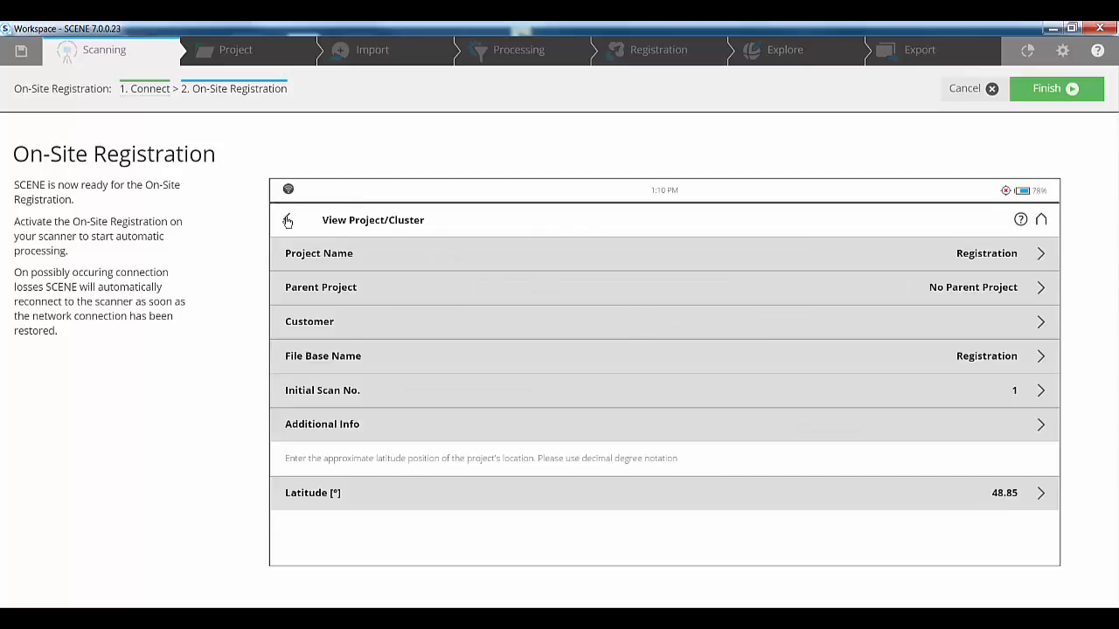
Step: Re-enable on-site registration, confirm Top View Based + Cloud to Cloud, and return Home
{"action": "left_click", "coordinate": [288, 220]}
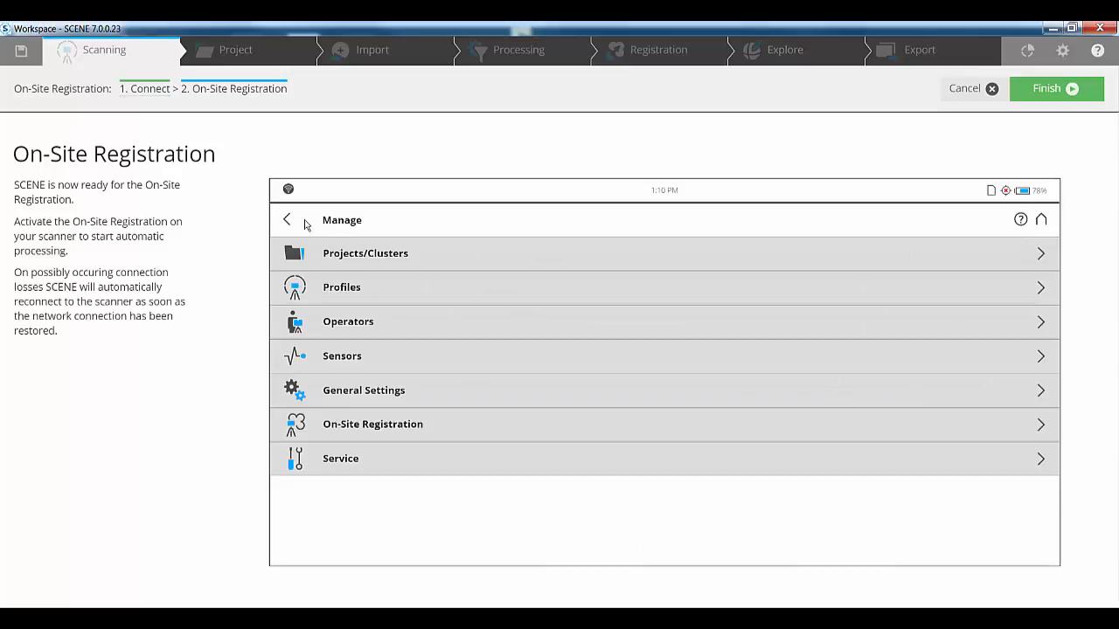
{"action": "mouse_move", "coordinate": [400, 430]}
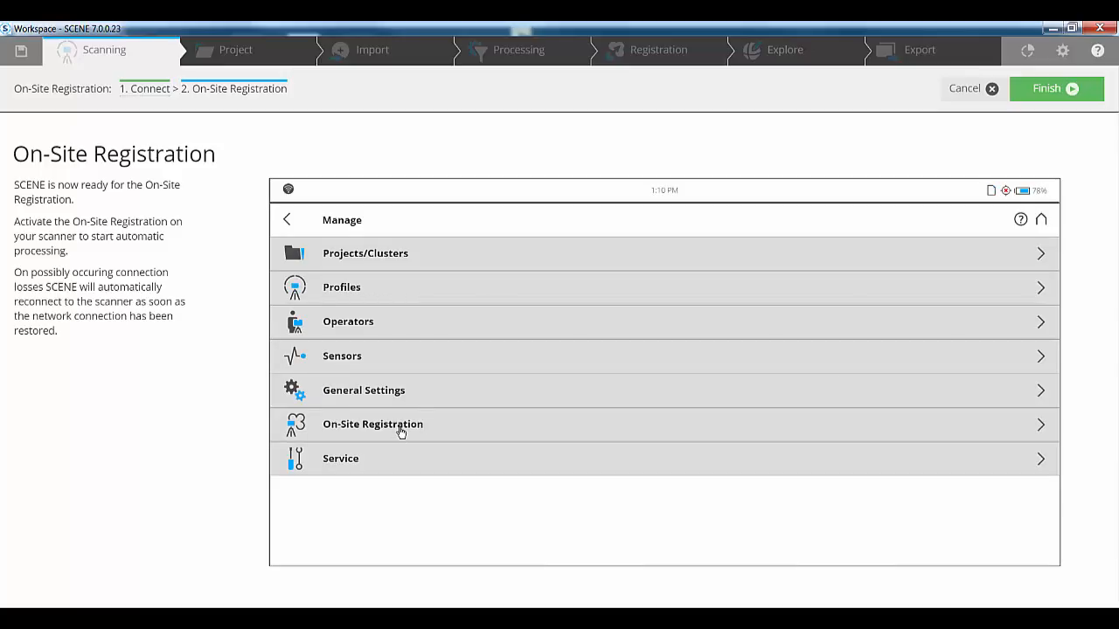
{"action": "left_click", "coordinate": [373, 424]}
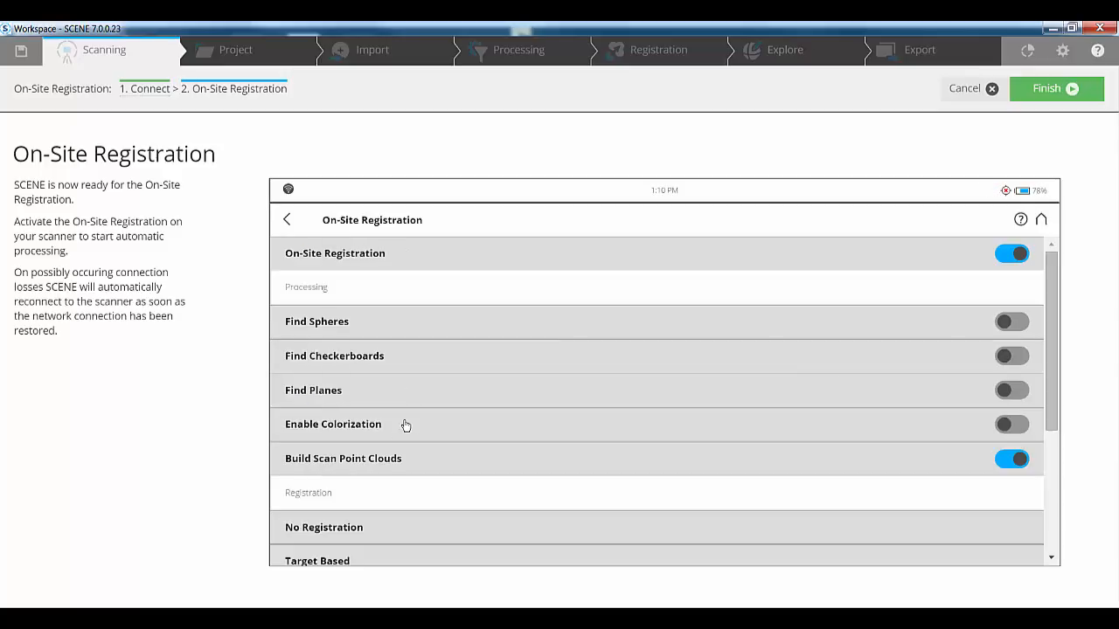
{"action": "mouse_move", "coordinate": [943, 247]}
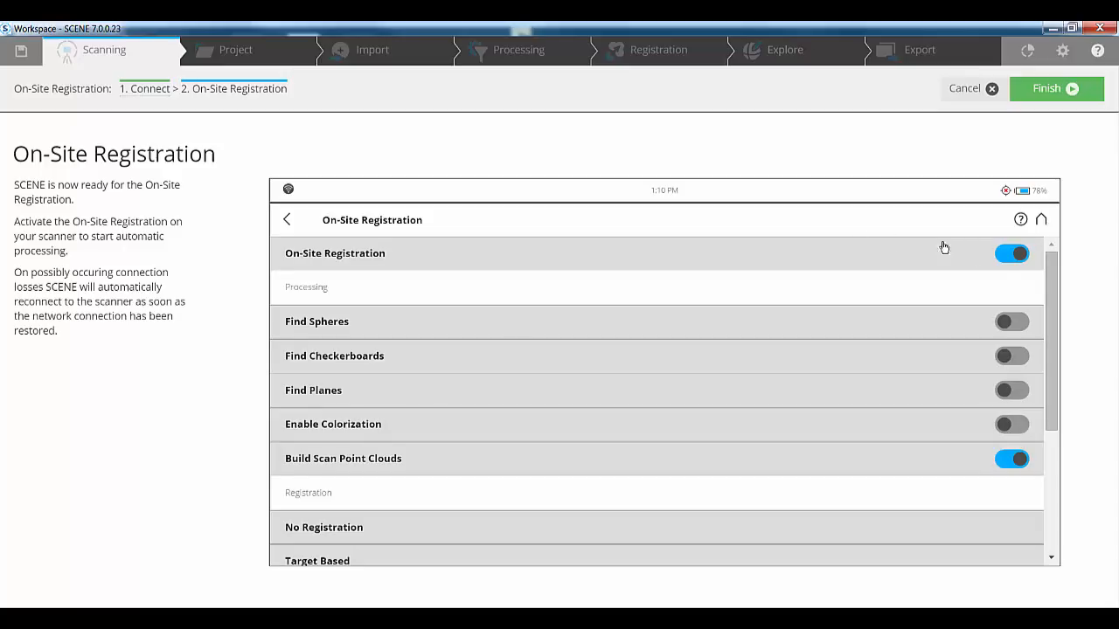
{"action": "left_click", "coordinate": [1012, 254]}
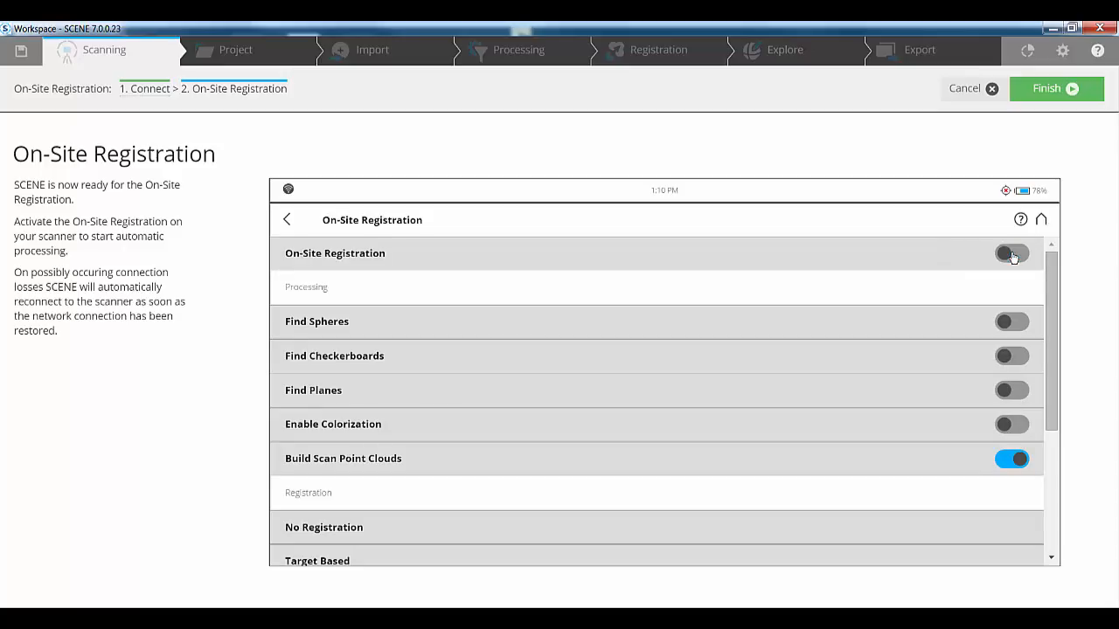
{"action": "left_click", "coordinate": [1012, 253]}
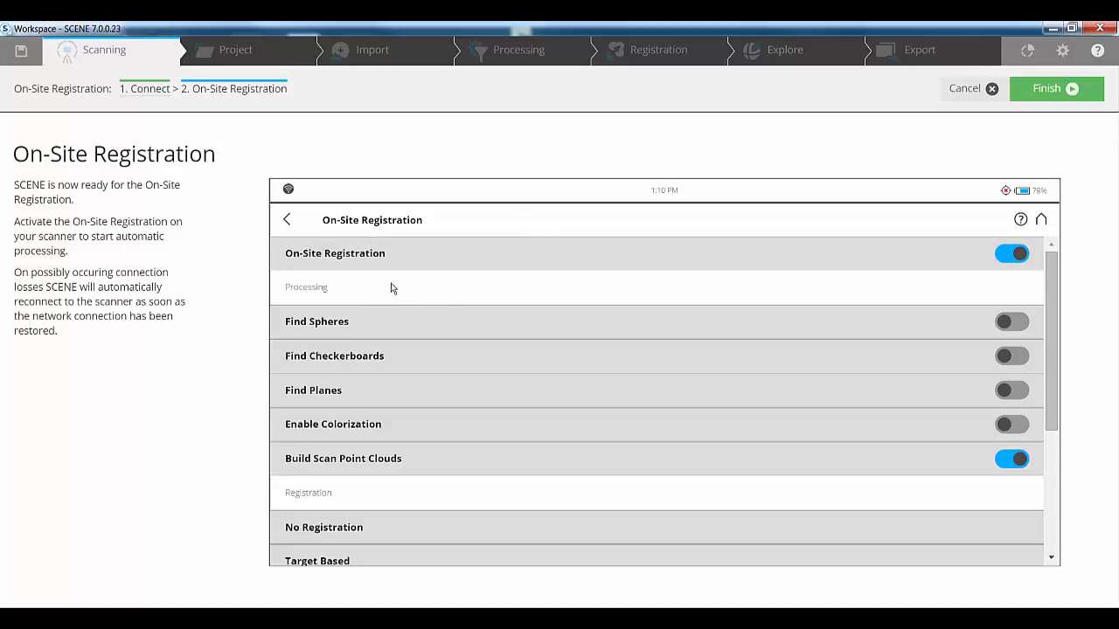
{"action": "mouse_move", "coordinate": [339, 363]}
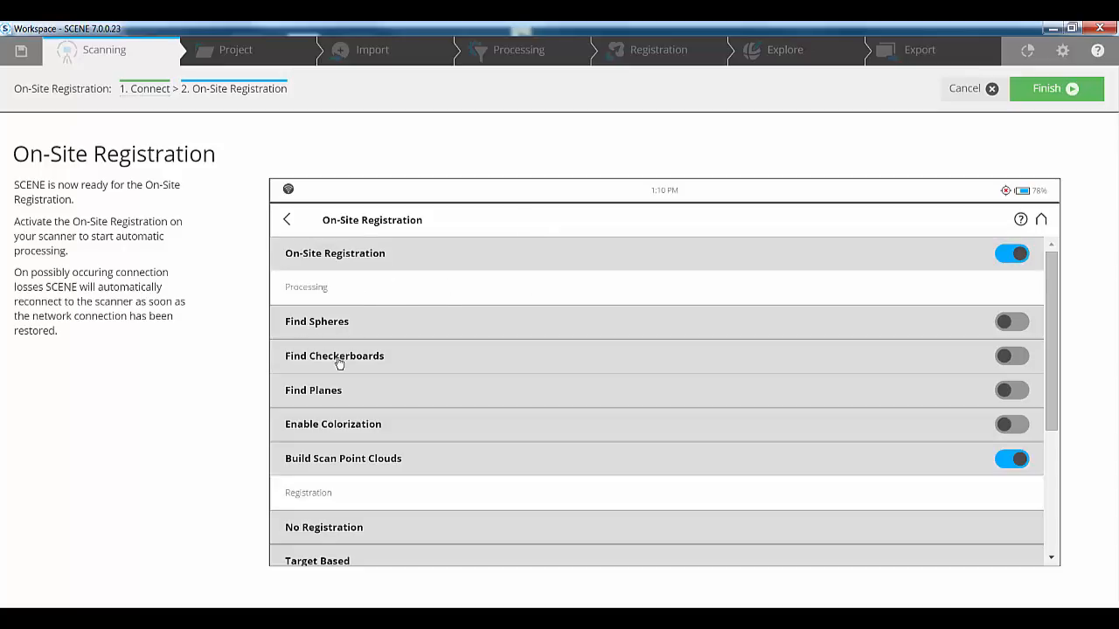
{"action": "mouse_move", "coordinate": [284, 437]}
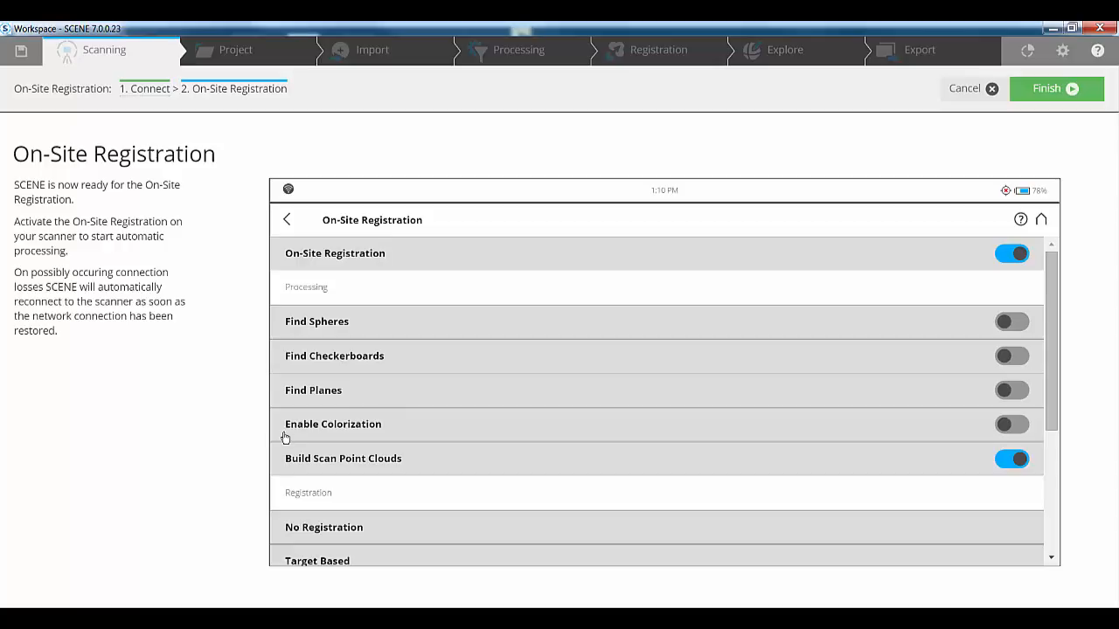
{"action": "mouse_move", "coordinate": [384, 427]}
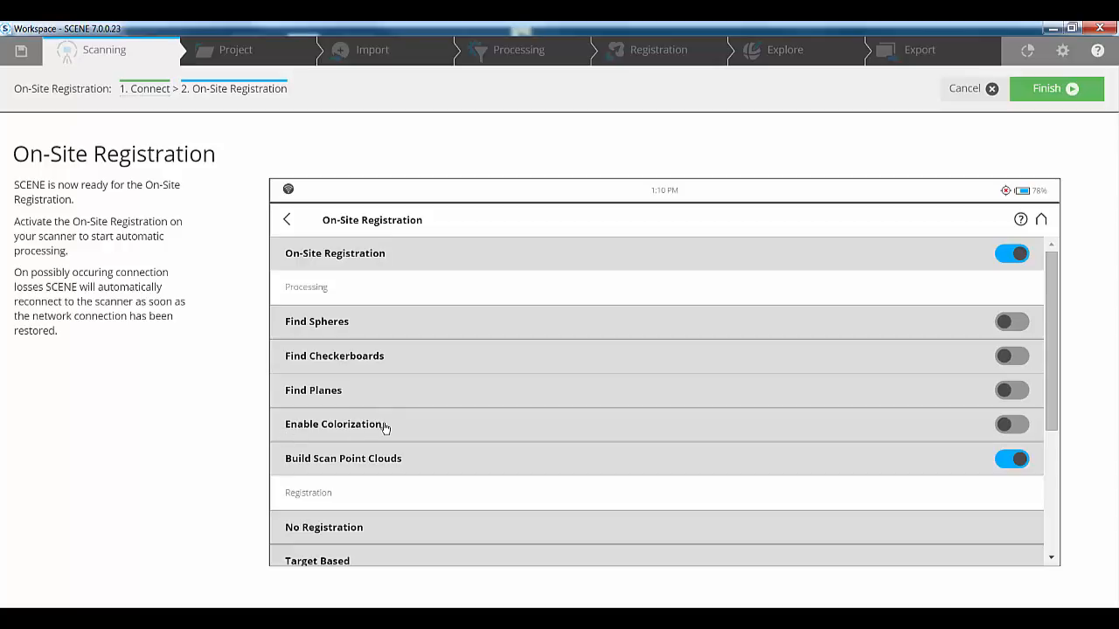
{"action": "mouse_move", "coordinate": [468, 464]}
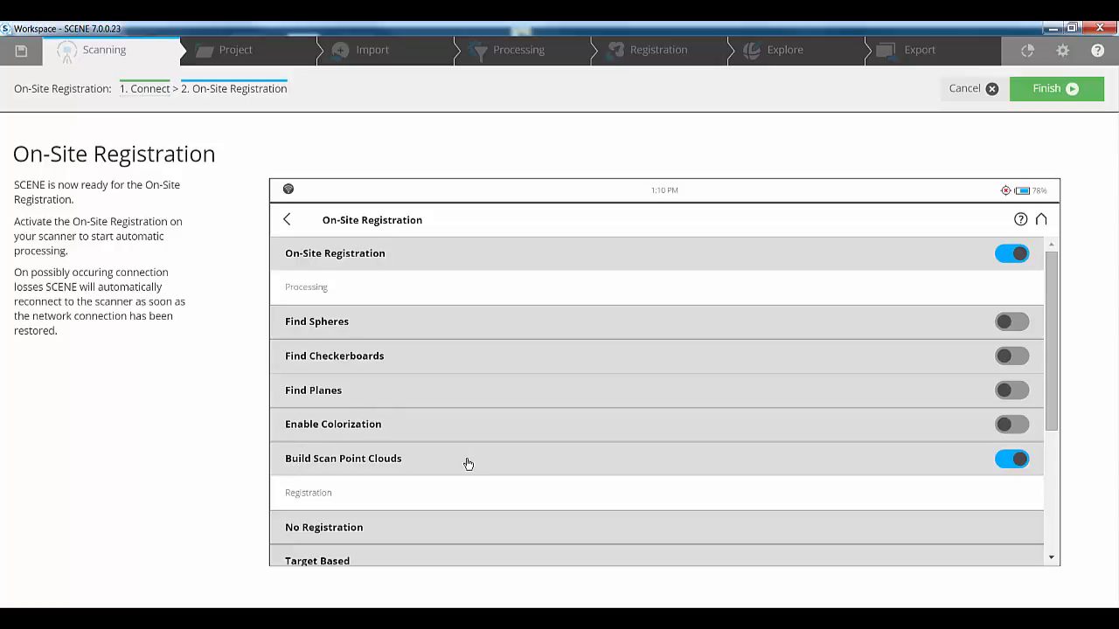
{"action": "mouse_move", "coordinate": [292, 463]}
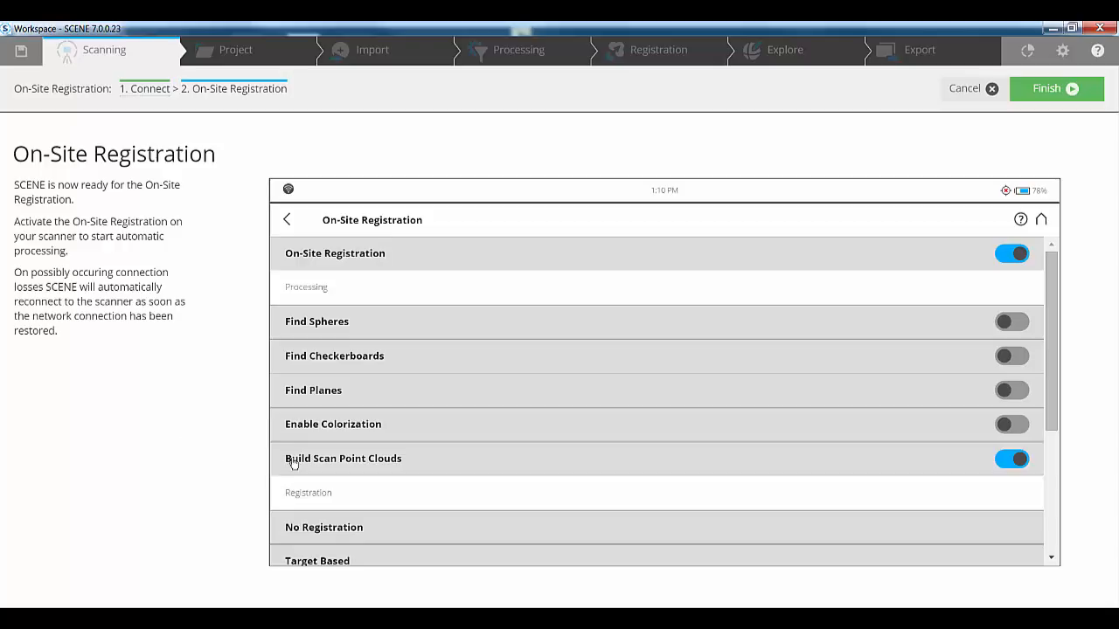
{"action": "mouse_move", "coordinate": [243, 422]}
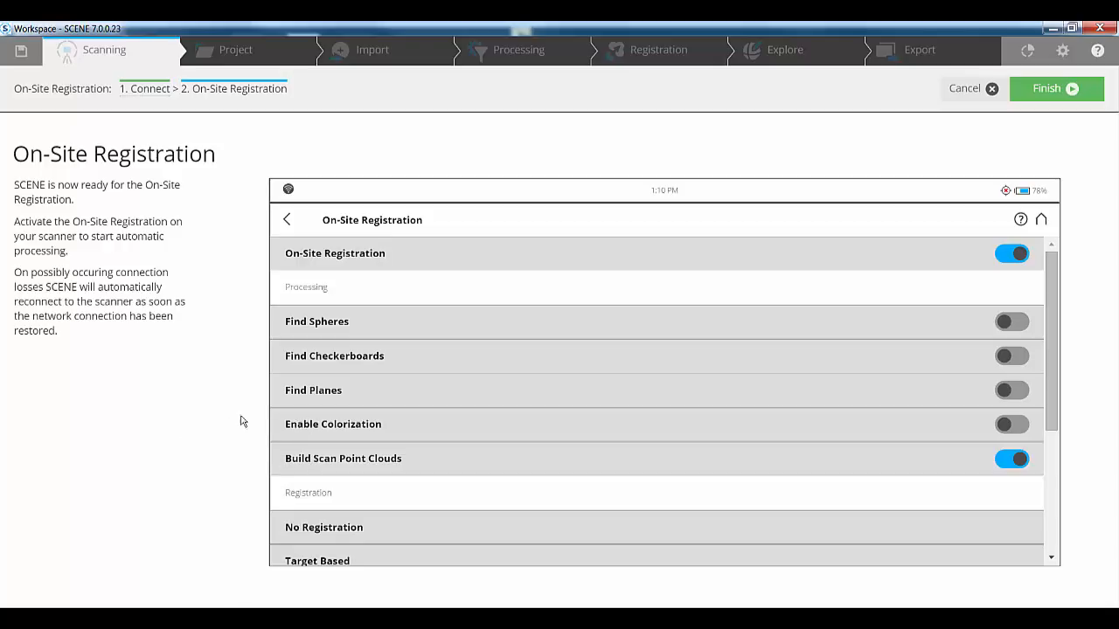
{"action": "mouse_move", "coordinate": [249, 436]}
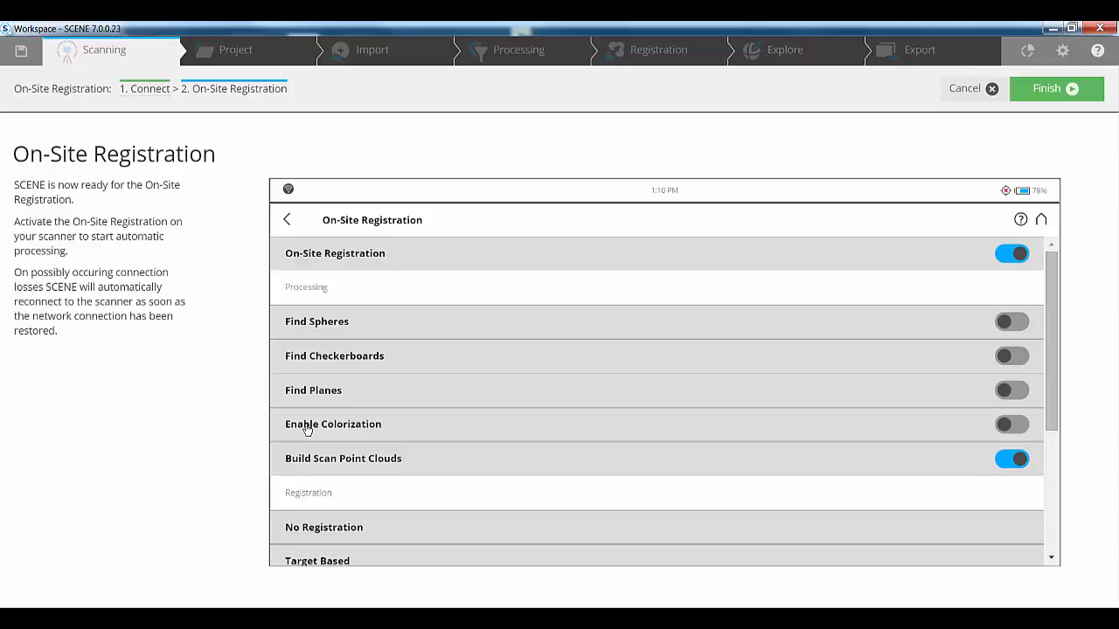
{"action": "scroll", "scroll_direction": "down", "scroll_amount": 3}
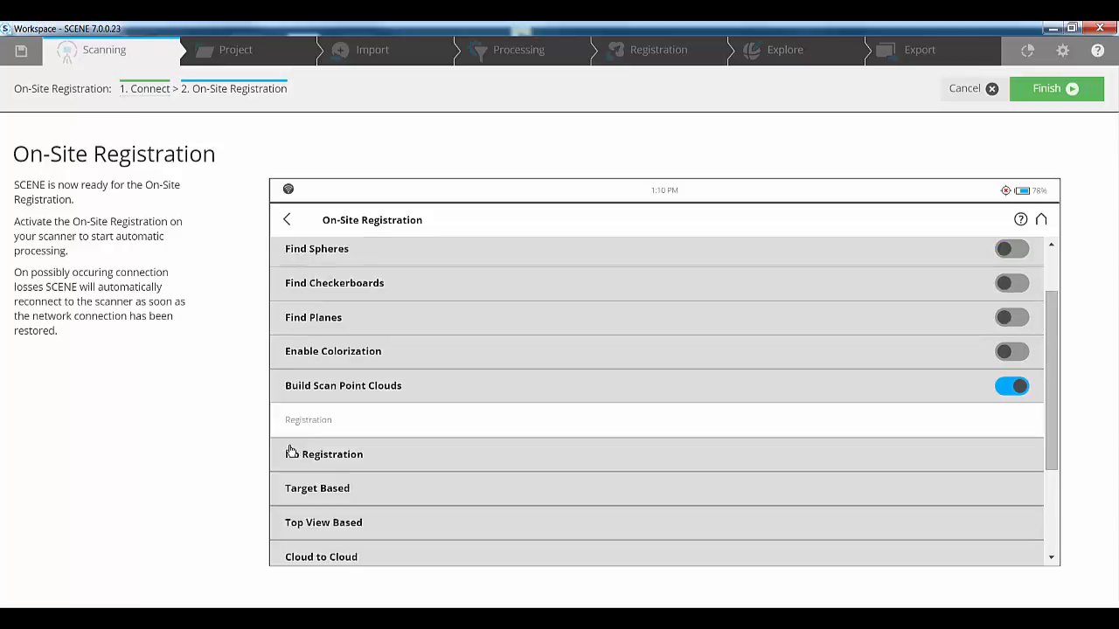
{"action": "scroll", "scroll_direction": "down", "scroll_amount": 3}
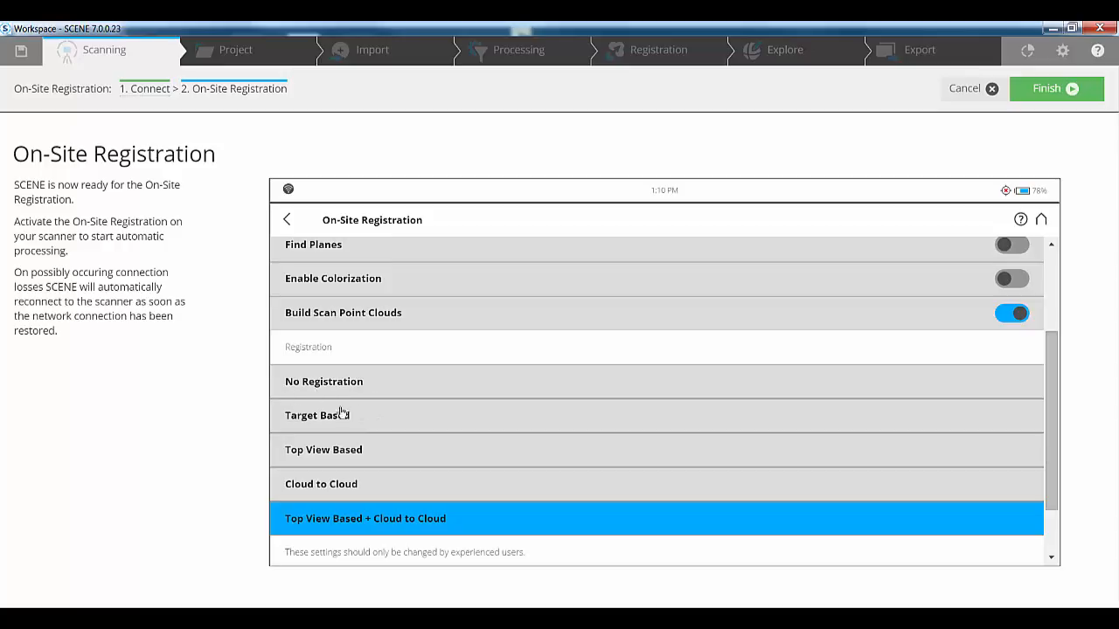
{"action": "mouse_move", "coordinate": [332, 507]}
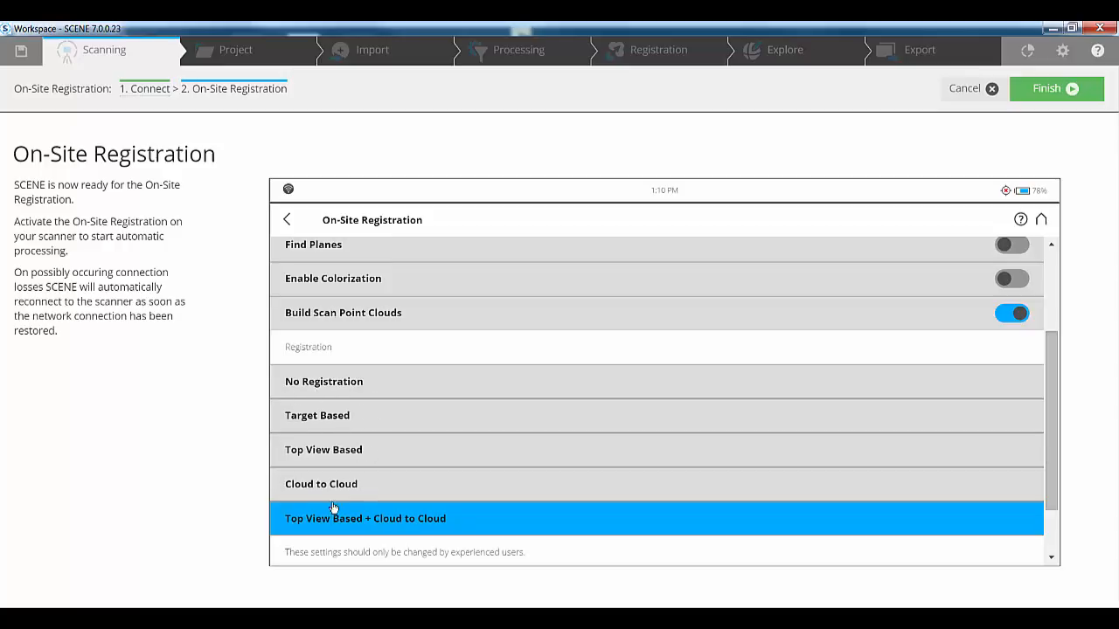
{"action": "mouse_move", "coordinate": [393, 519]}
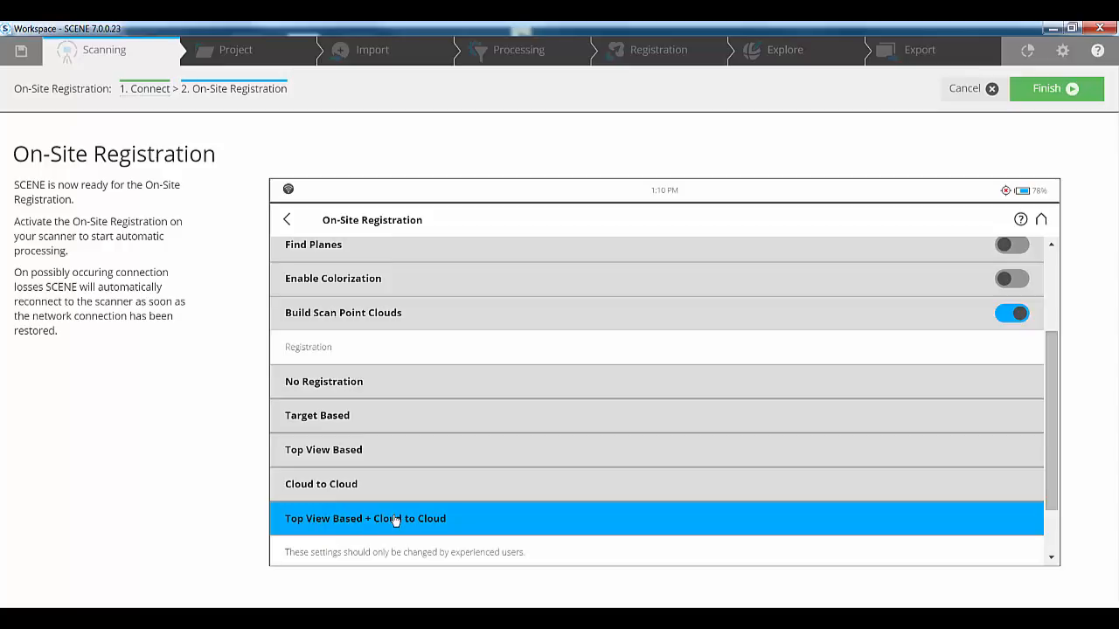
{"action": "mouse_move", "coordinate": [267, 217]}
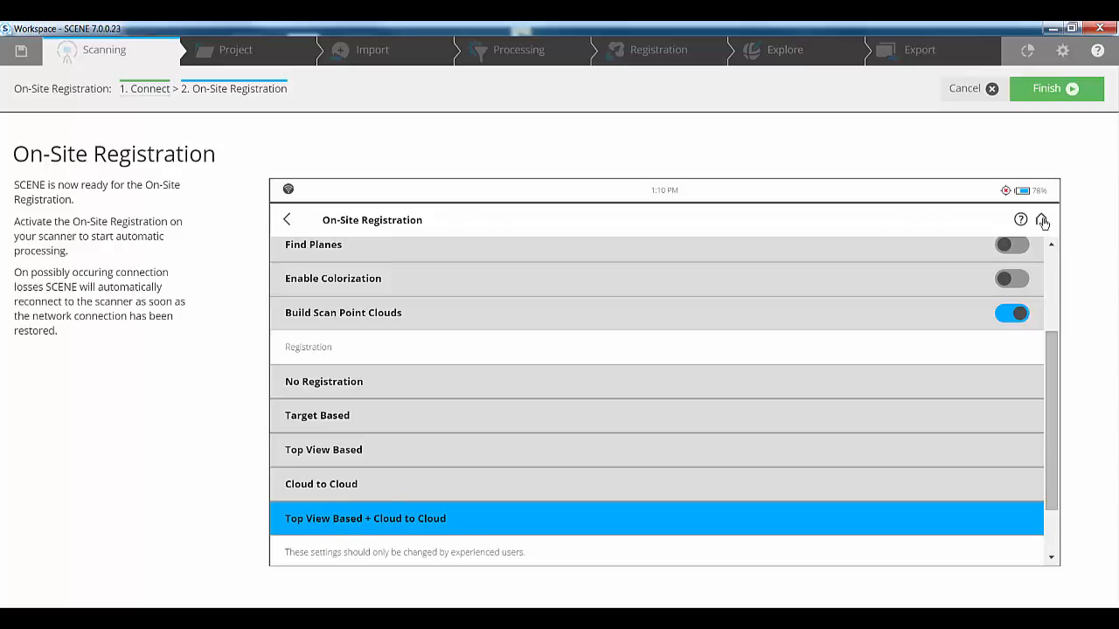
{"action": "left_click", "coordinate": [287, 219]}
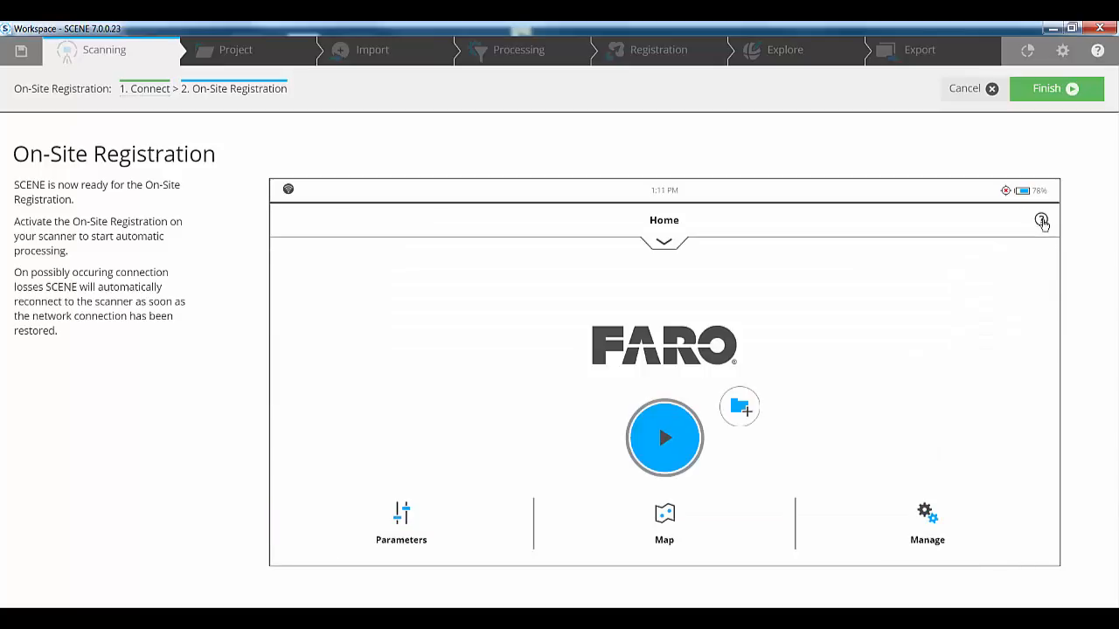
{"action": "left_click", "coordinate": [401, 516]}
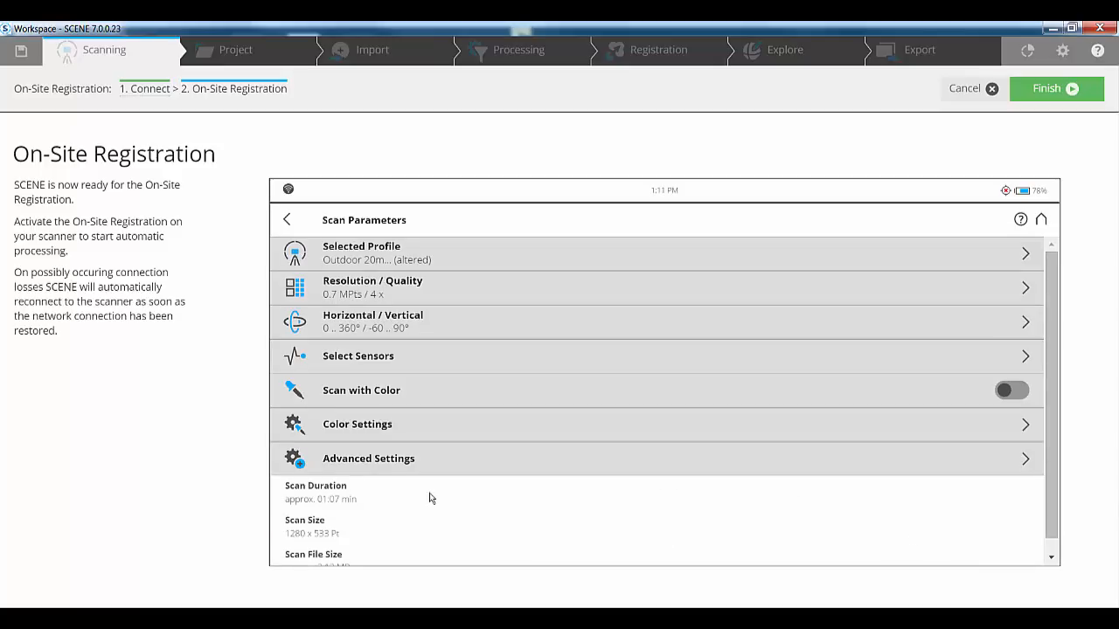
{"action": "mouse_move", "coordinate": [969, 385]}
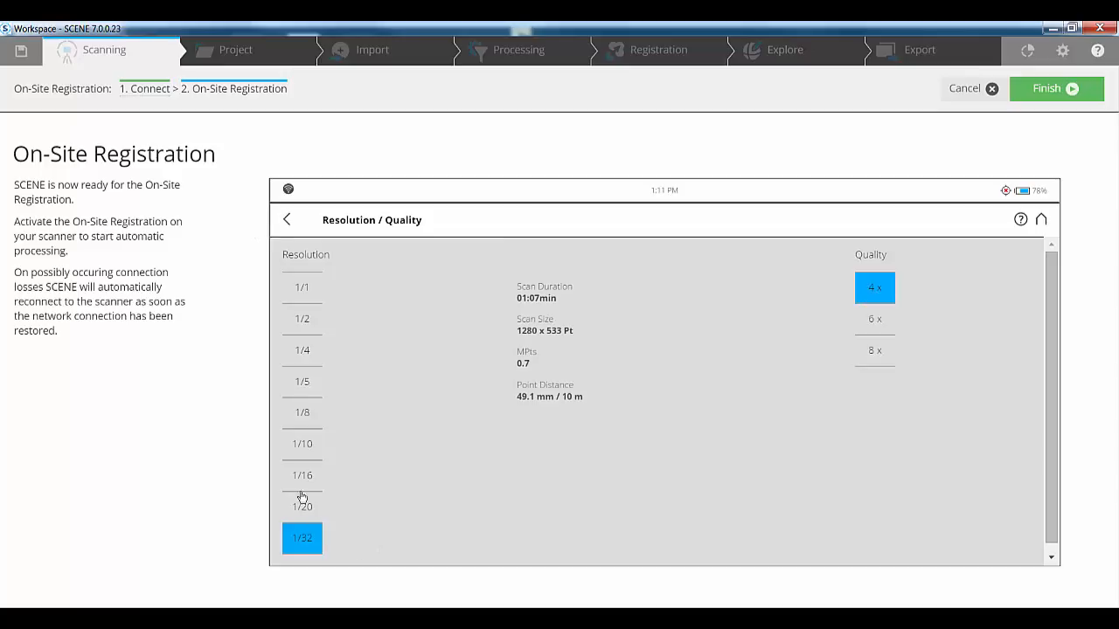
{"action": "mouse_move", "coordinate": [278, 387]}
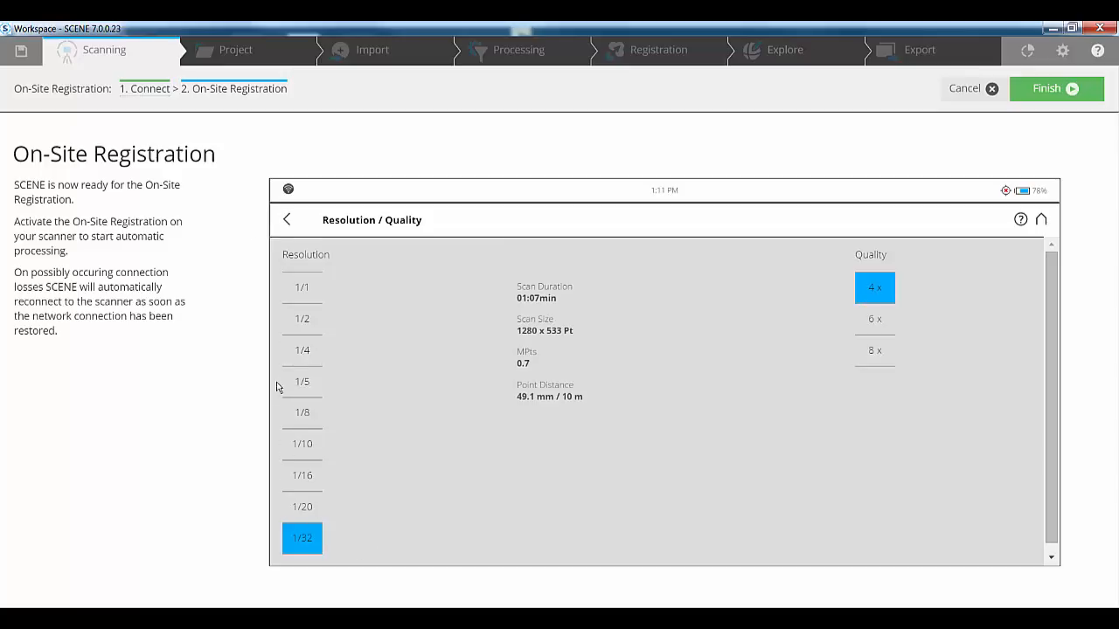
{"action": "left_click", "coordinate": [286, 219]}
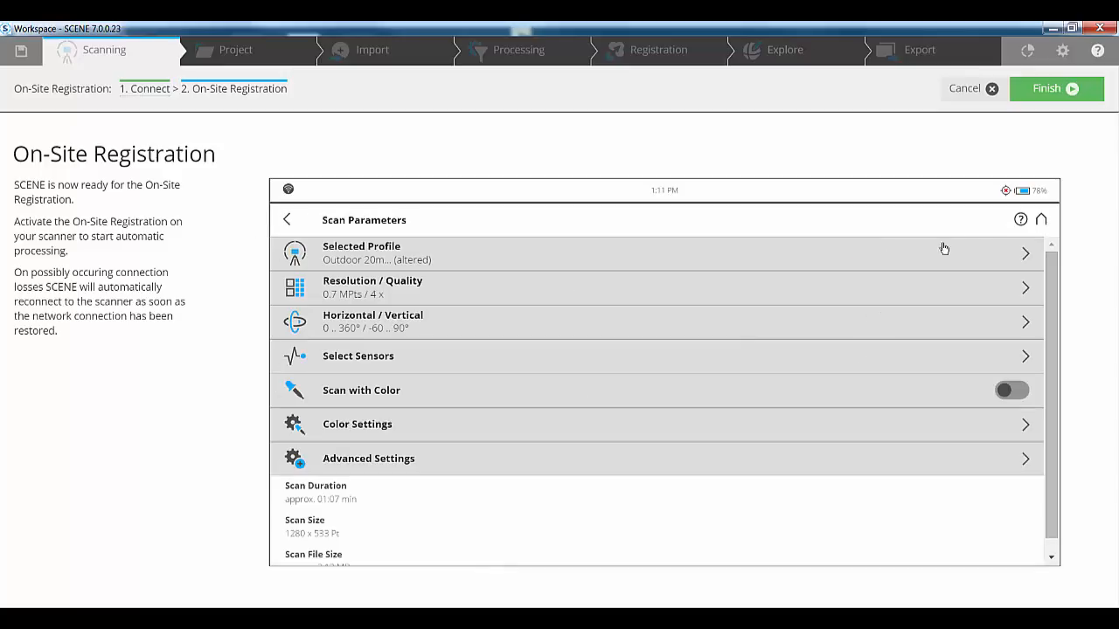
{"action": "left_click", "coordinate": [286, 220]}
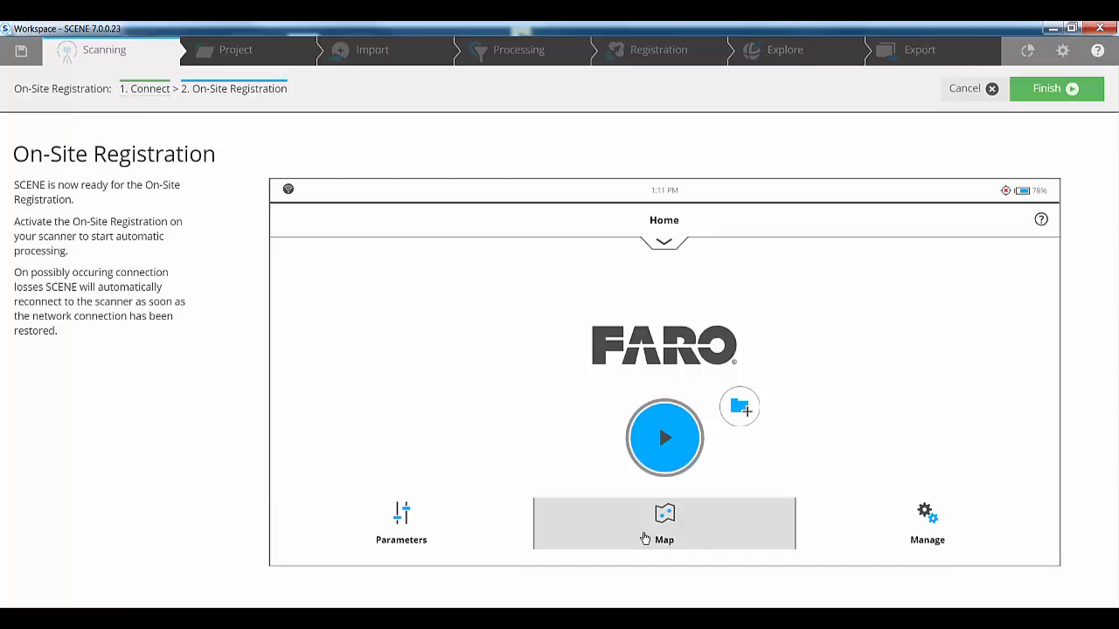
Step: Open the registration map and scan positions Registration001 onward until all finish
{"action": "left_click", "coordinate": [664, 524]}
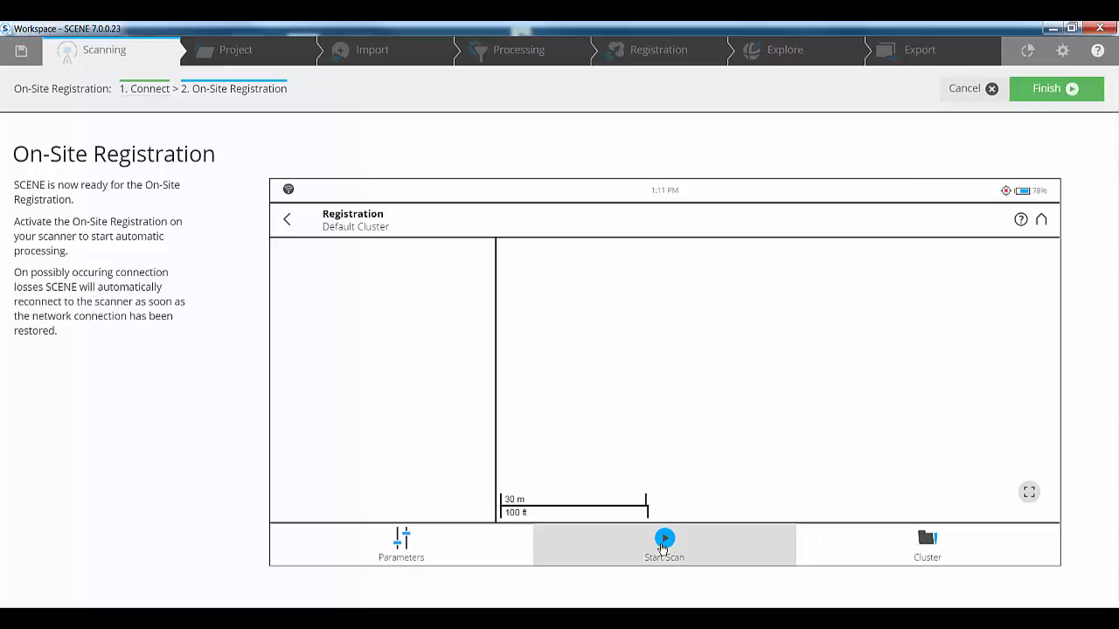
{"action": "left_click", "coordinate": [665, 542]}
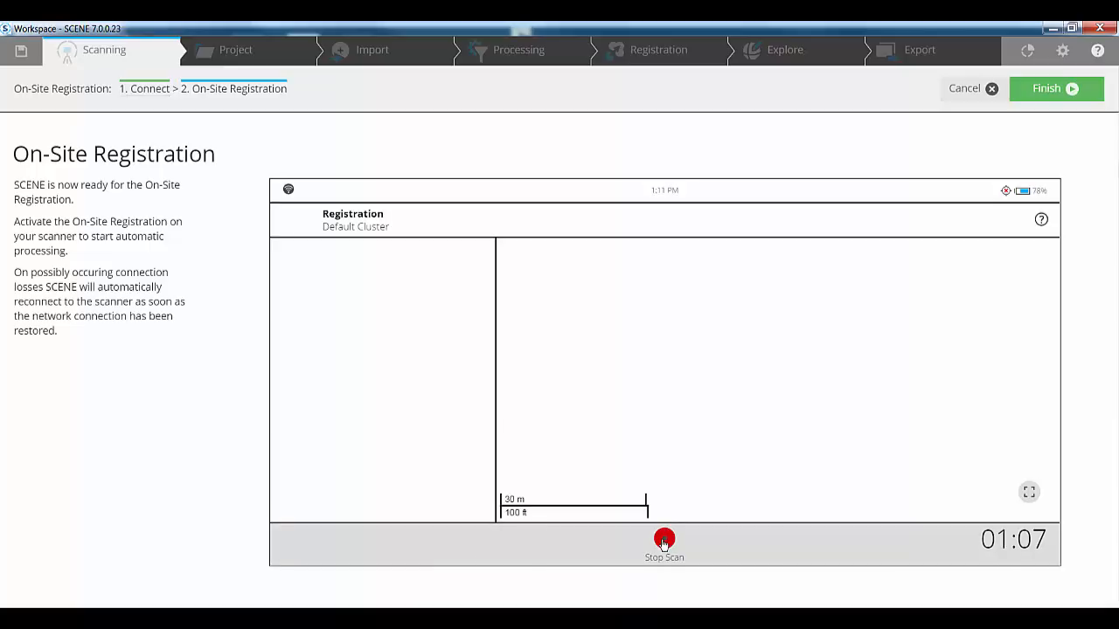
{"action": "left_click", "coordinate": [664, 542]}
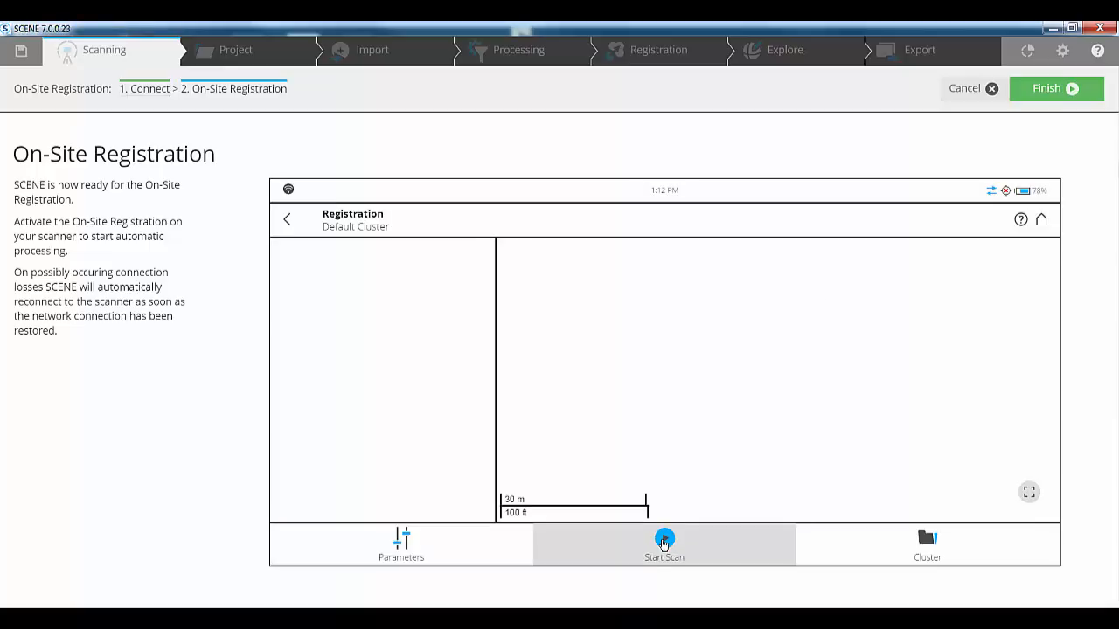
{"action": "left_click", "coordinate": [663, 544]}
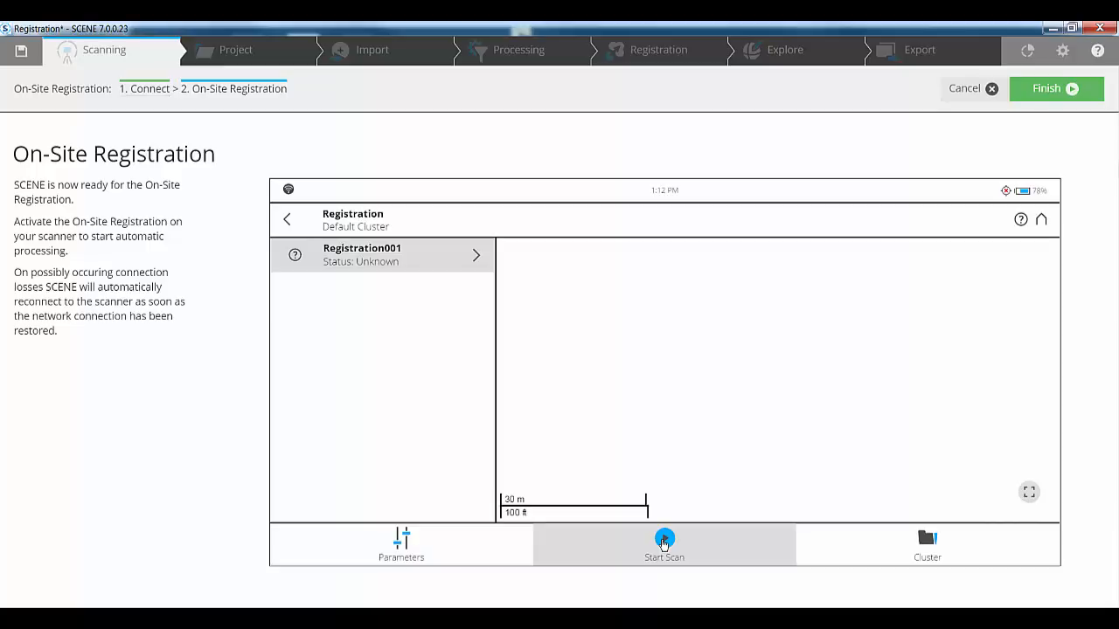
{"action": "left_click", "coordinate": [663, 544]}
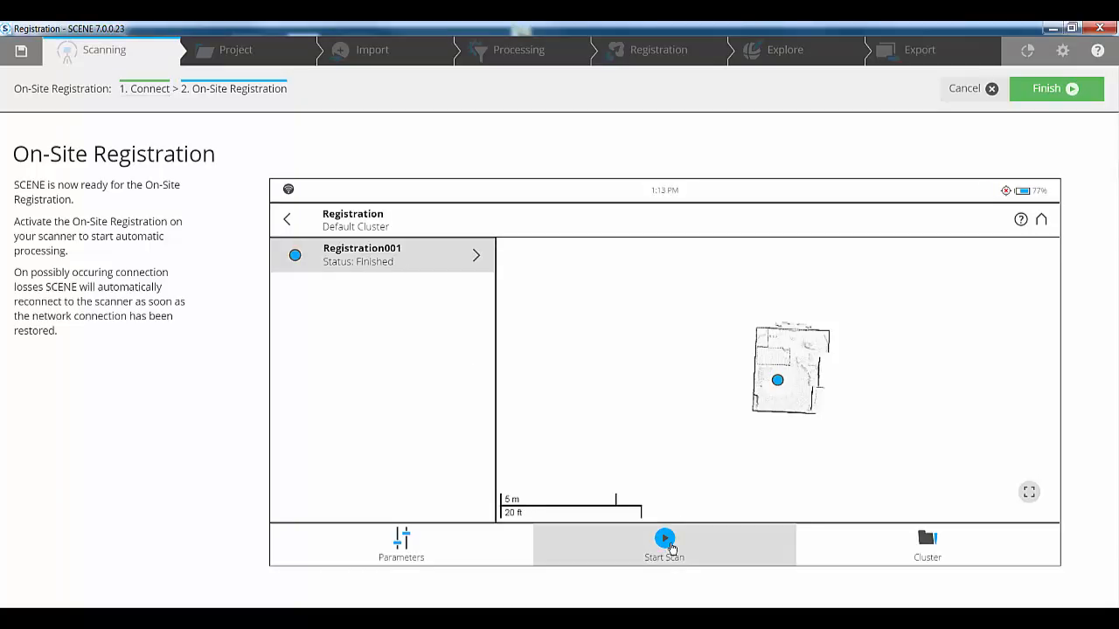
{"action": "left_click", "coordinate": [665, 542]}
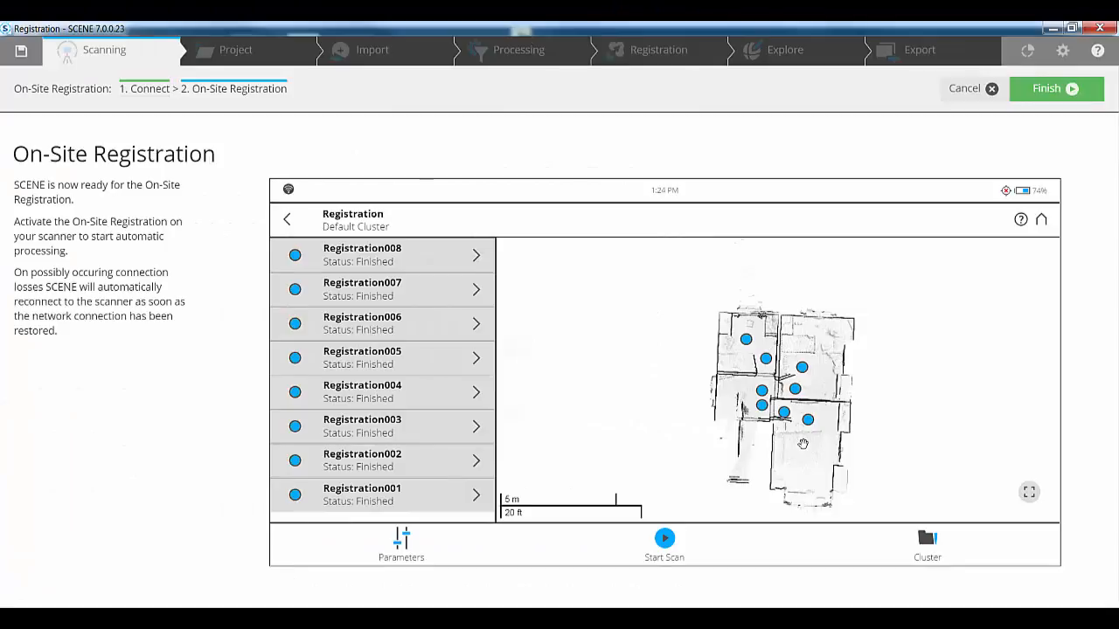
Step: Zoom in on the map to review the eight registered scan positions
{"action": "scroll", "scroll_direction": "up", "scroll_amount": 3}
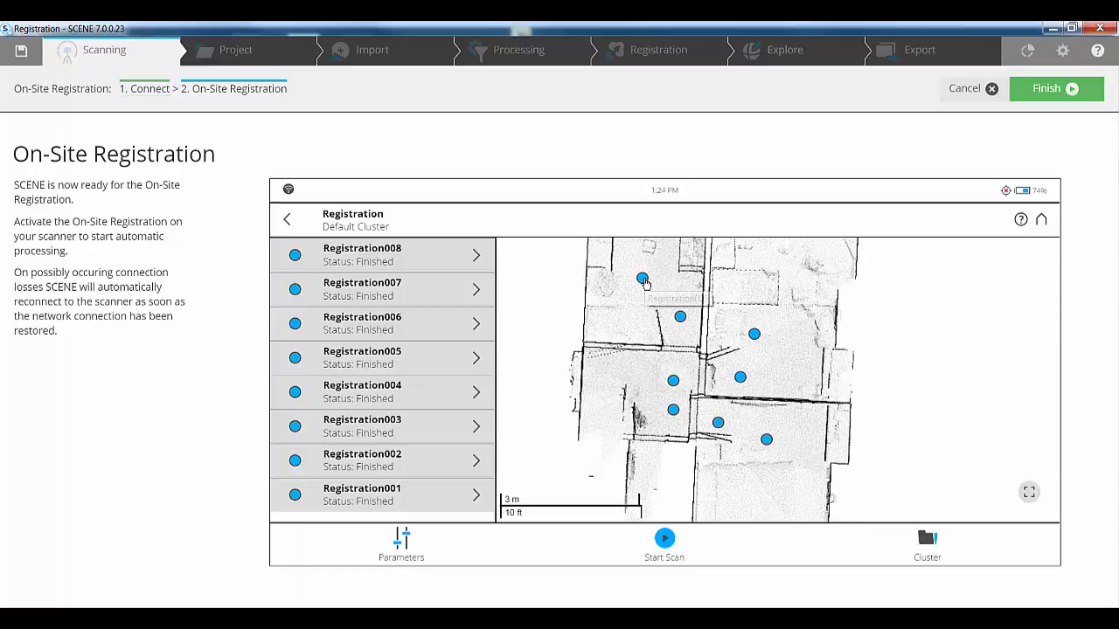
{"action": "mouse_move", "coordinate": [642, 278]}
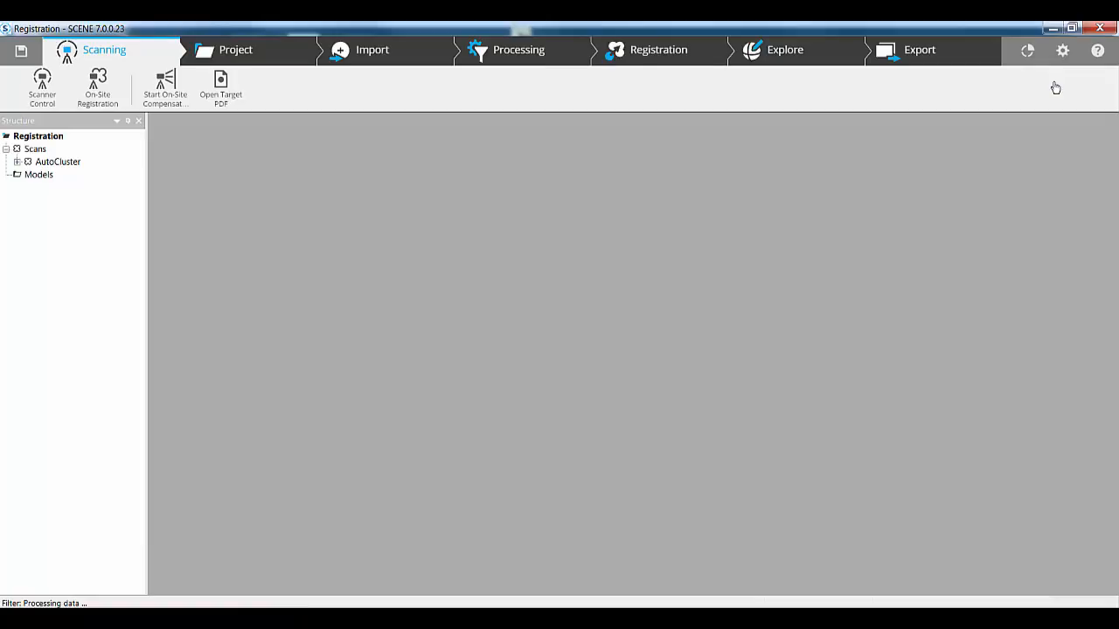
Step: Bring up the AutoCluster menu, then view the whole project in the Explore 3D view
{"action": "right_click", "coordinate": [58, 161]}
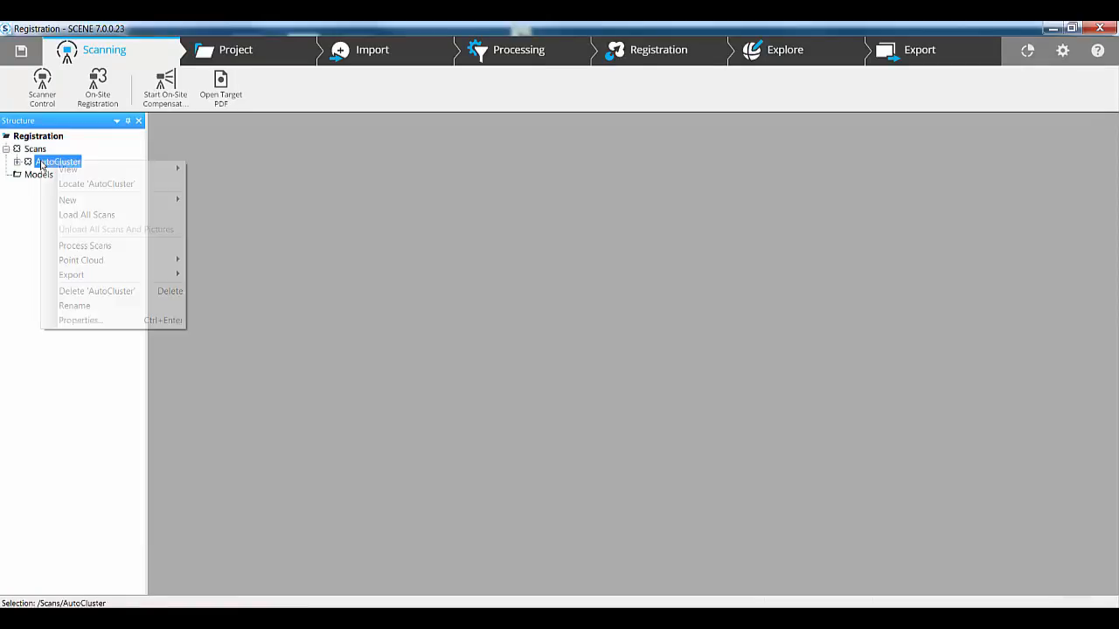
{"action": "mouse_move", "coordinate": [69, 169]}
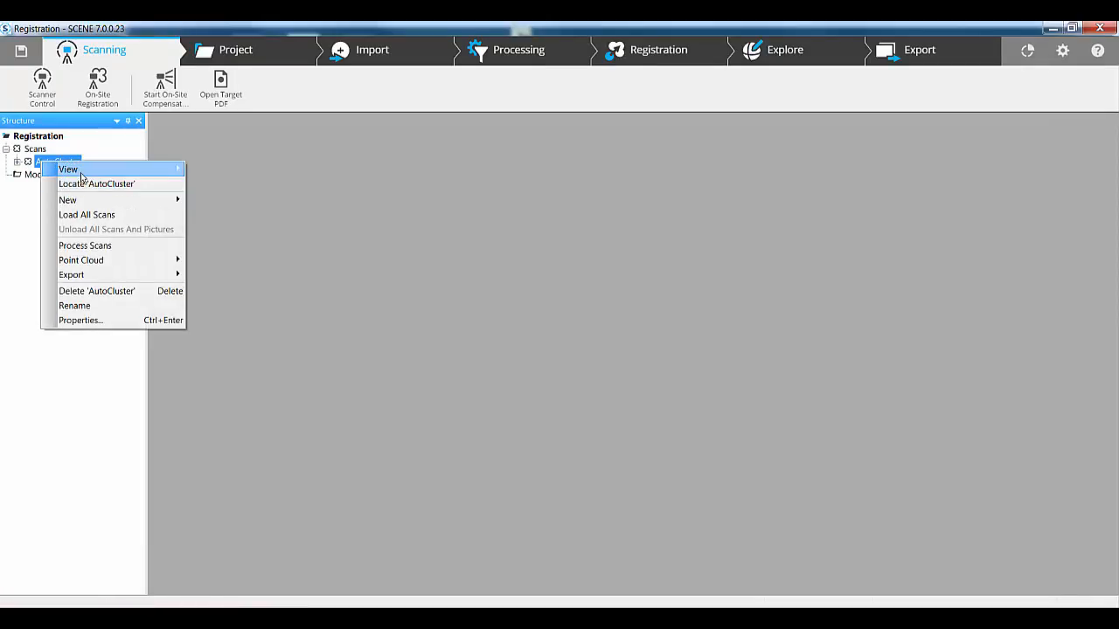
{"action": "left_click", "coordinate": [784, 50]}
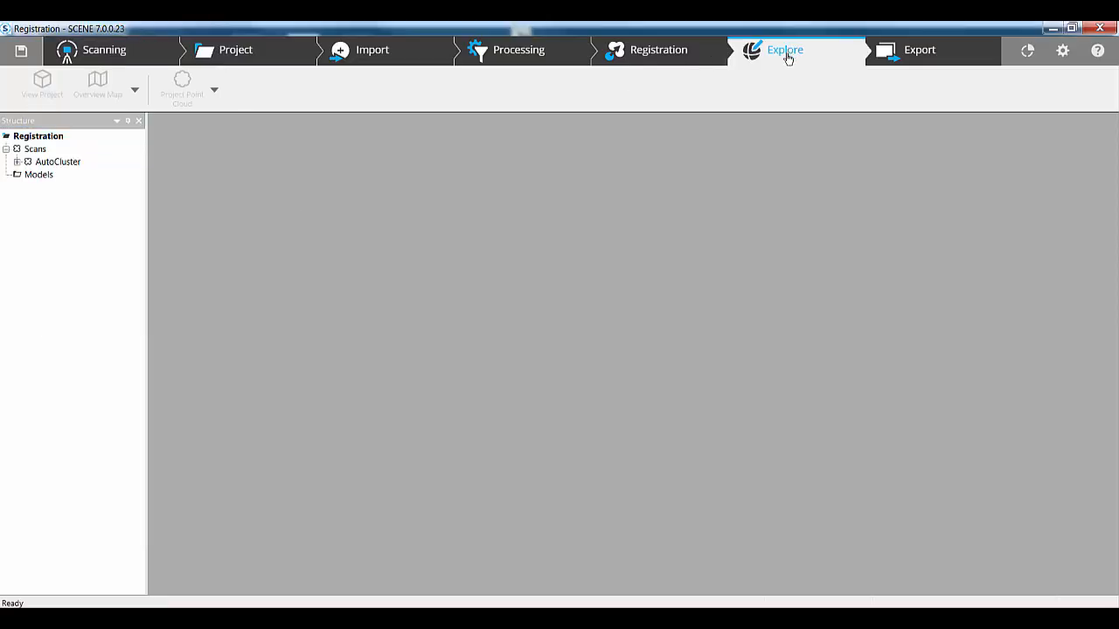
{"action": "left_click", "coordinate": [784, 50]}
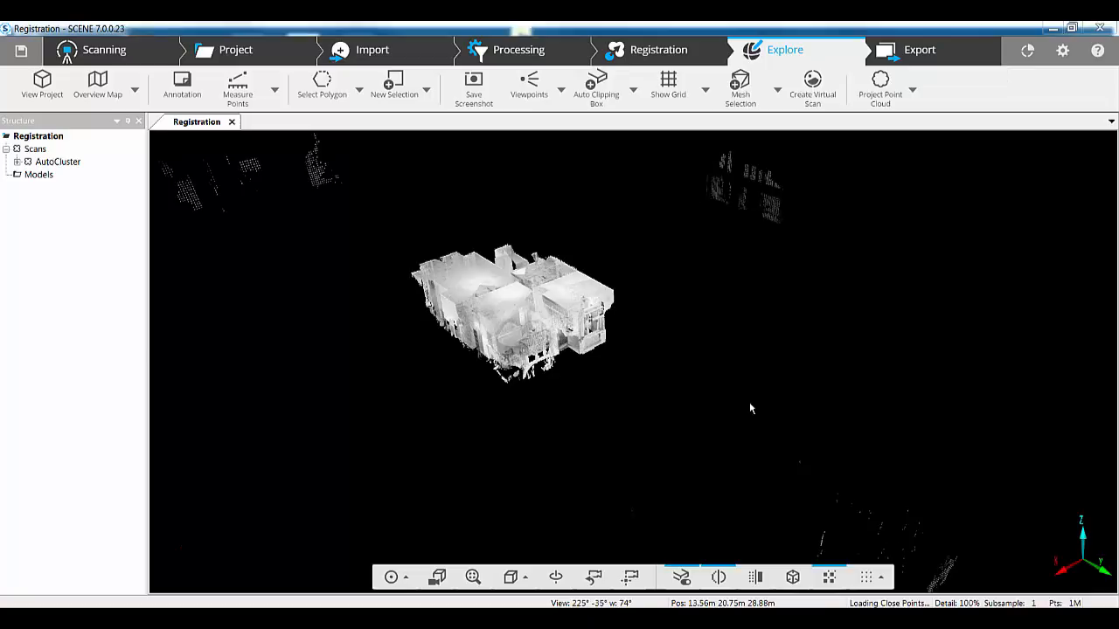
Step: Orbit to a top view, add an automatic clipping box, and select it
{"action": "left_click_drag", "start_coordinate": [750, 408], "coordinate": [714, 430]}
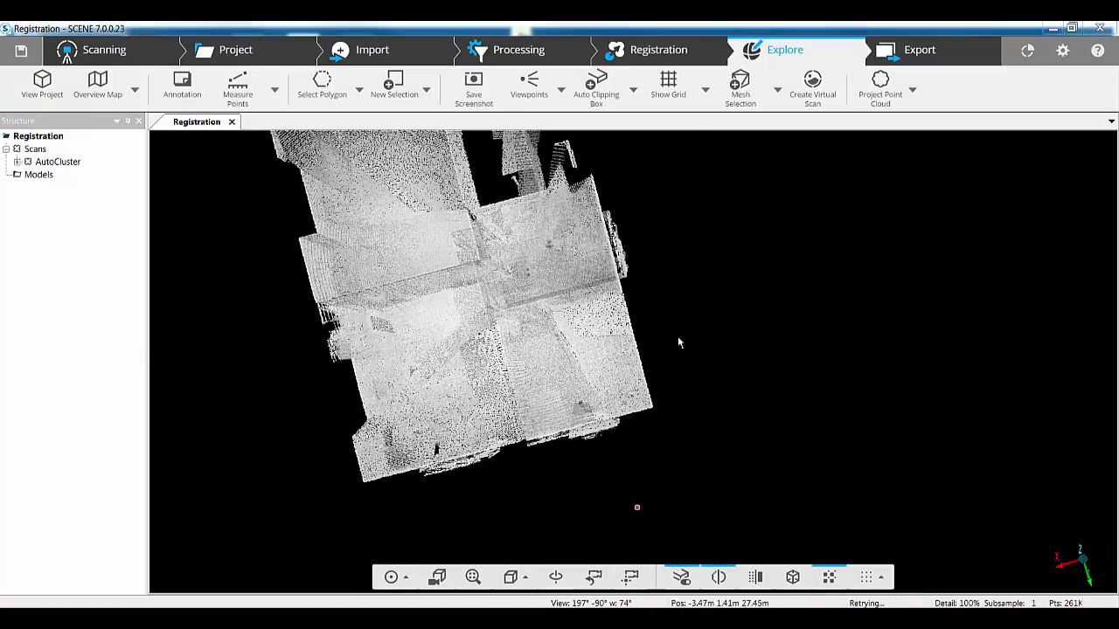
{"action": "left_click", "coordinate": [596, 85]}
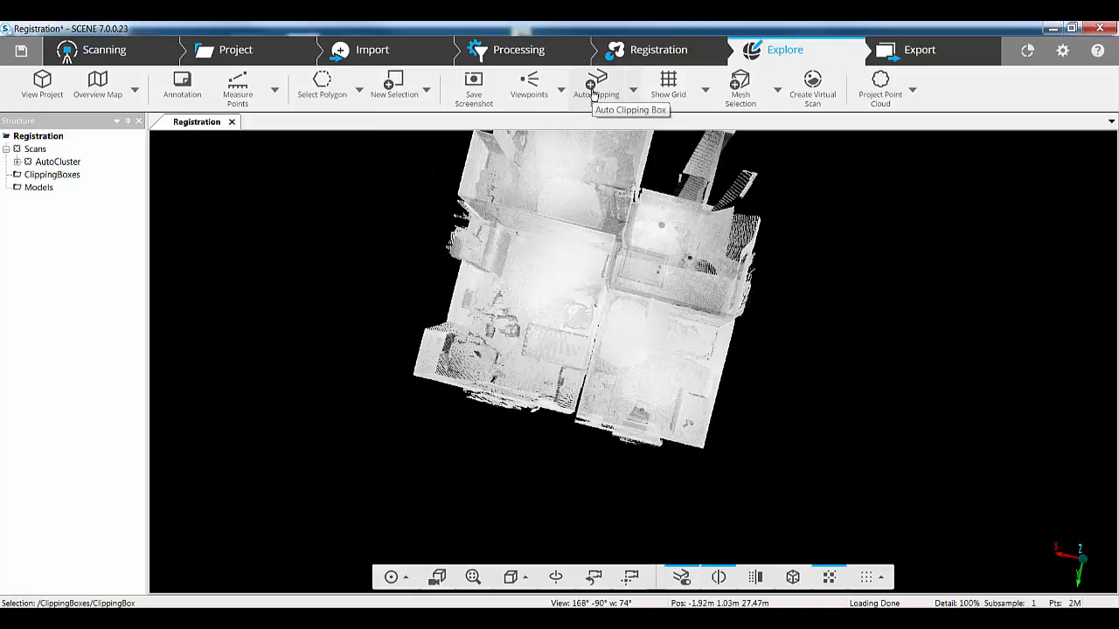
{"action": "left_click", "coordinate": [597, 85]}
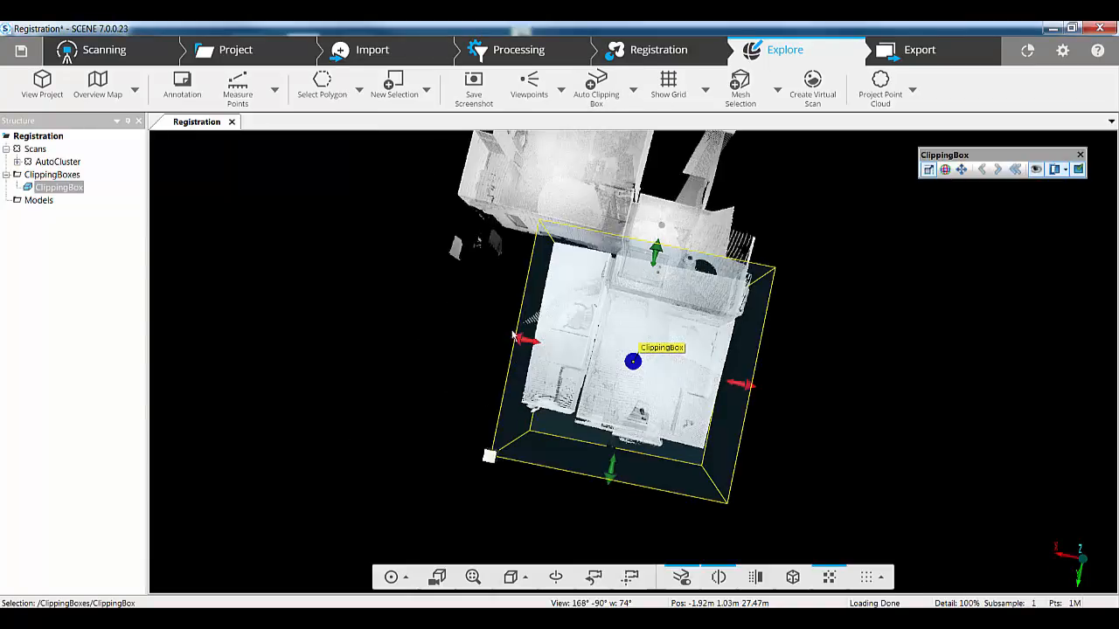